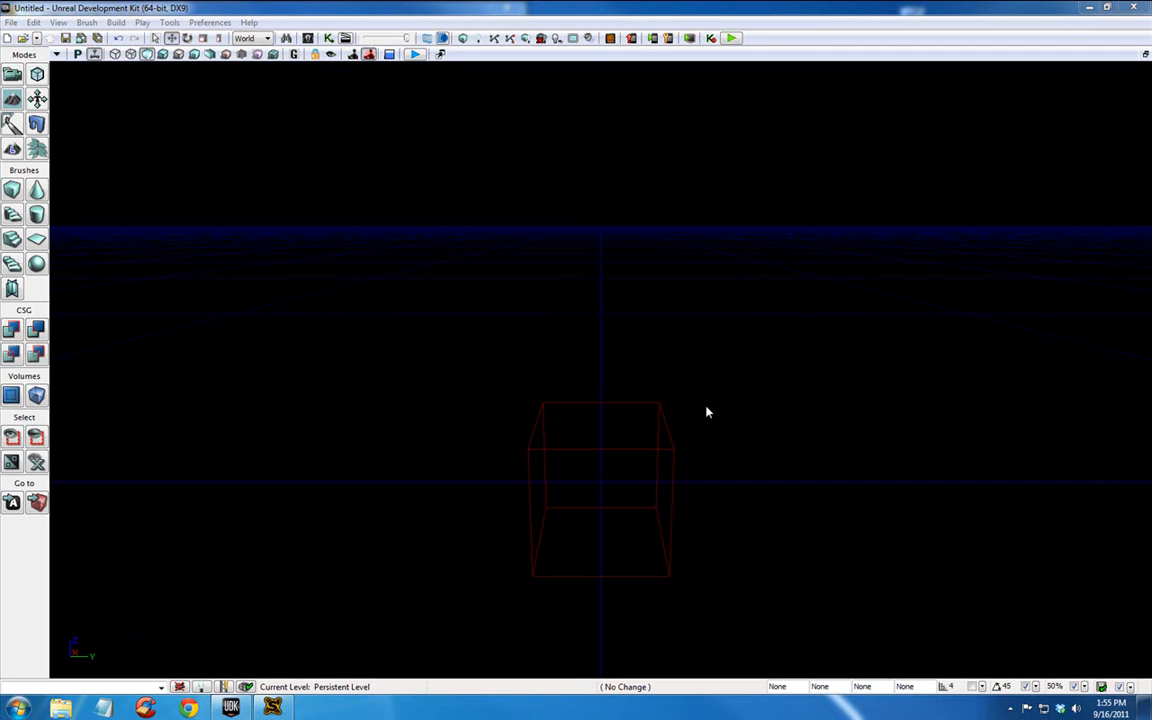
{"action": "mouse_move", "coordinate": [276, 96]}
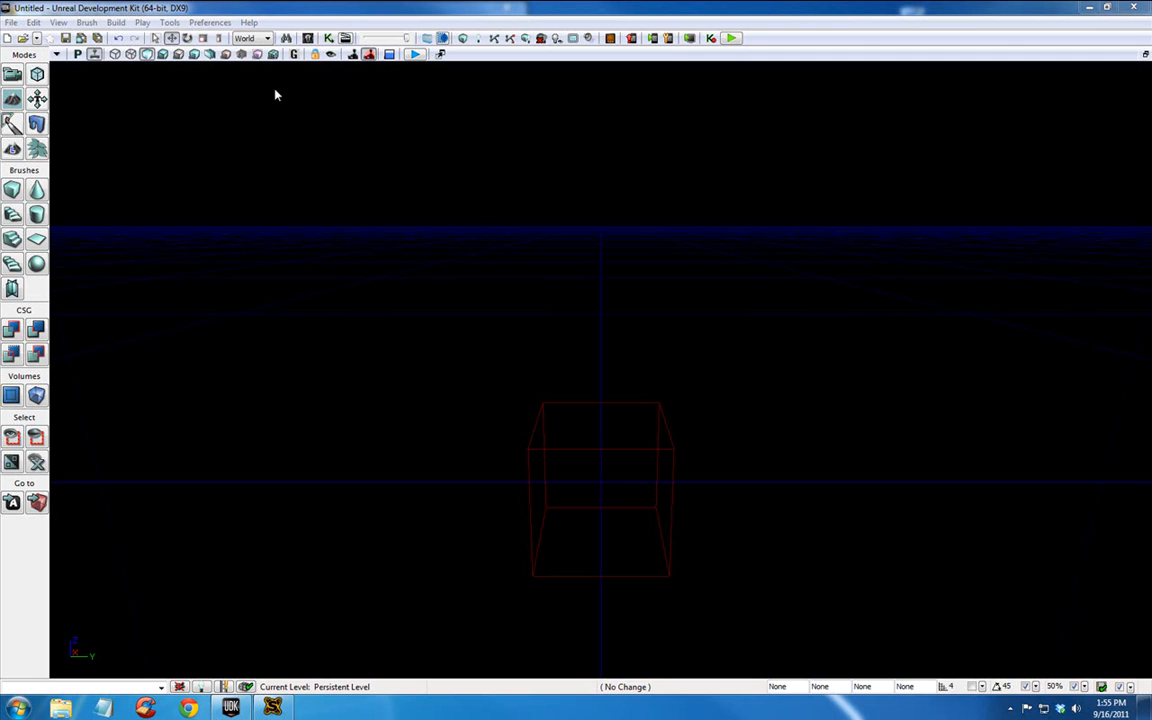
{"action": "mouse_move", "coordinate": [312, 38]}
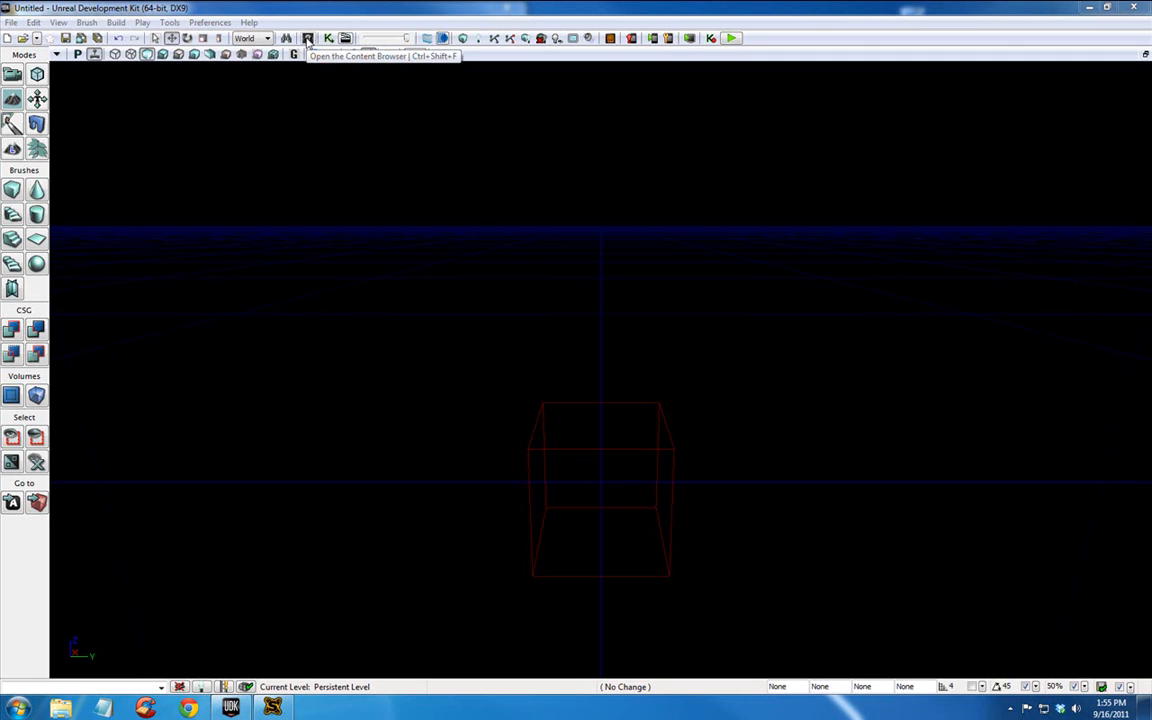
Add a new 16×16-patch terrain at location 0,0,0 through the New Terrain wizard
{"action": "left_click", "coordinate": [176, 24]}
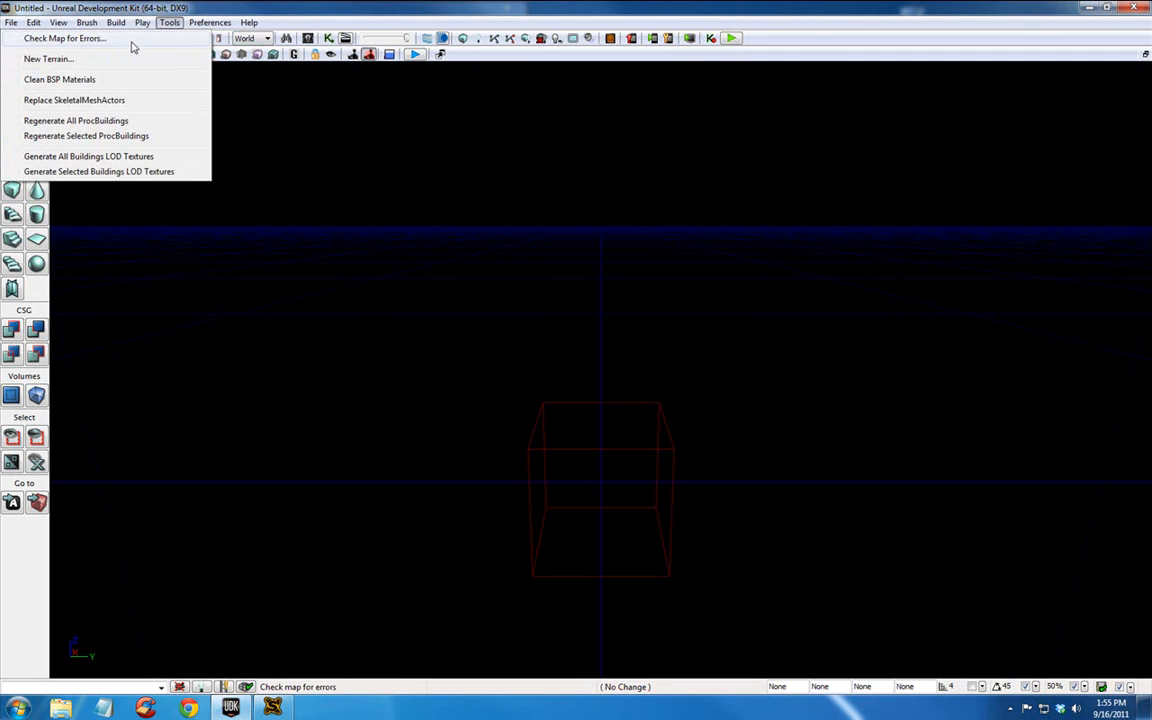
{"action": "left_click", "coordinate": [48, 64]}
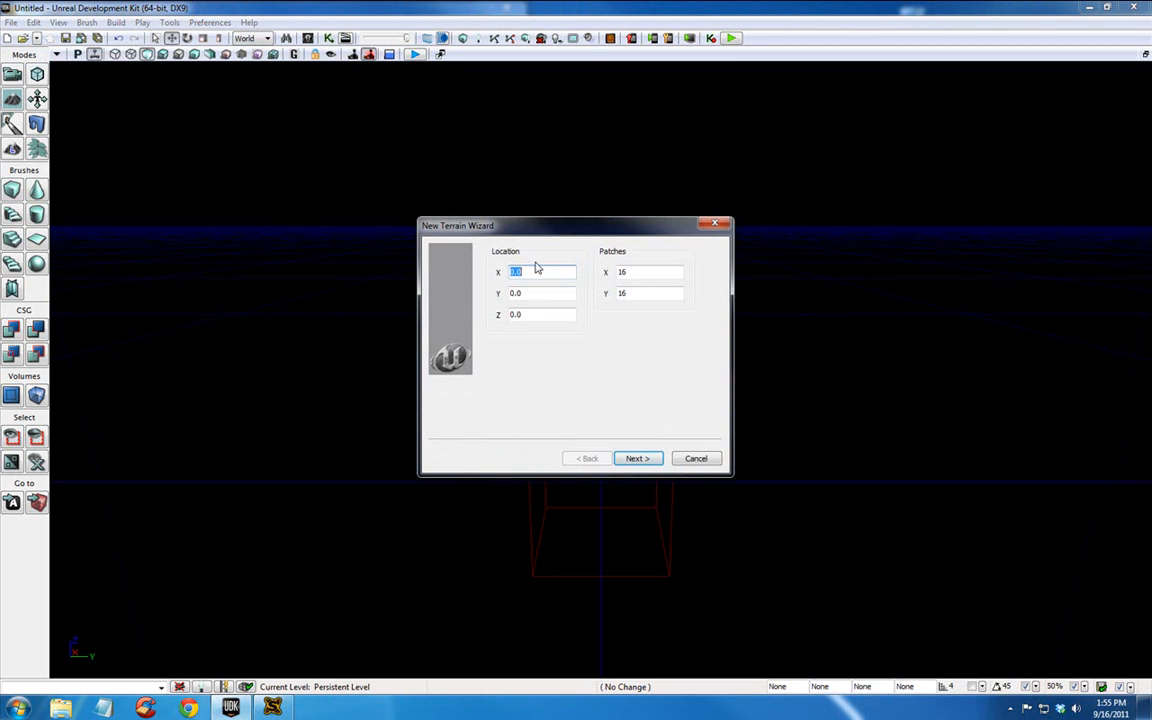
{"action": "mouse_move", "coordinate": [488, 272]}
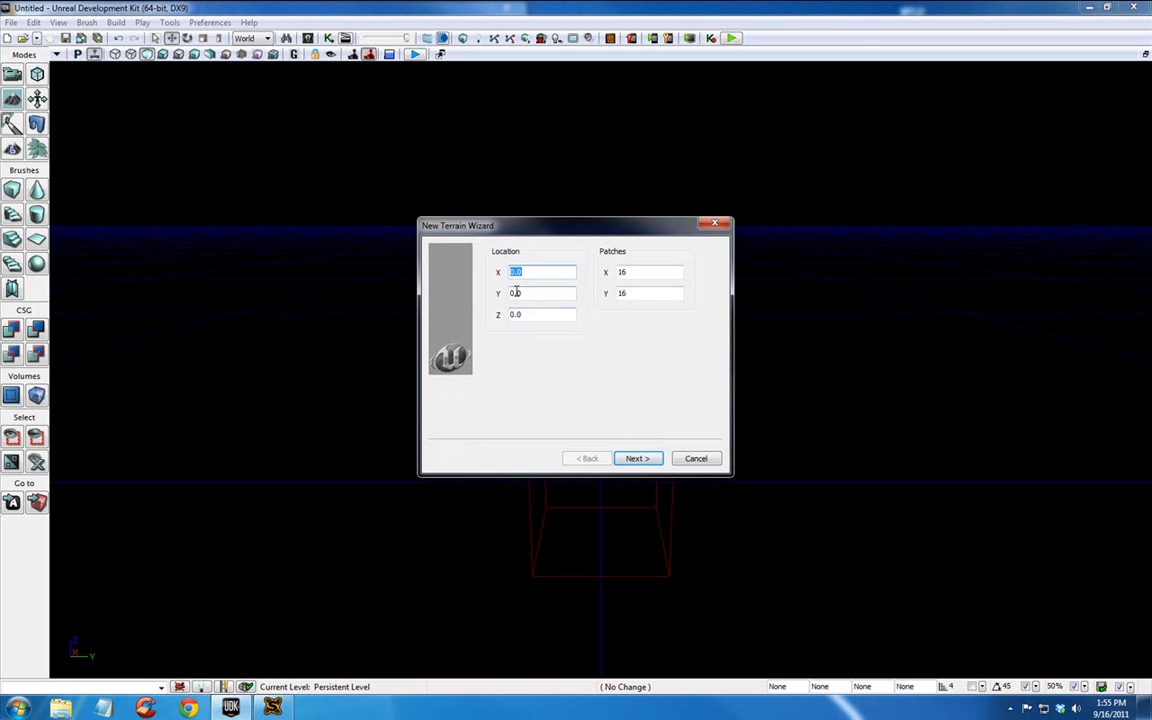
{"action": "mouse_move", "coordinate": [504, 344]}
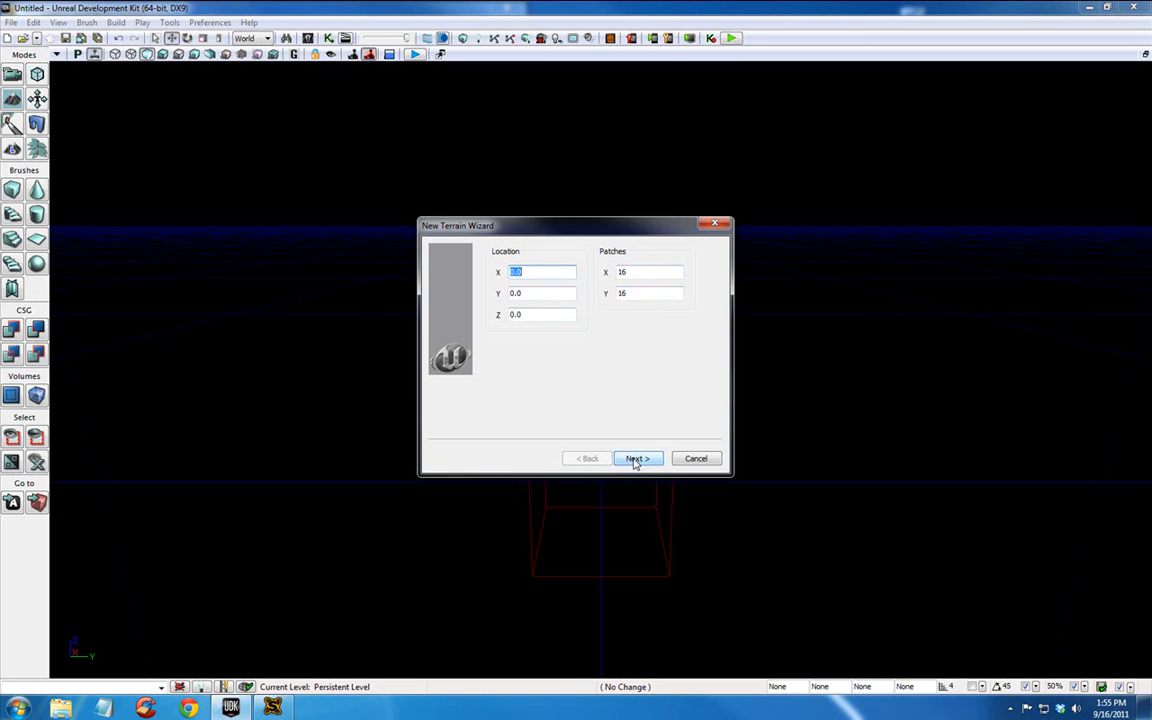
{"action": "left_click", "coordinate": [636, 458]}
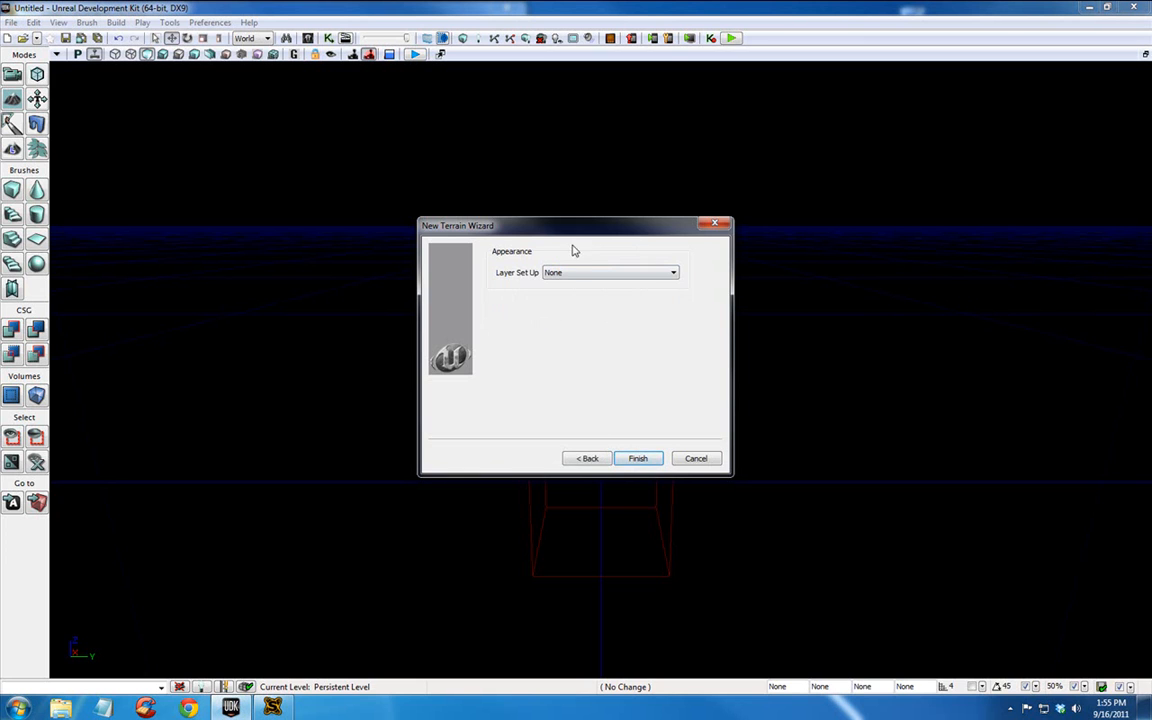
{"action": "left_click", "coordinate": [638, 458]}
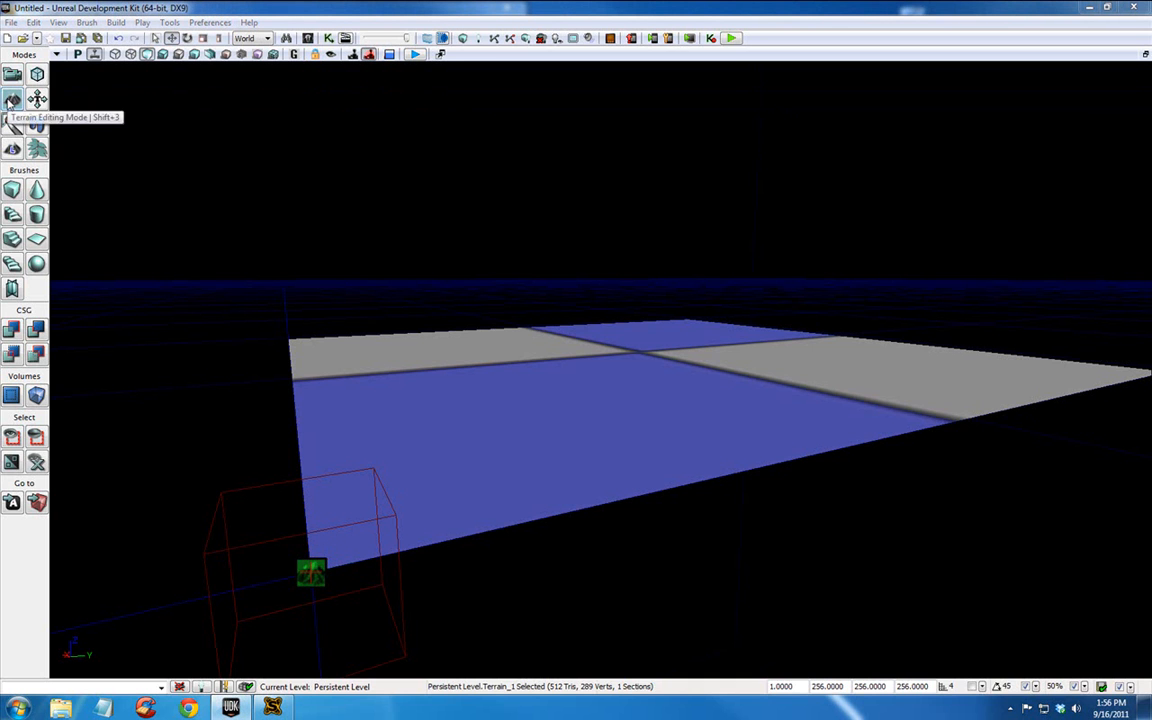
Enter terrain editing mode, show the wireframe overlay and increase the terrain's tessellation
{"action": "left_click", "coordinate": [14, 100]}
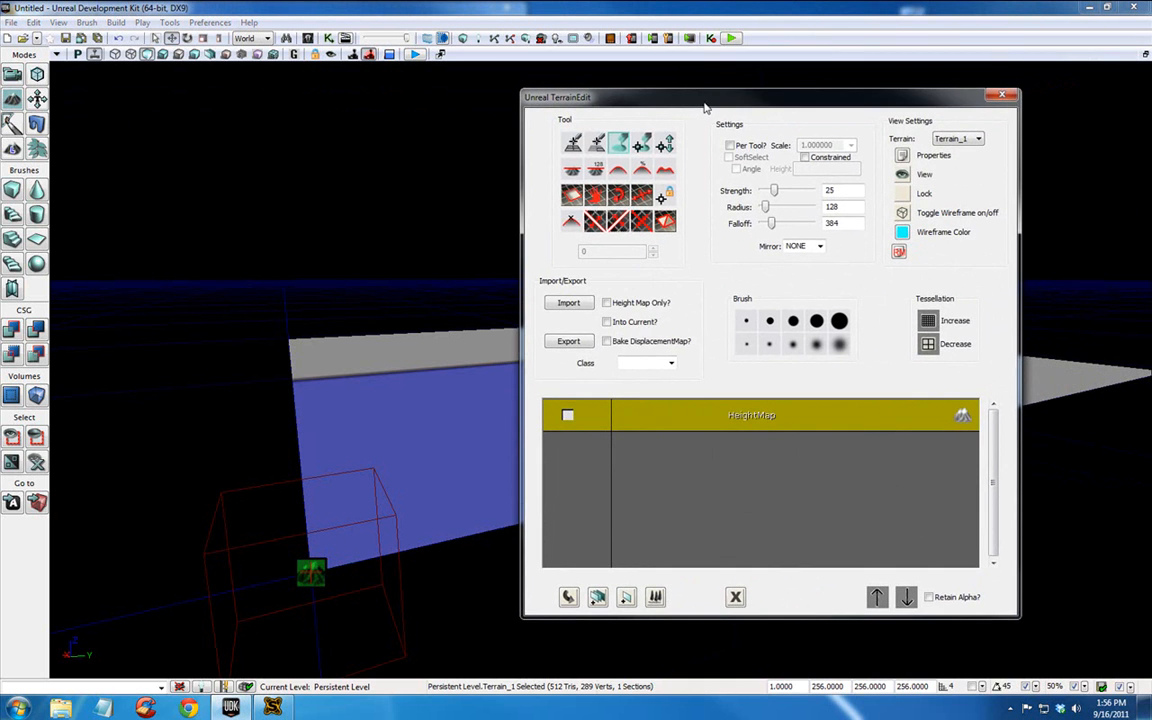
{"action": "mouse_move", "coordinate": [958, 212]}
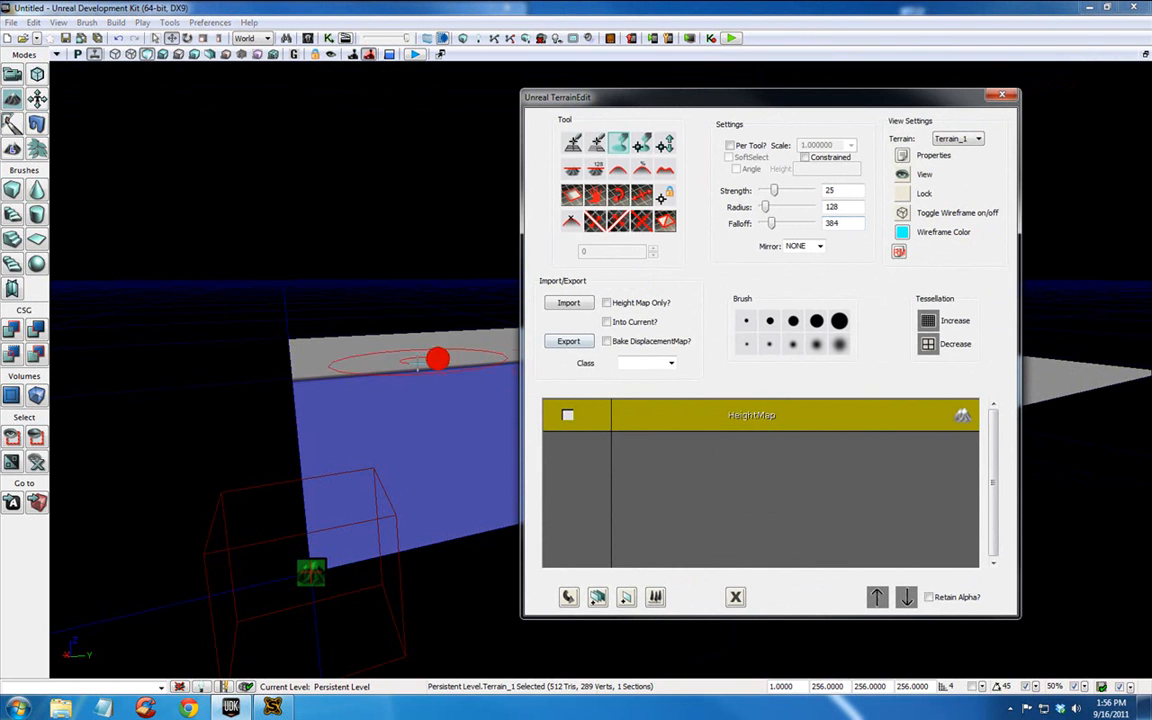
{"action": "left_click", "coordinate": [898, 212]}
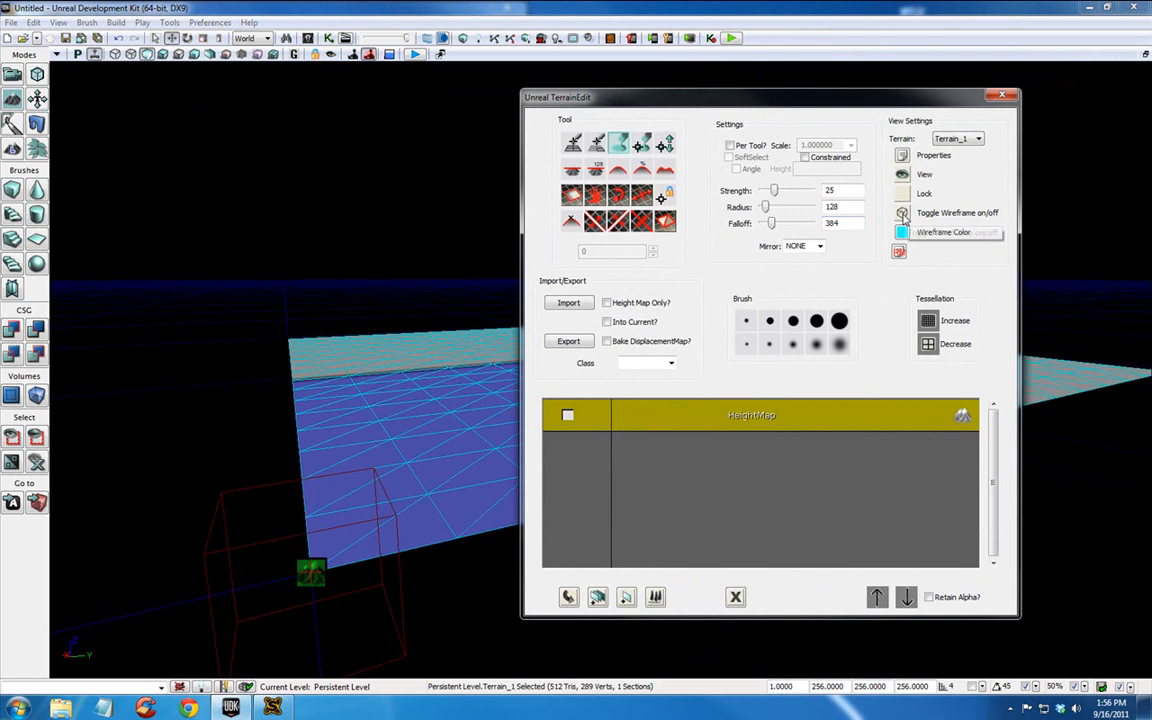
{"action": "left_click_drag", "start_coordinate": [558, 96], "coordinate": [858, 114]}
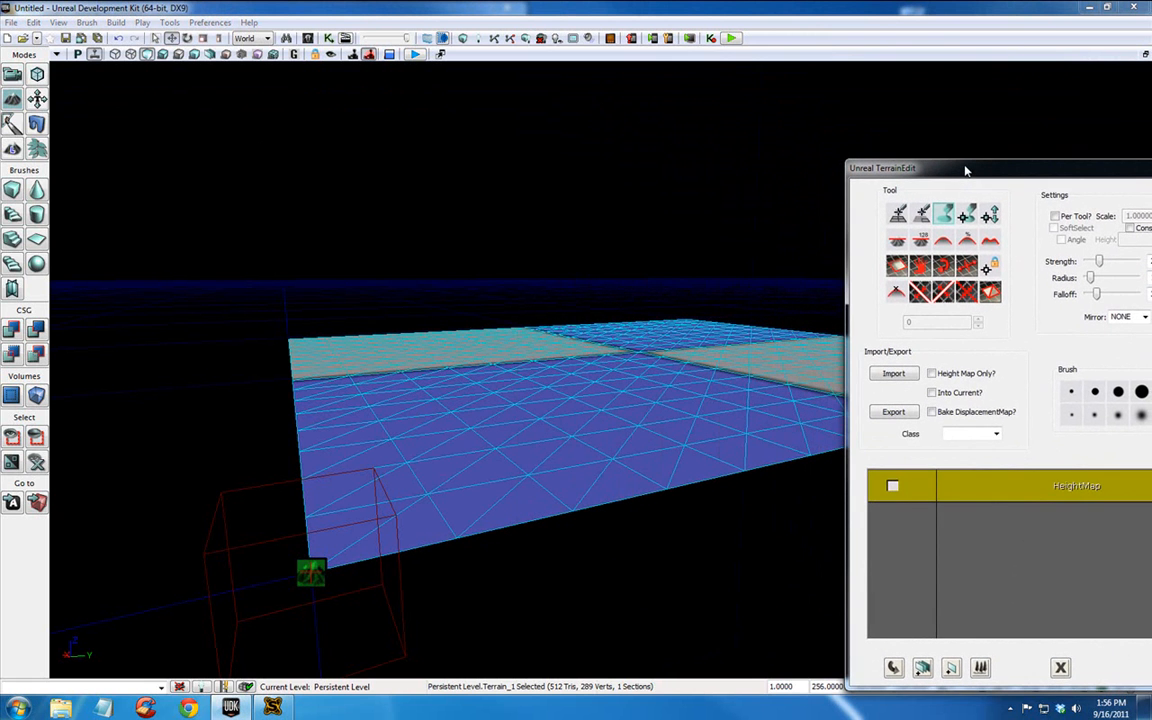
{"action": "left_click_drag", "start_coordinate": [964, 168], "coordinate": [708, 112]}
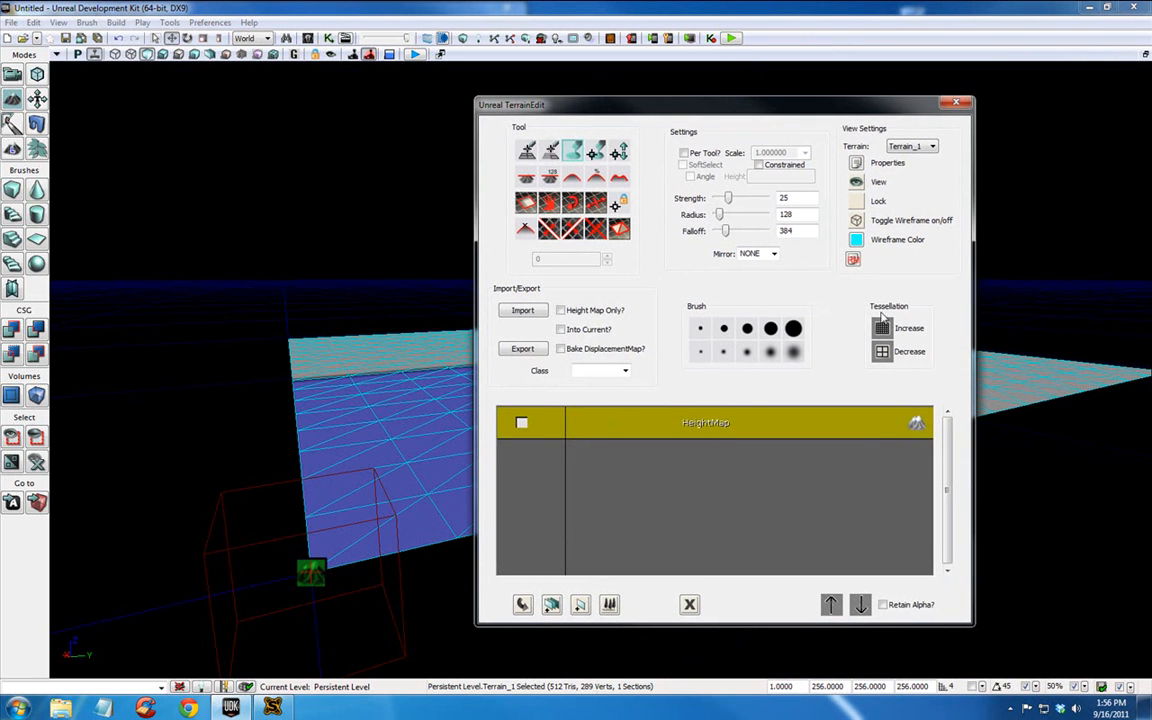
{"action": "left_click", "coordinate": [878, 328]}
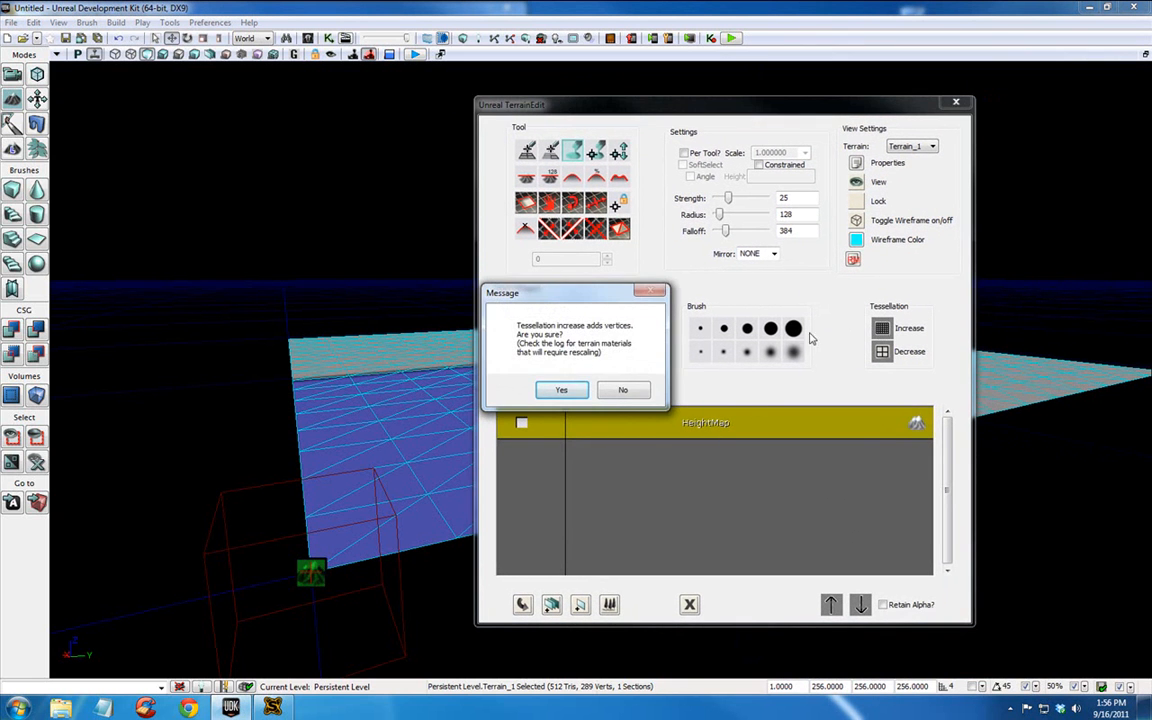
{"action": "left_click", "coordinate": [560, 388]}
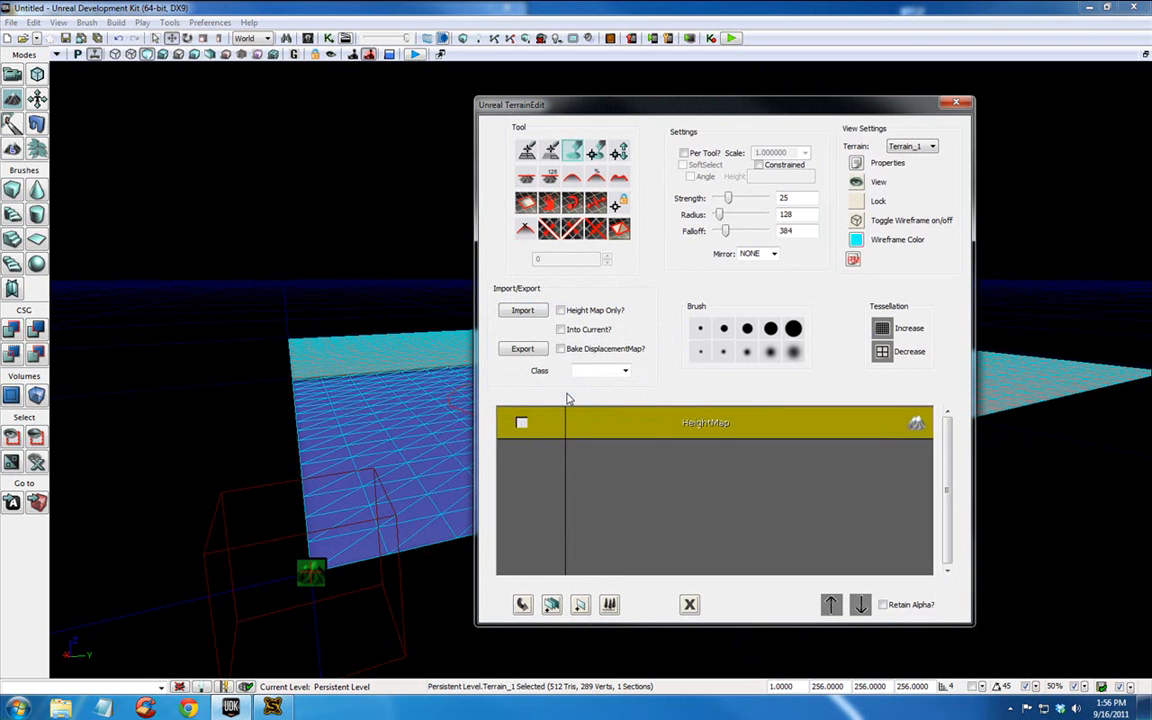
{"action": "left_click_drag", "start_coordinate": [724, 104], "coordinate": [1016, 104]}
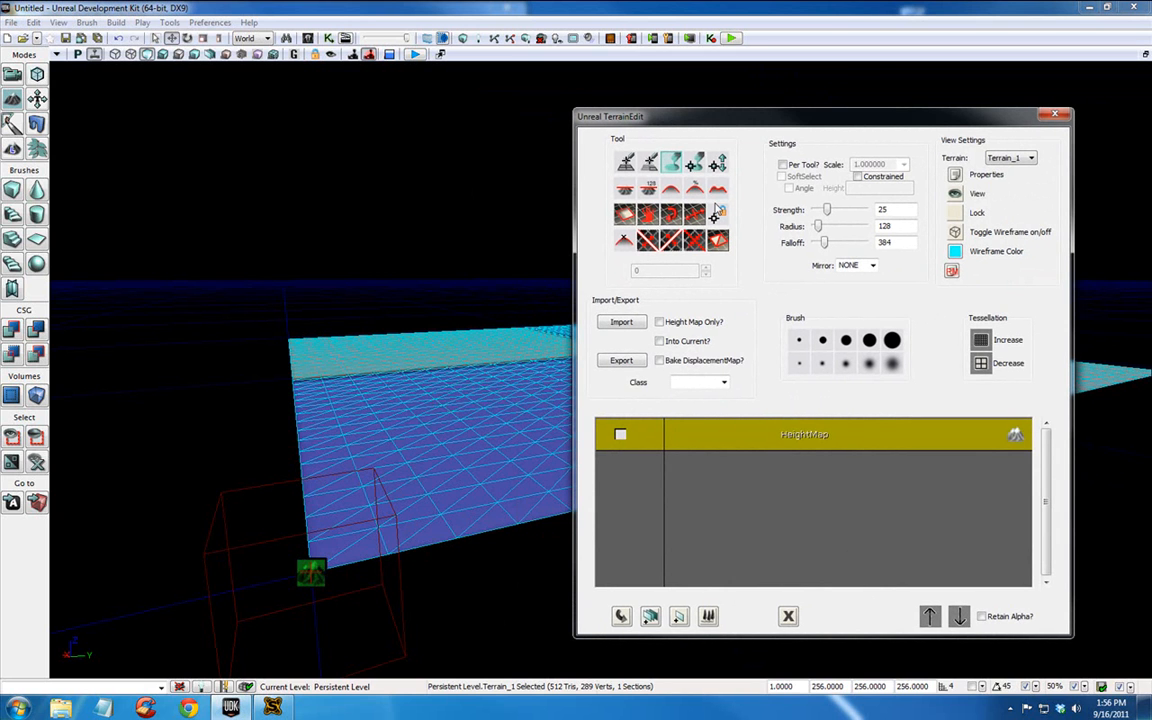
{"action": "mouse_move", "coordinate": [668, 164]}
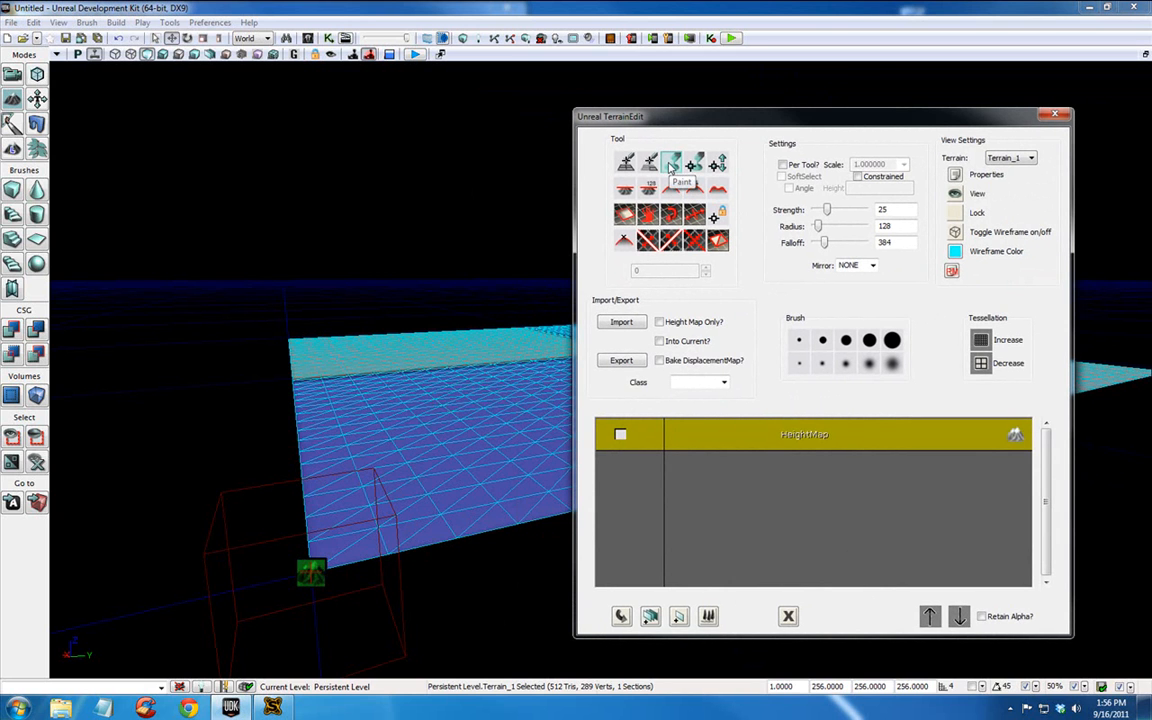
Raise a rounded rise of ground across the far middle of the terrain with the Paint tool
{"action": "left_click_drag", "start_coordinate": [610, 116], "coordinate": [996, 152]}
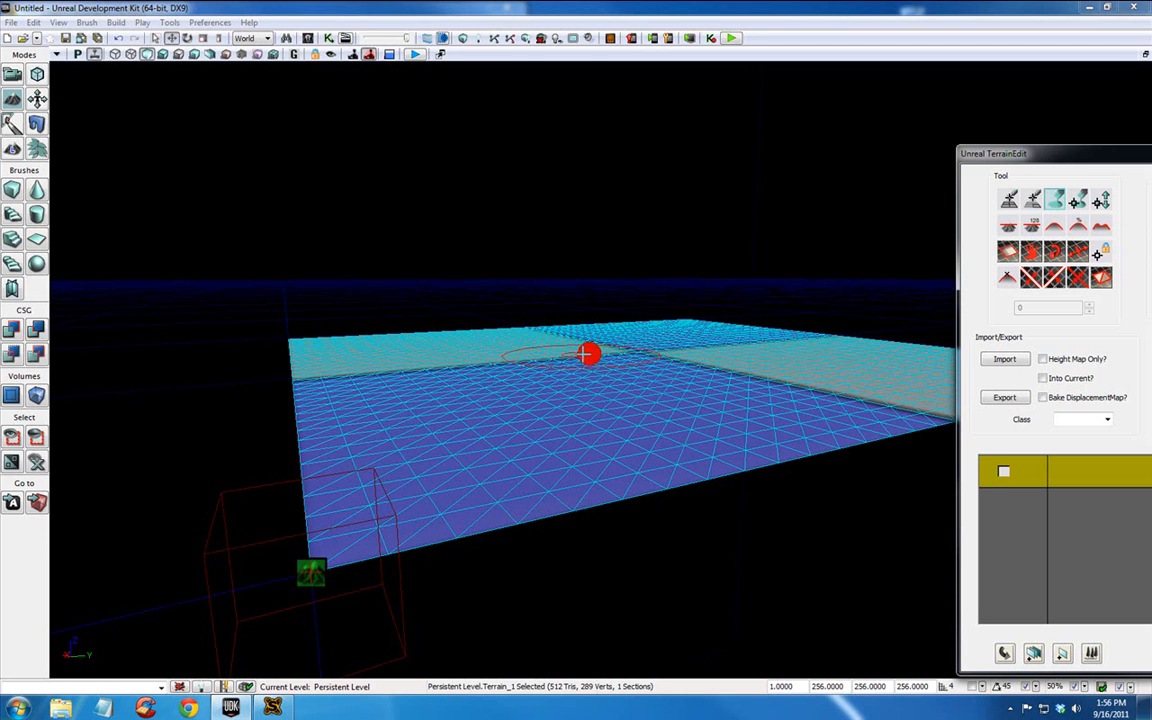
{"action": "mouse_move", "coordinate": [600, 344]}
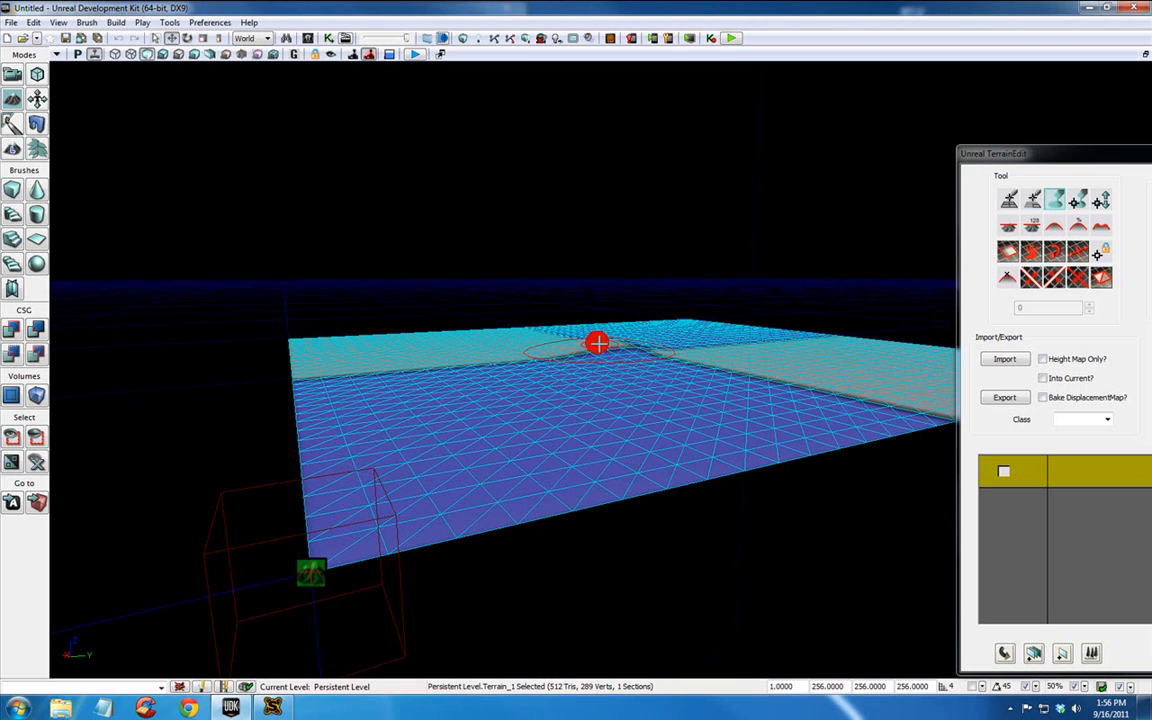
{"action": "left_click_drag", "start_coordinate": [596, 344], "coordinate": [484, 336]}
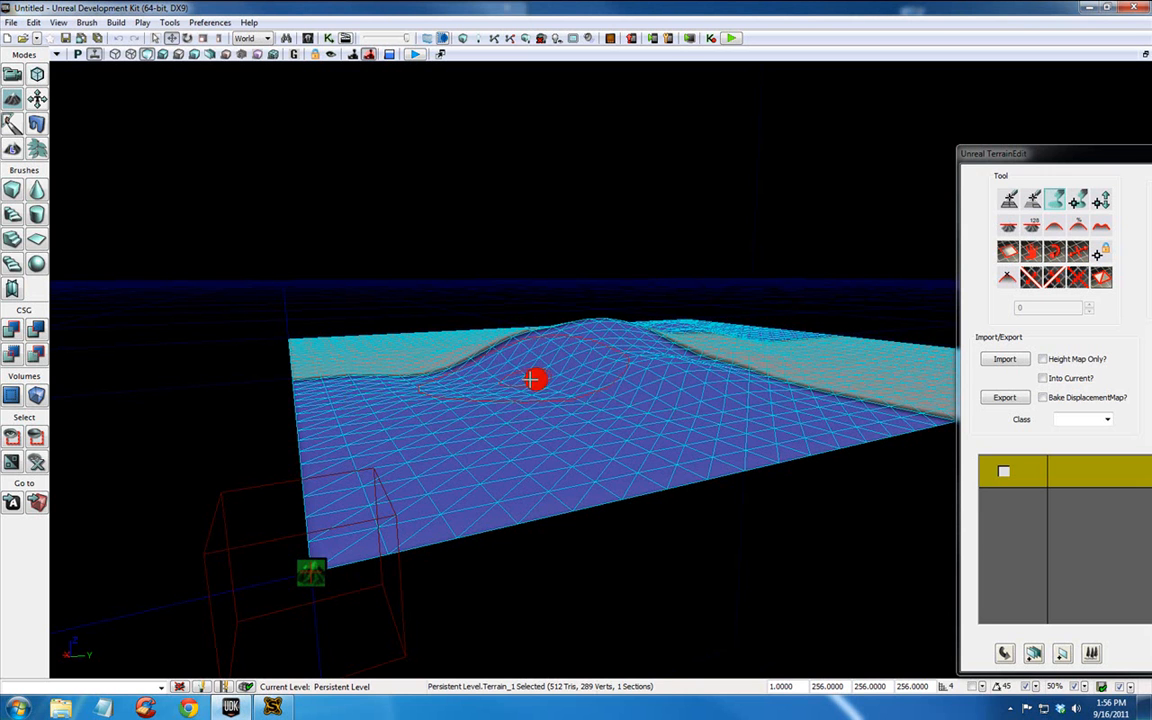
{"action": "left_click_drag", "start_coordinate": [532, 378], "coordinate": [662, 344]}
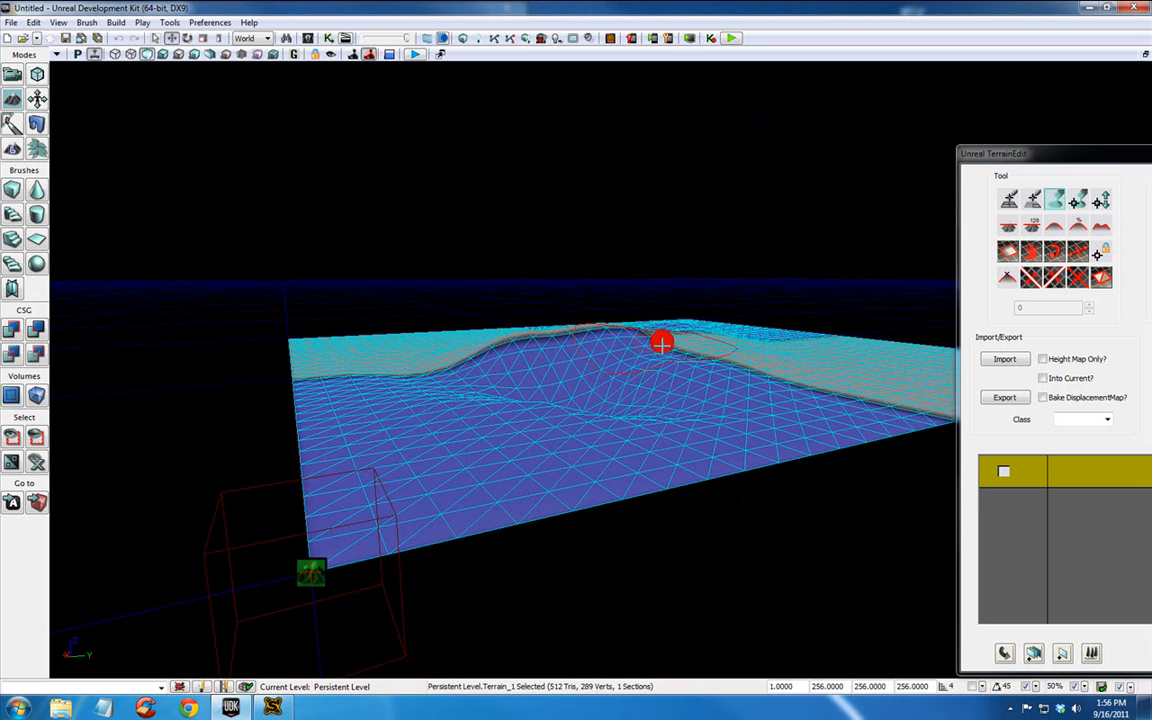
{"action": "left_click_drag", "start_coordinate": [660, 344], "coordinate": [570, 340]}
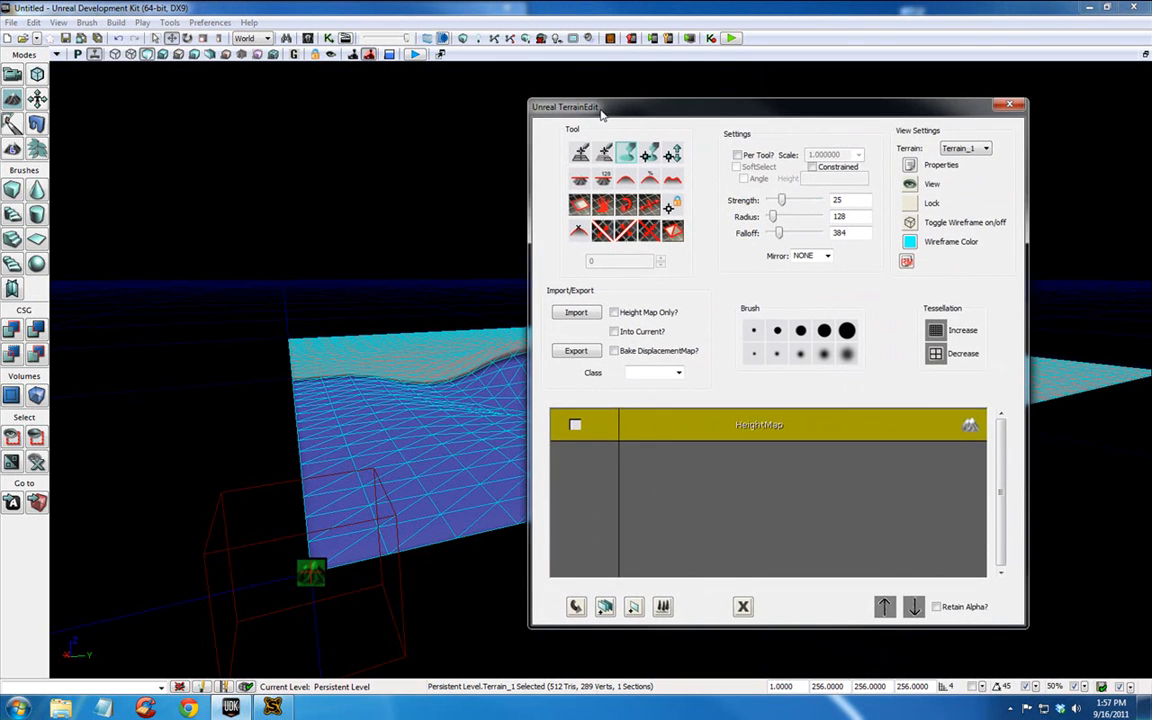
Increase the sculpting strength and raise a tall peak in the terrain's middle
{"action": "left_click_drag", "start_coordinate": [782, 200], "coordinate": [786, 200]}
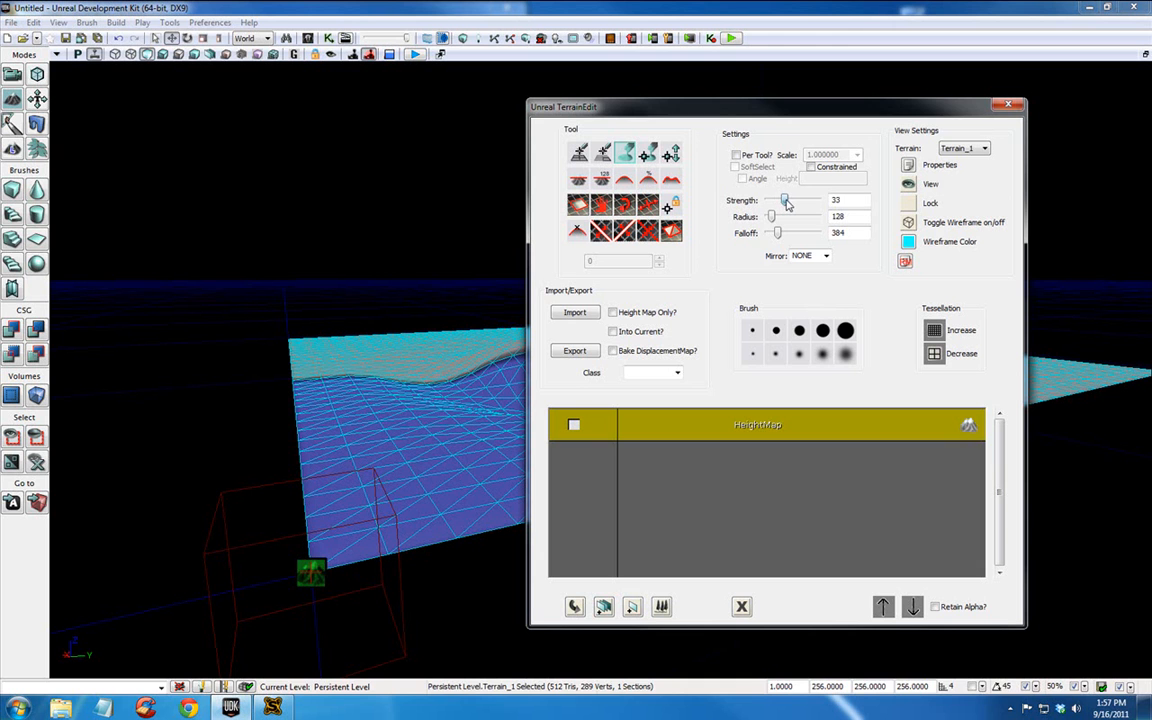
{"action": "left_click_drag", "start_coordinate": [784, 200], "coordinate": [820, 200]}
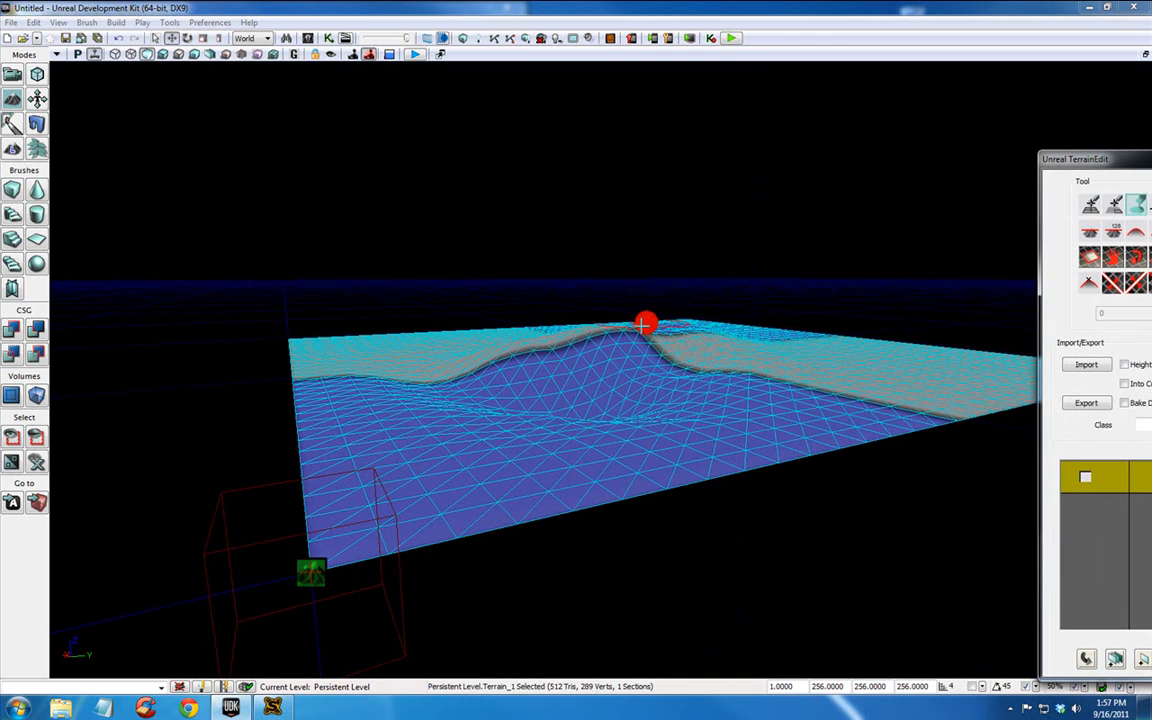
{"action": "left_click_drag", "start_coordinate": [644, 324], "coordinate": [560, 350]}
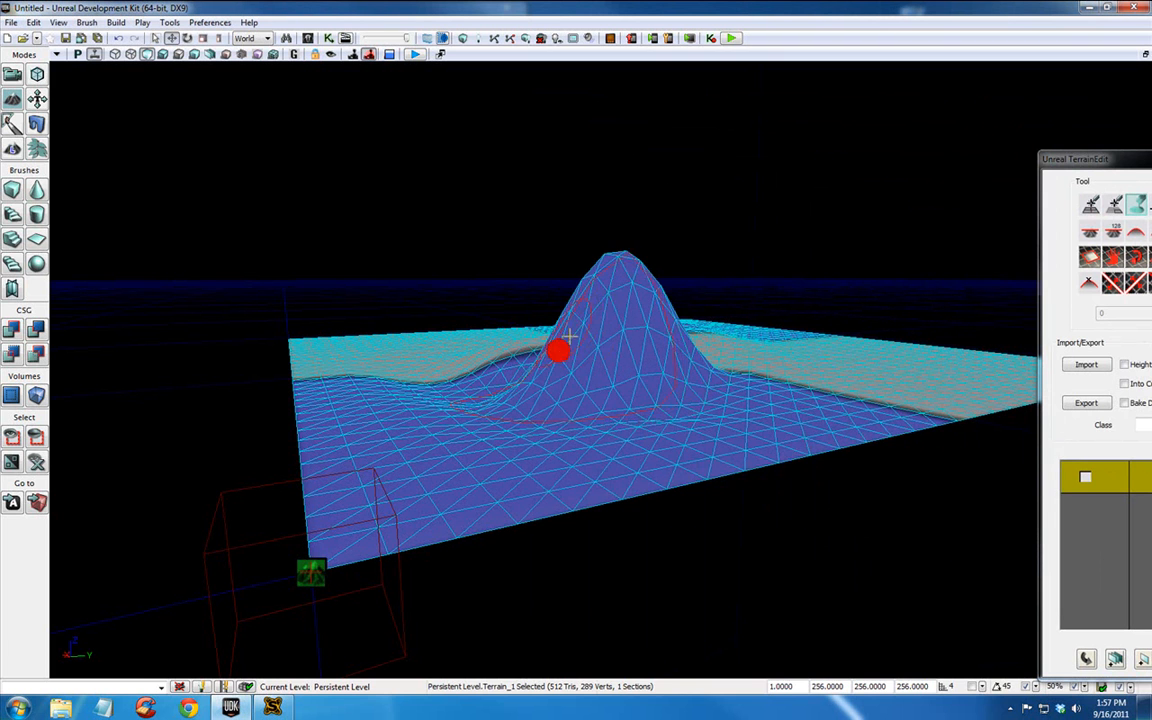
{"action": "left_click_drag", "start_coordinate": [560, 350], "coordinate": [684, 370]}
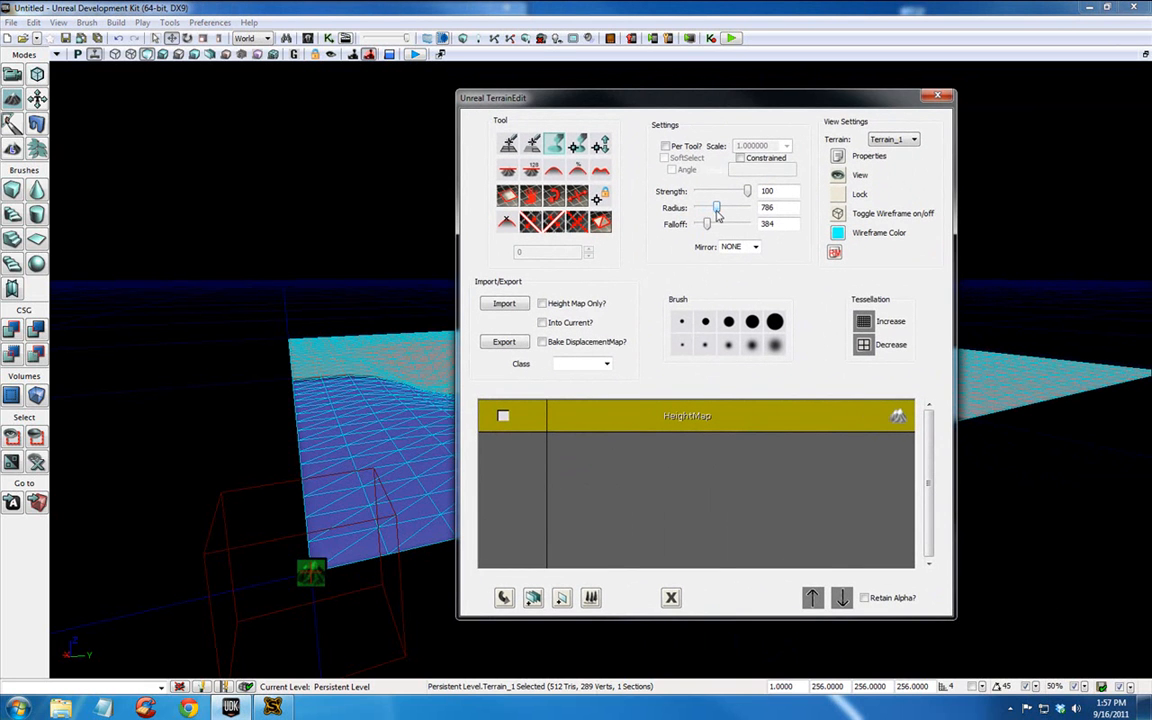
Lower the brush strength to 38 and adjust its radius for gentler sculpting
{"action": "left_click_drag", "start_coordinate": [744, 192], "coordinate": [720, 192]}
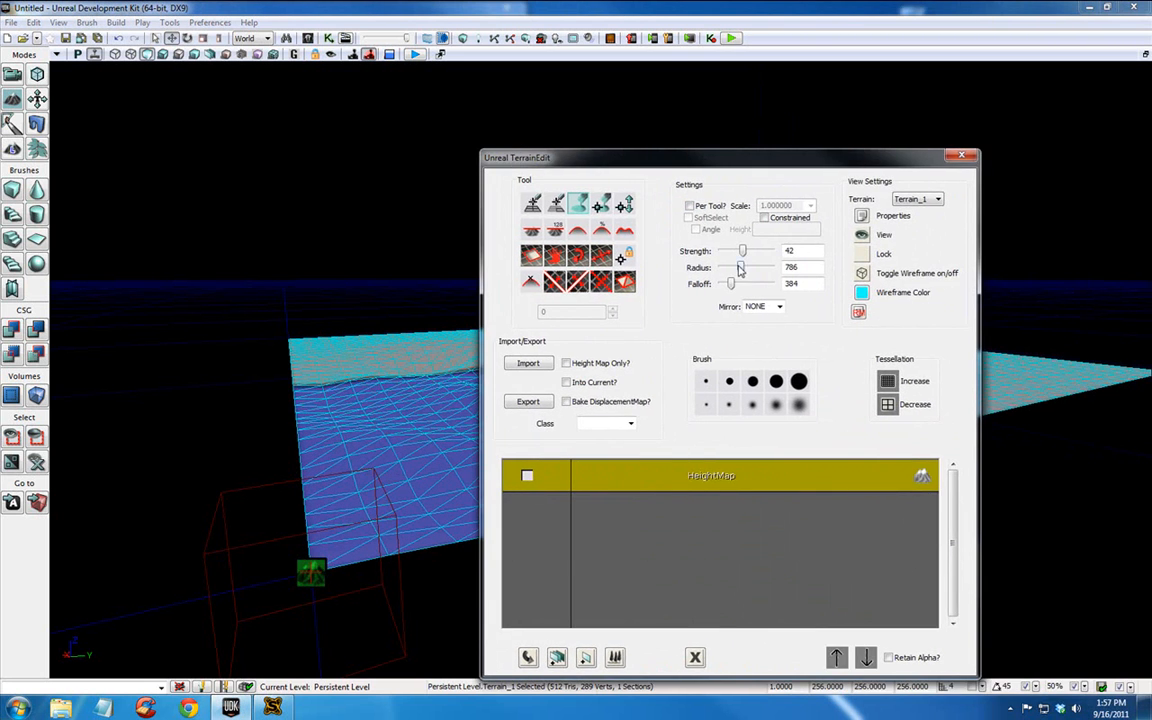
{"action": "left_click_drag", "start_coordinate": [738, 268], "coordinate": [730, 268]}
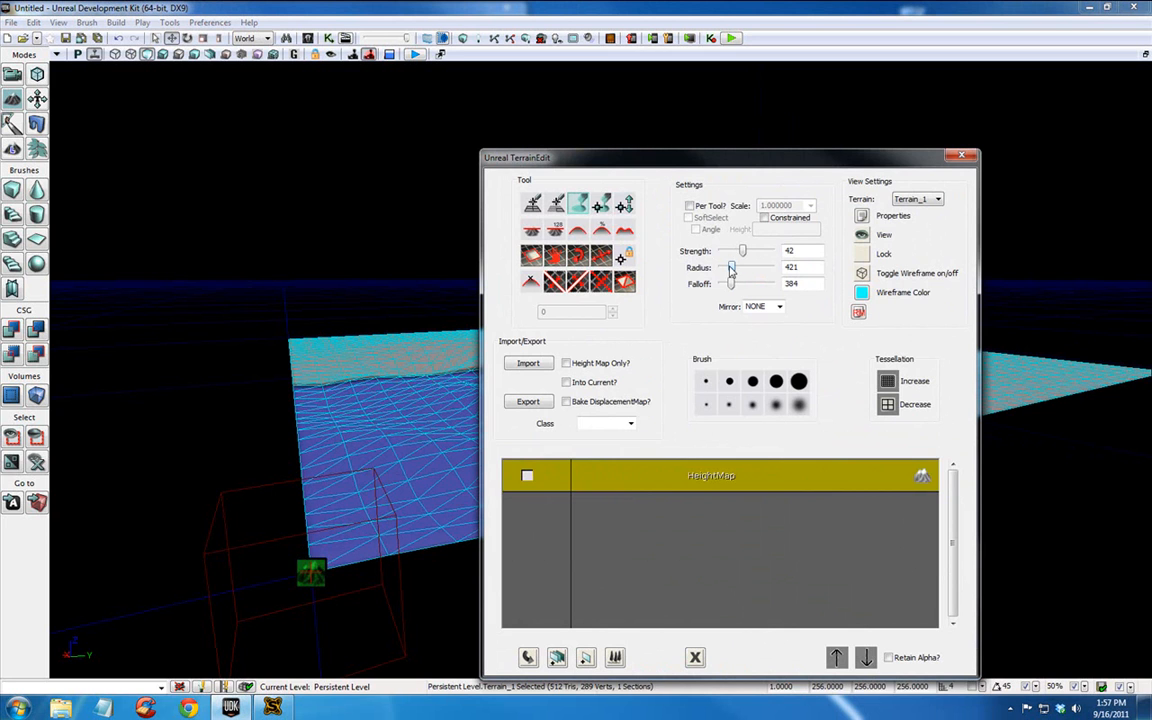
{"action": "left_click_drag", "start_coordinate": [744, 252], "coordinate": [736, 252]}
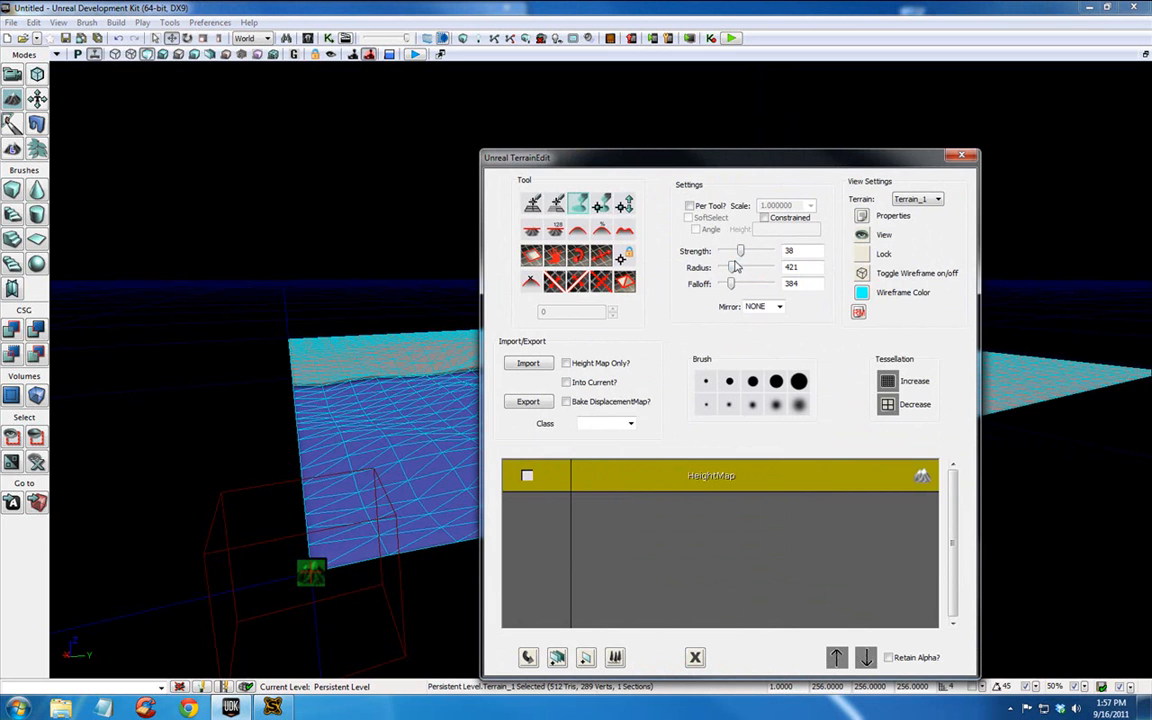
{"action": "left_click_drag", "start_coordinate": [736, 268], "coordinate": [724, 268]}
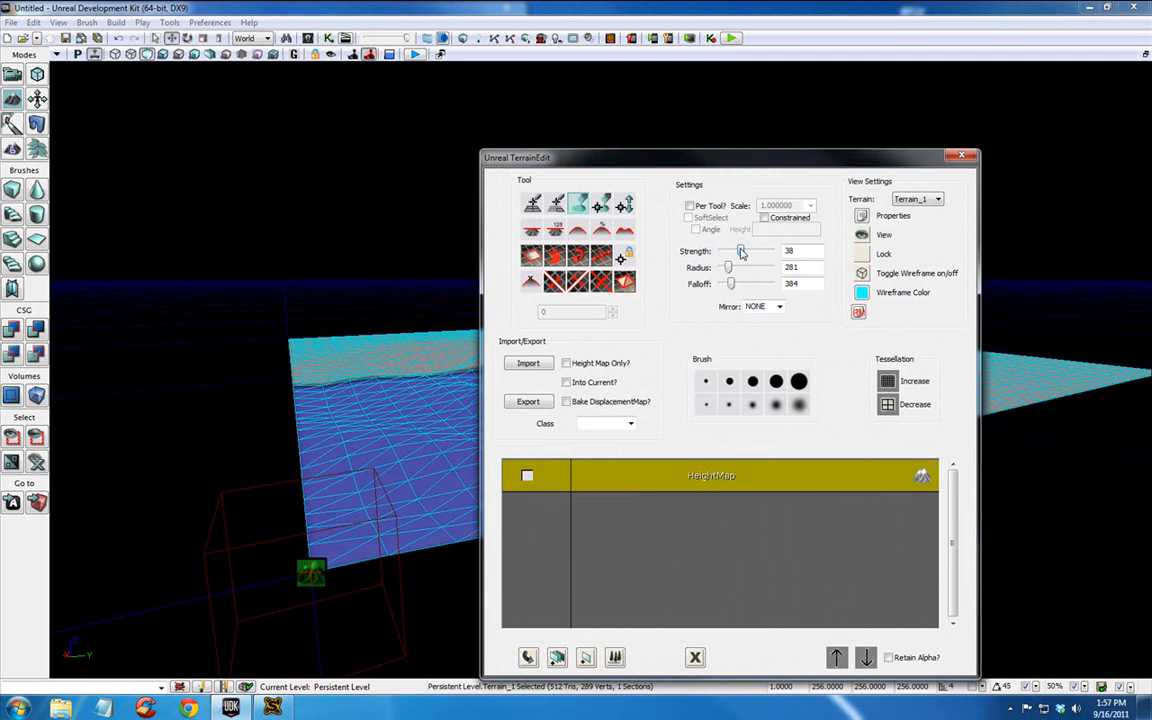
{"action": "left_click_drag", "start_coordinate": [740, 252], "coordinate": [744, 252]}
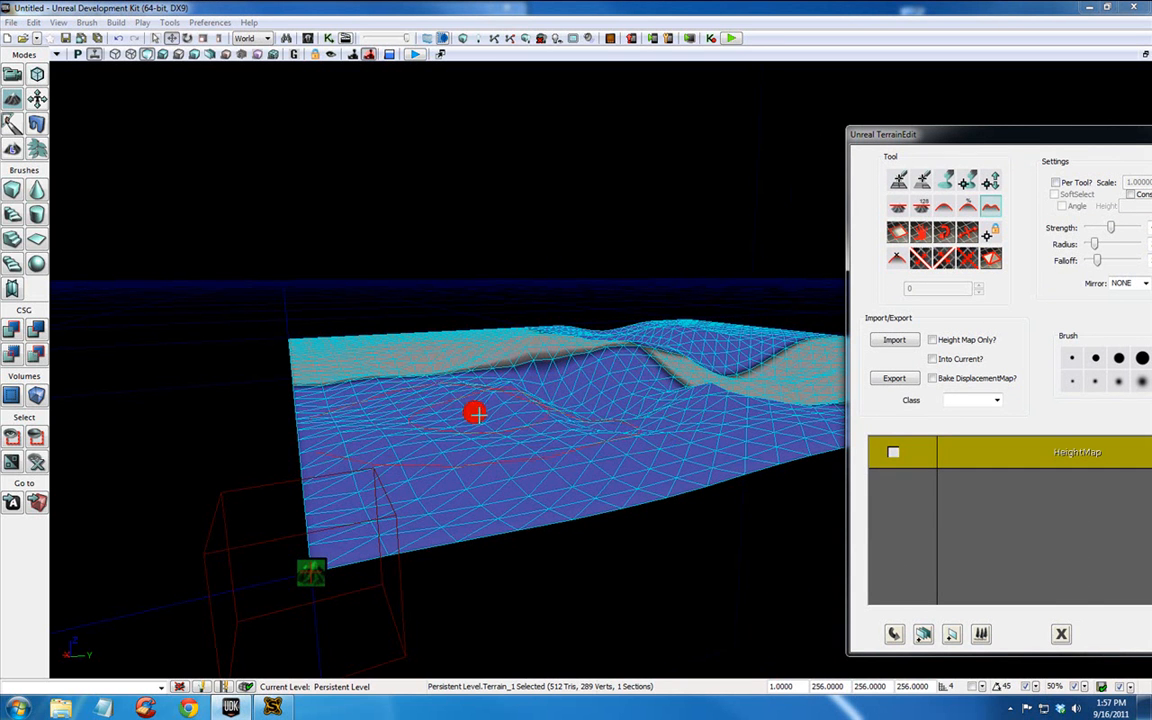
Roughen the far edge and ridge area with jagged Noise-tool spikes
{"action": "left_click_drag", "start_coordinate": [476, 412], "coordinate": [648, 330]}
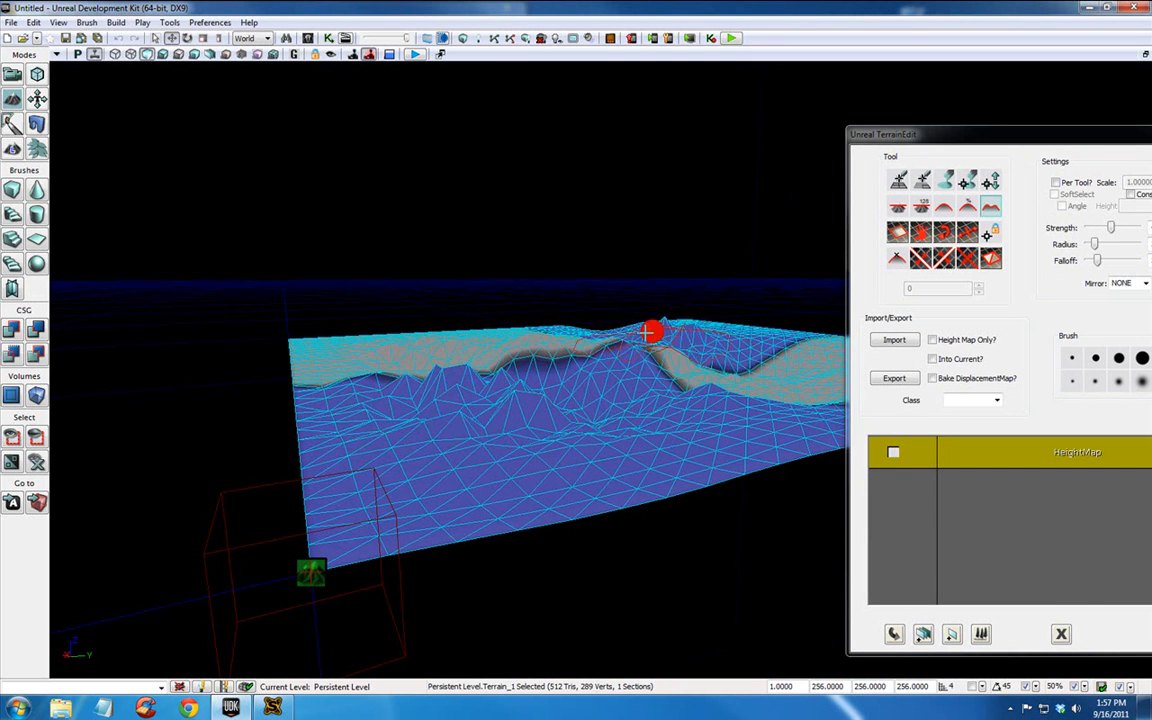
{"action": "left_click_drag", "start_coordinate": [650, 332], "coordinate": [776, 368]}
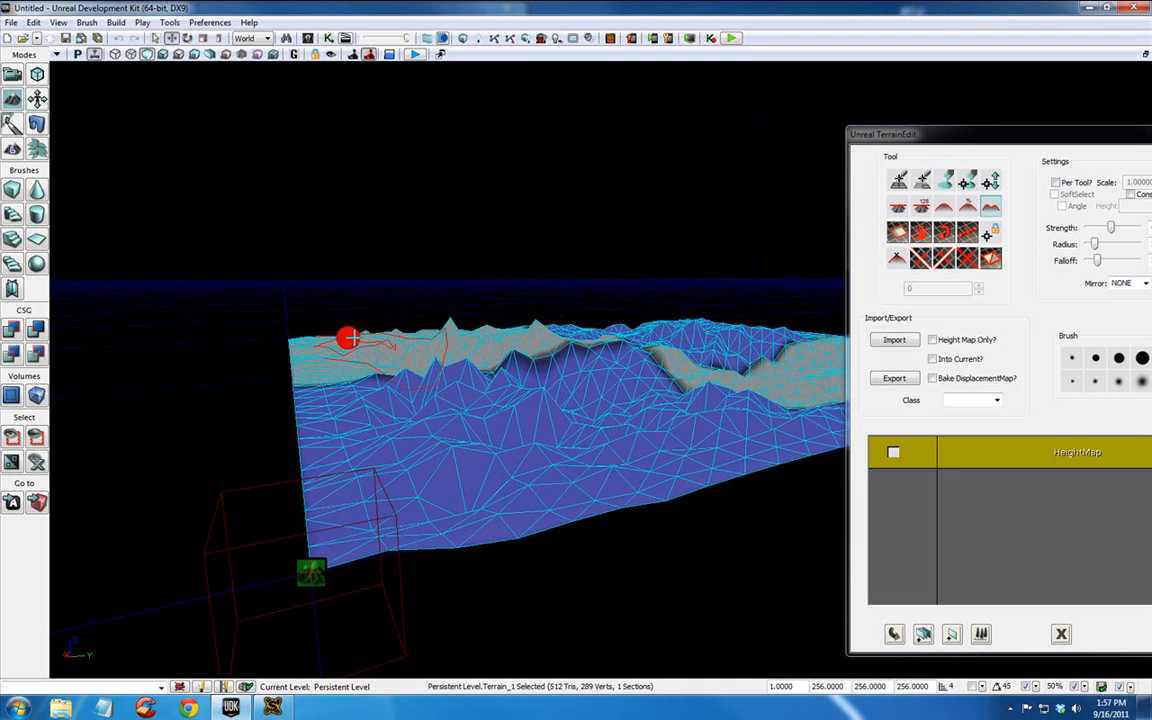
{"action": "left_click_drag", "start_coordinate": [350, 340], "coordinate": [736, 350]}
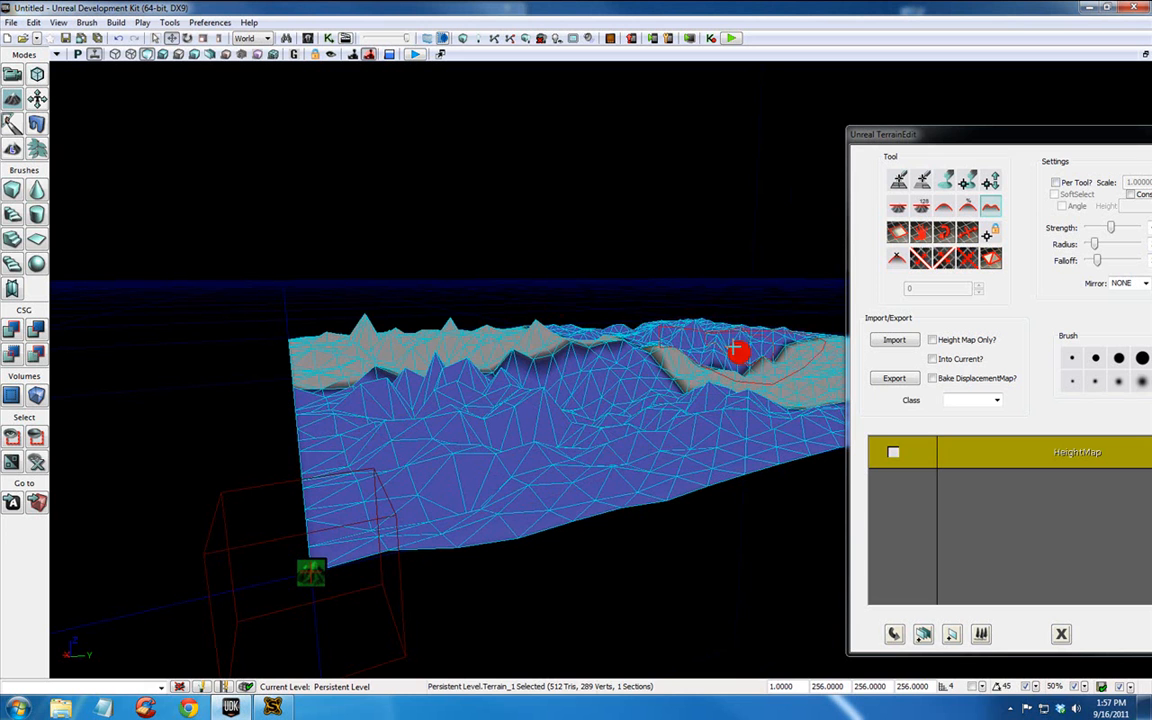
{"action": "mouse_move", "coordinate": [468, 352]}
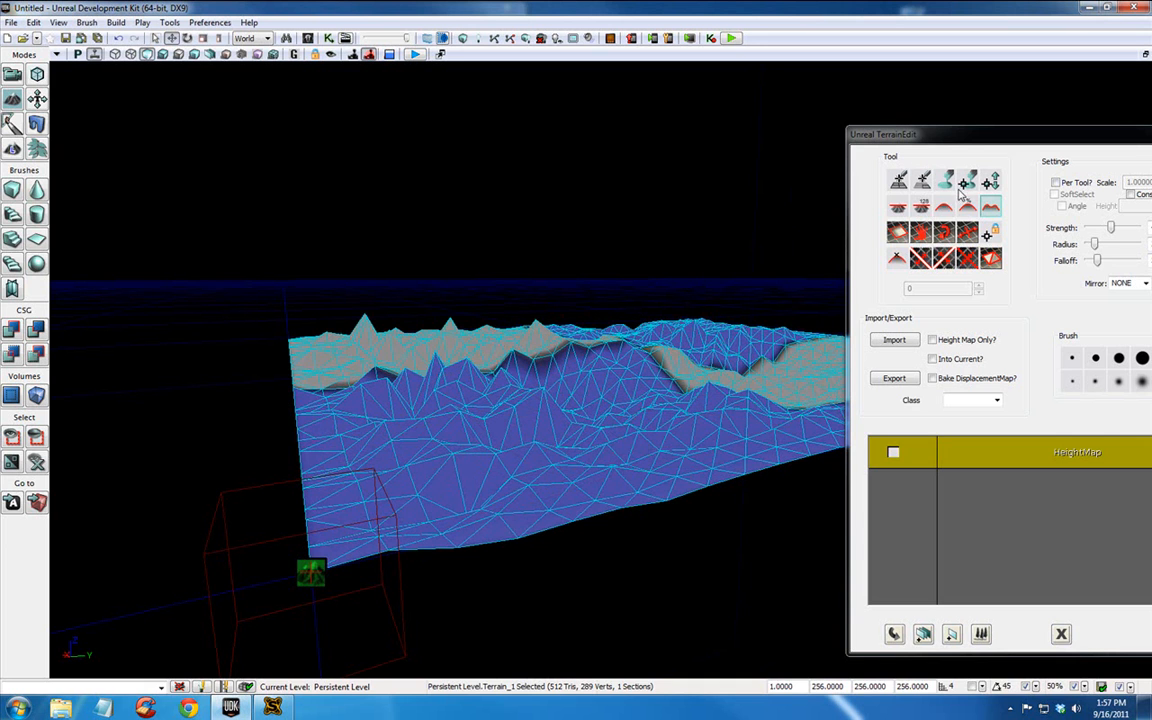
{"action": "mouse_move", "coordinate": [956, 206]}
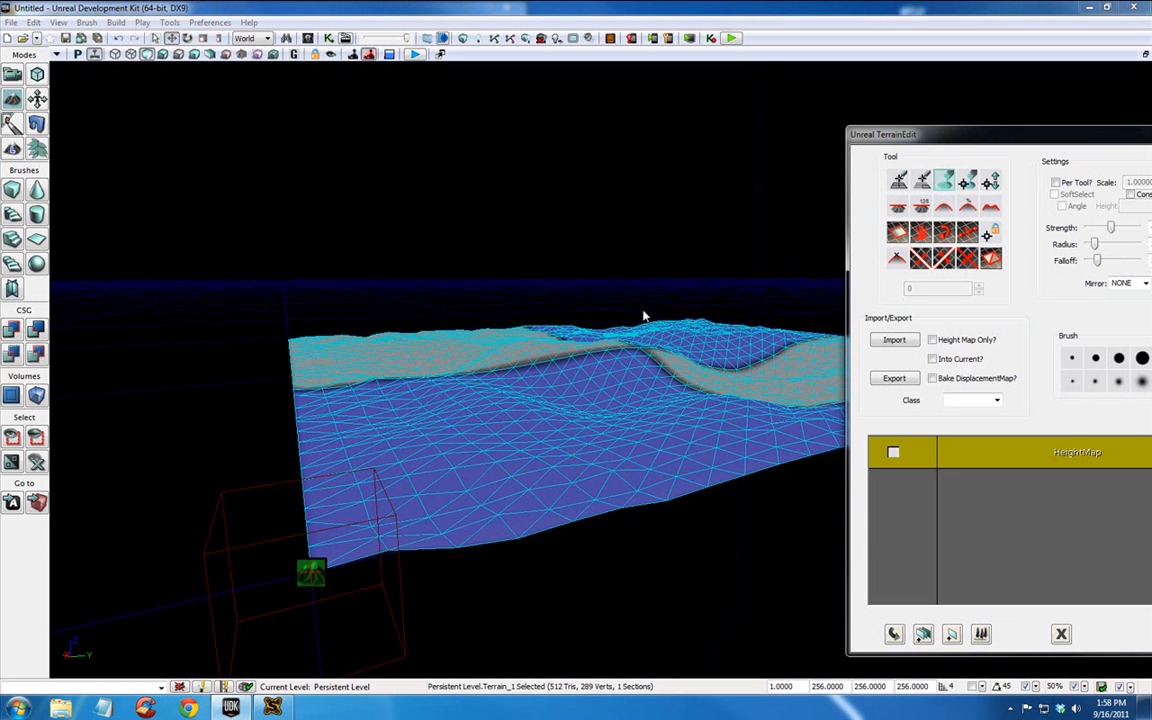
Switch back to raising terrain and build a large rounded hill in the centre
{"action": "left_click", "coordinate": [592, 340]}
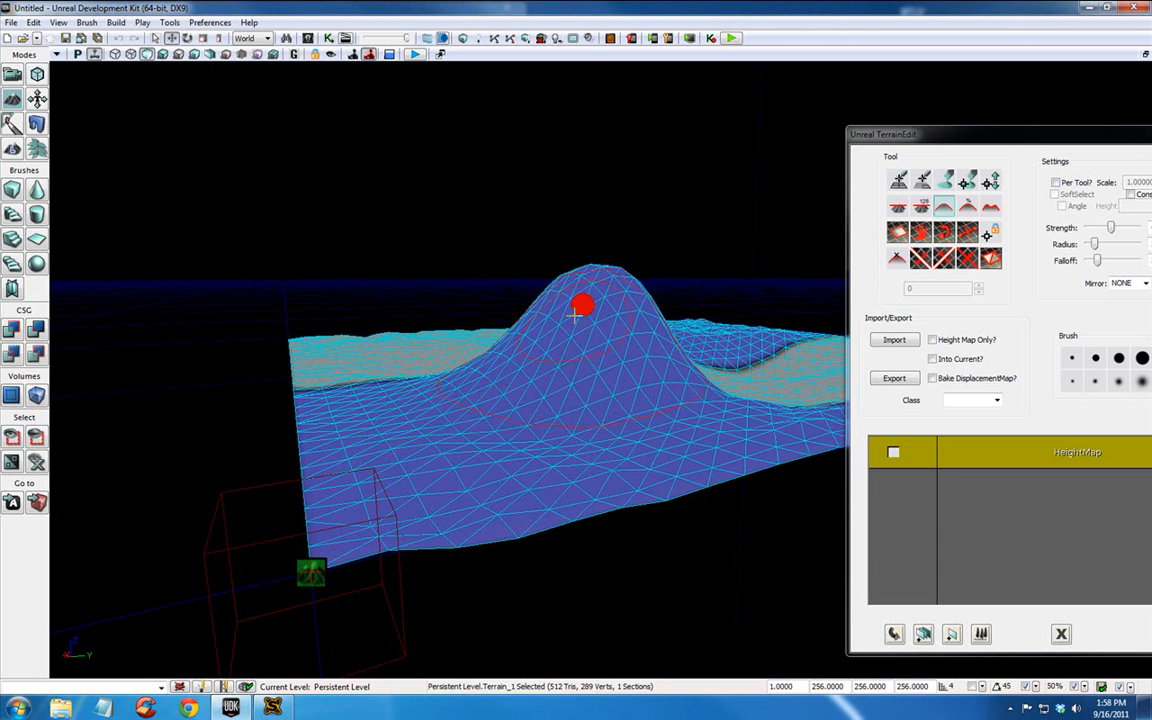
{"action": "left_click_drag", "start_coordinate": [584, 304], "coordinate": [548, 320]}
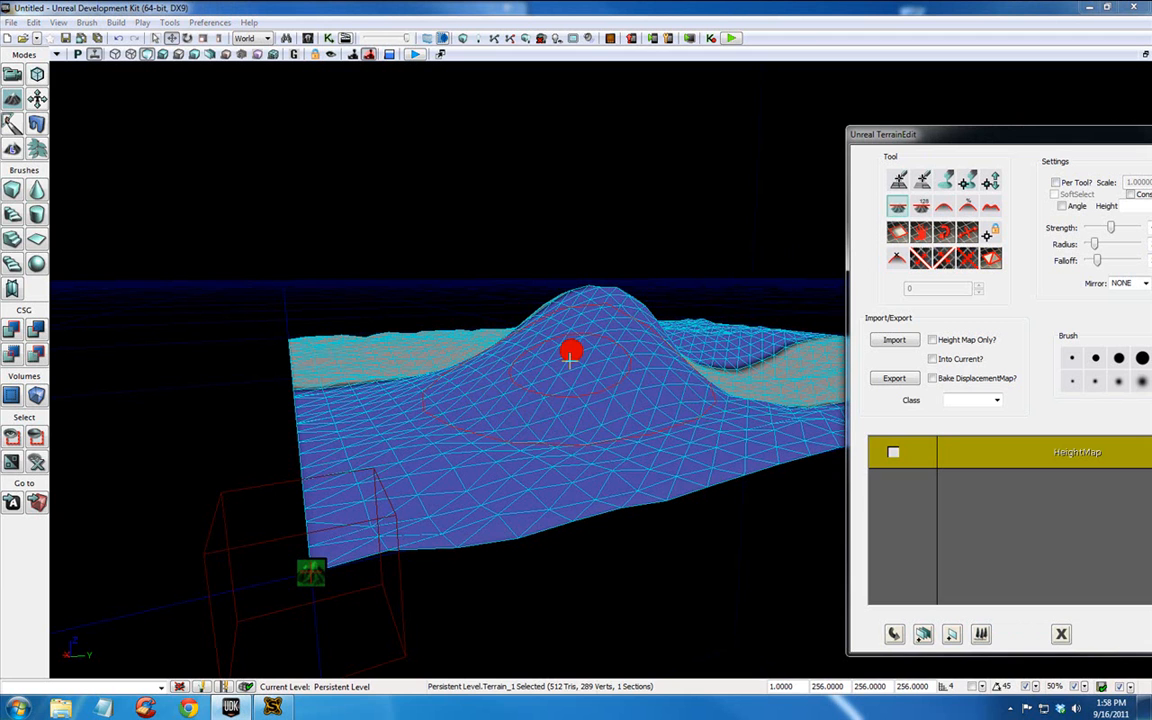
Flatten the hill into a level plateau with stepped edges
{"action": "left_click_drag", "start_coordinate": [572, 350], "coordinate": [572, 360]}
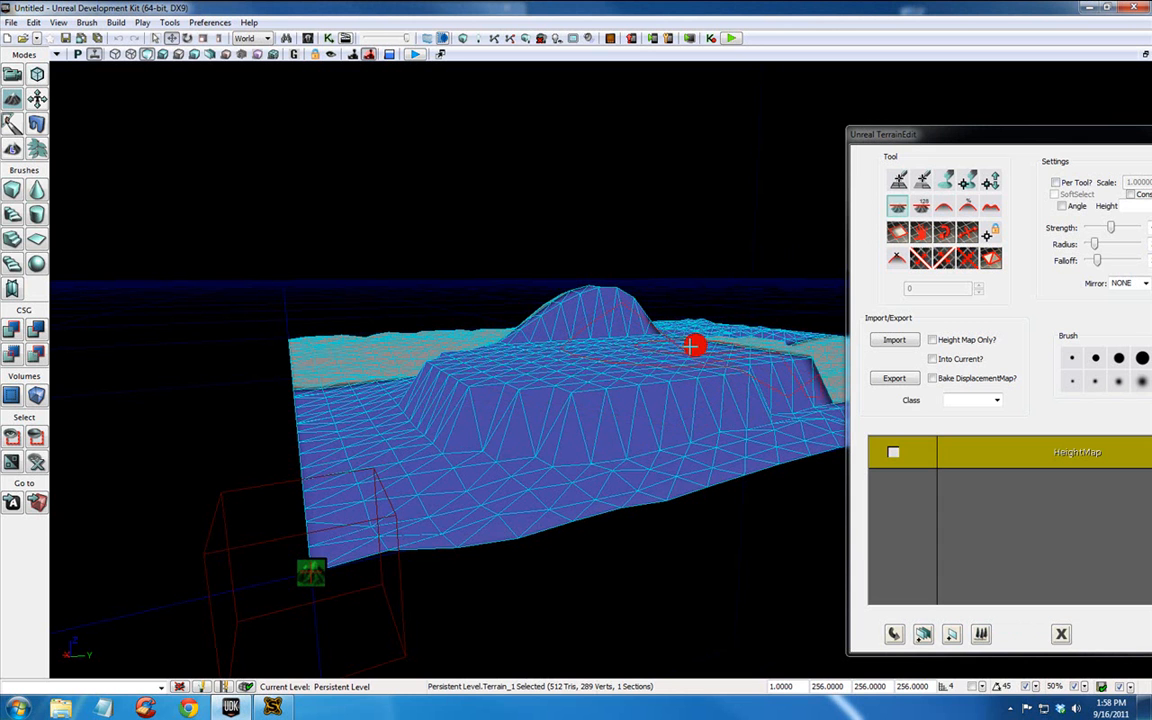
{"action": "left_click_drag", "start_coordinate": [692, 344], "coordinate": [530, 358]}
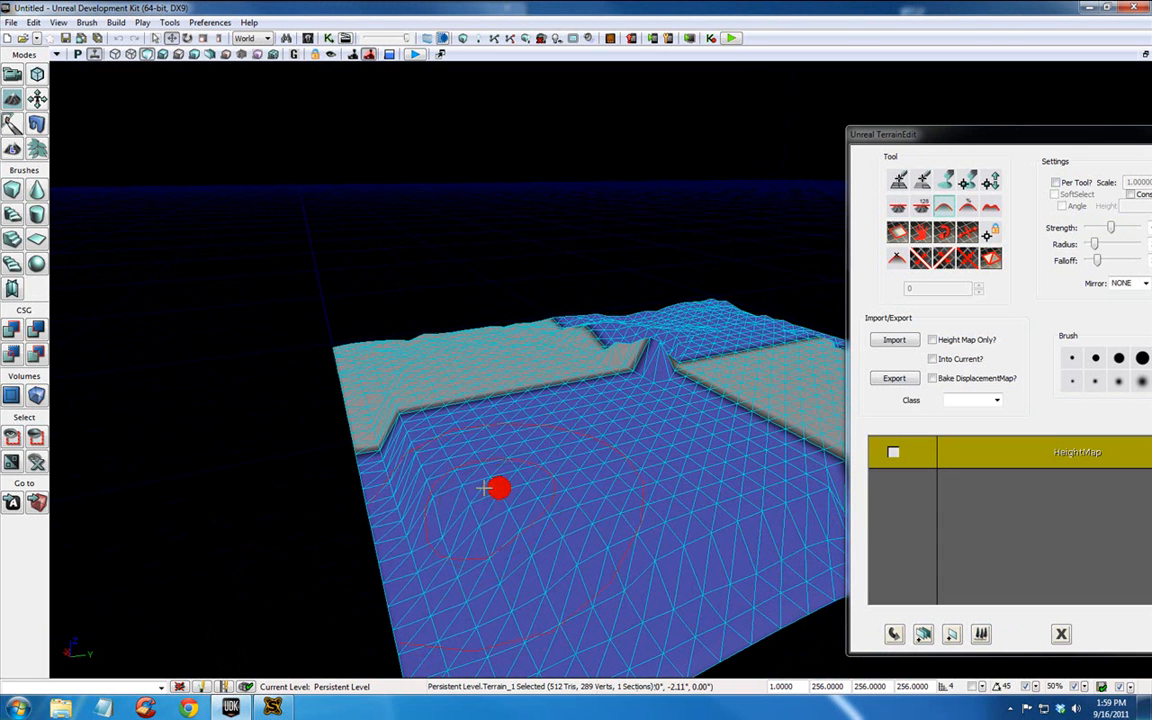
{"action": "mouse_move", "coordinate": [510, 344]}
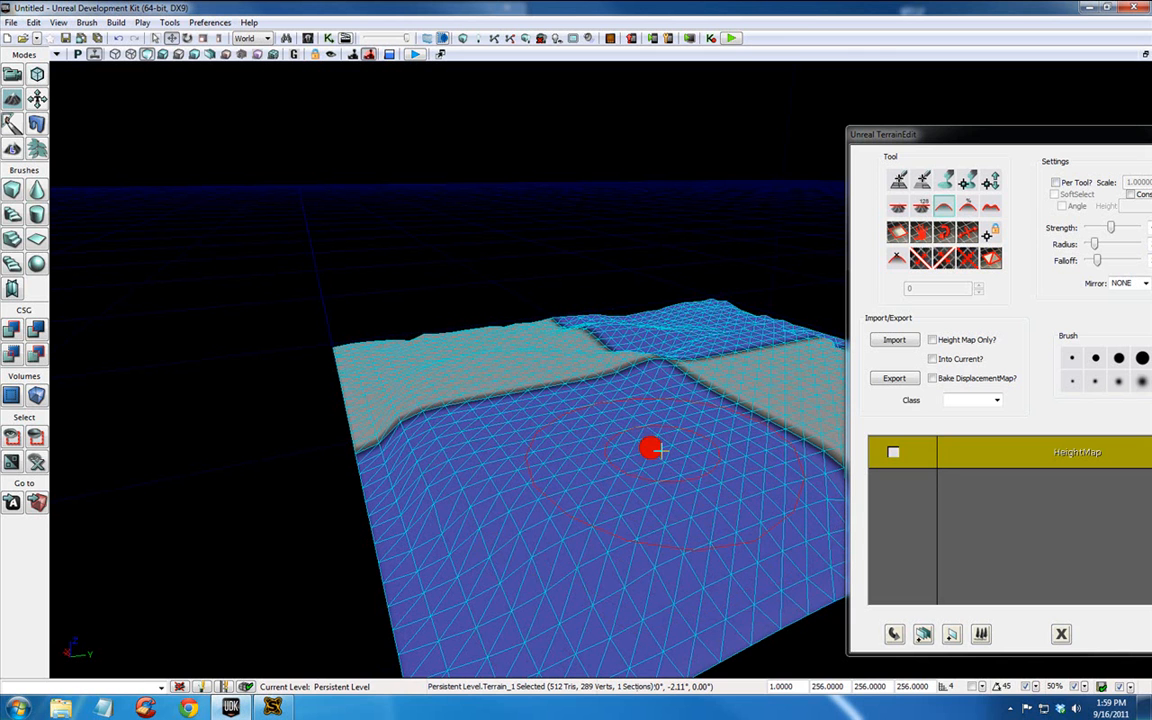
{"action": "mouse_move", "coordinate": [612, 418]}
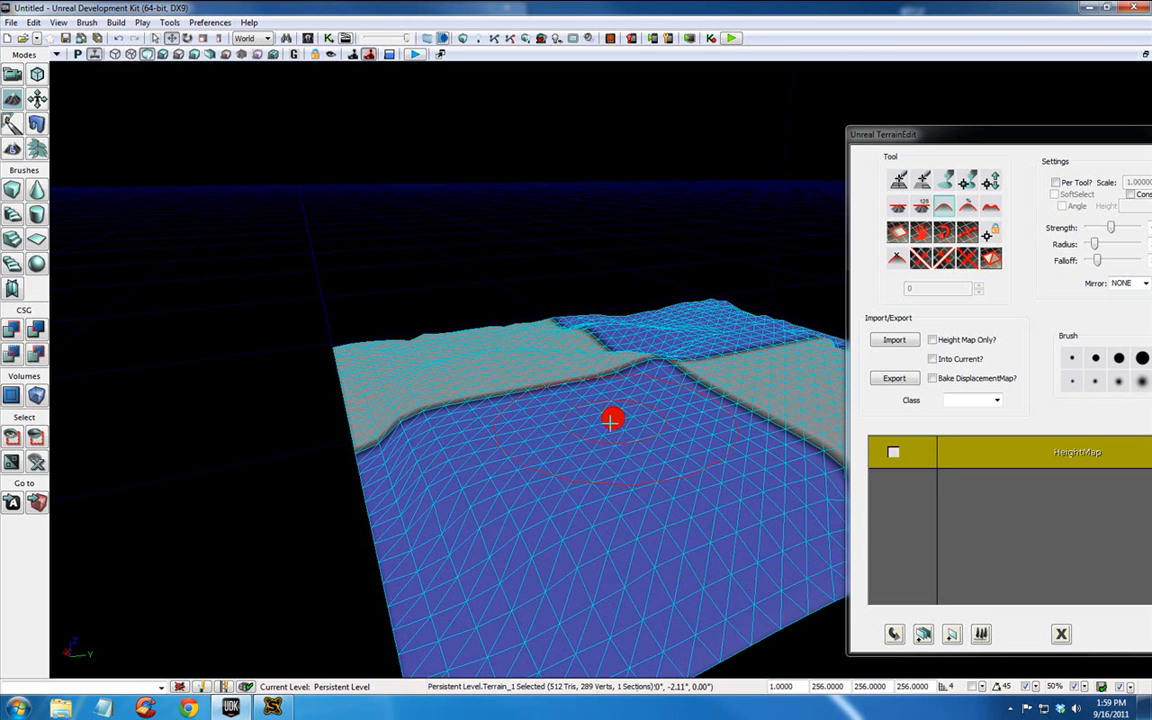
Add a DominantDirectionalLight actor above the terrain from the right-click menu
{"action": "right_click", "coordinate": [636, 404]}
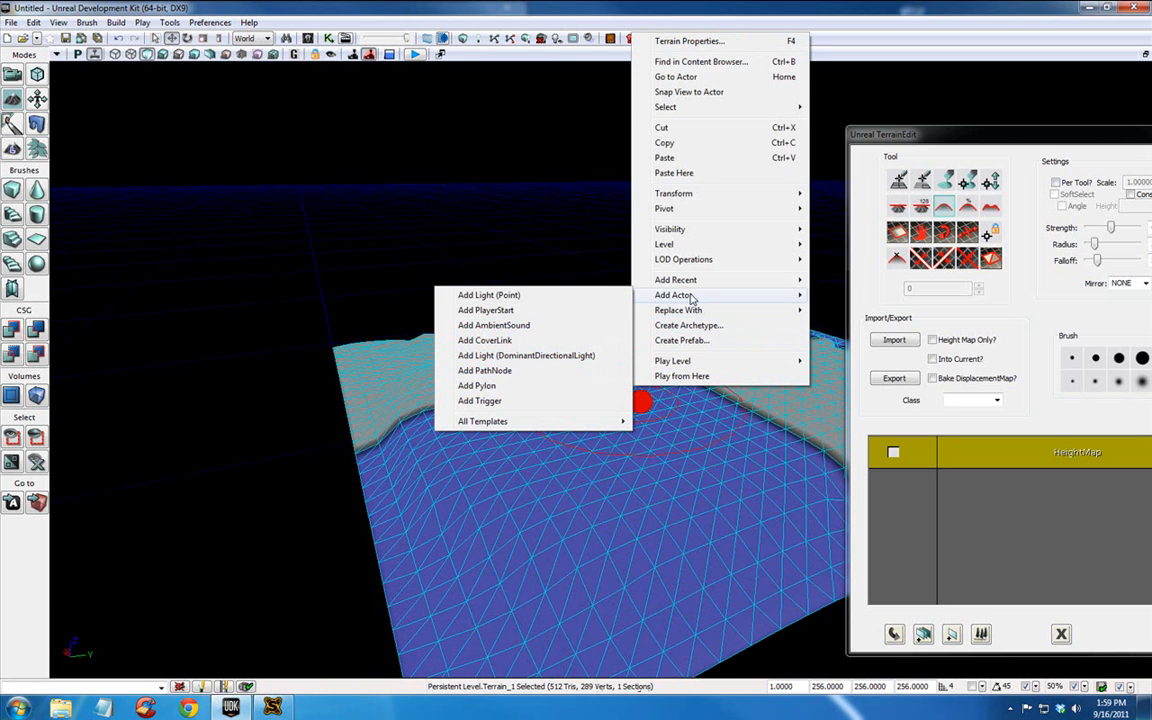
{"action": "mouse_move", "coordinate": [516, 362]}
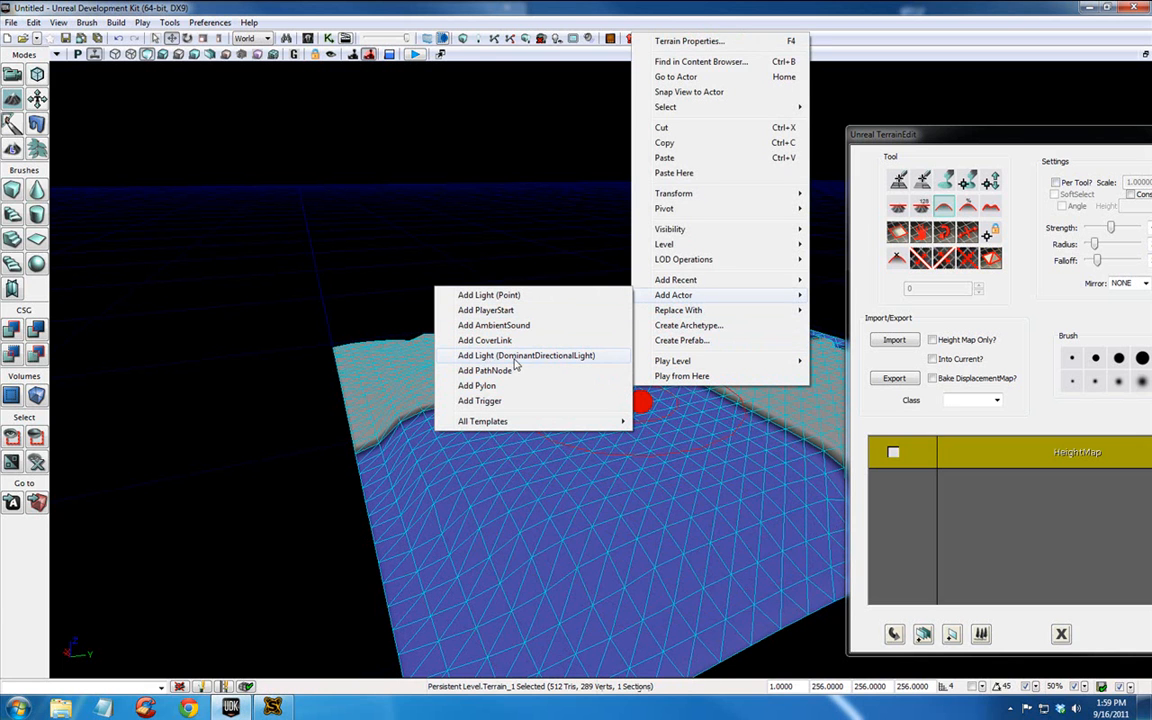
{"action": "left_click", "coordinate": [526, 356]}
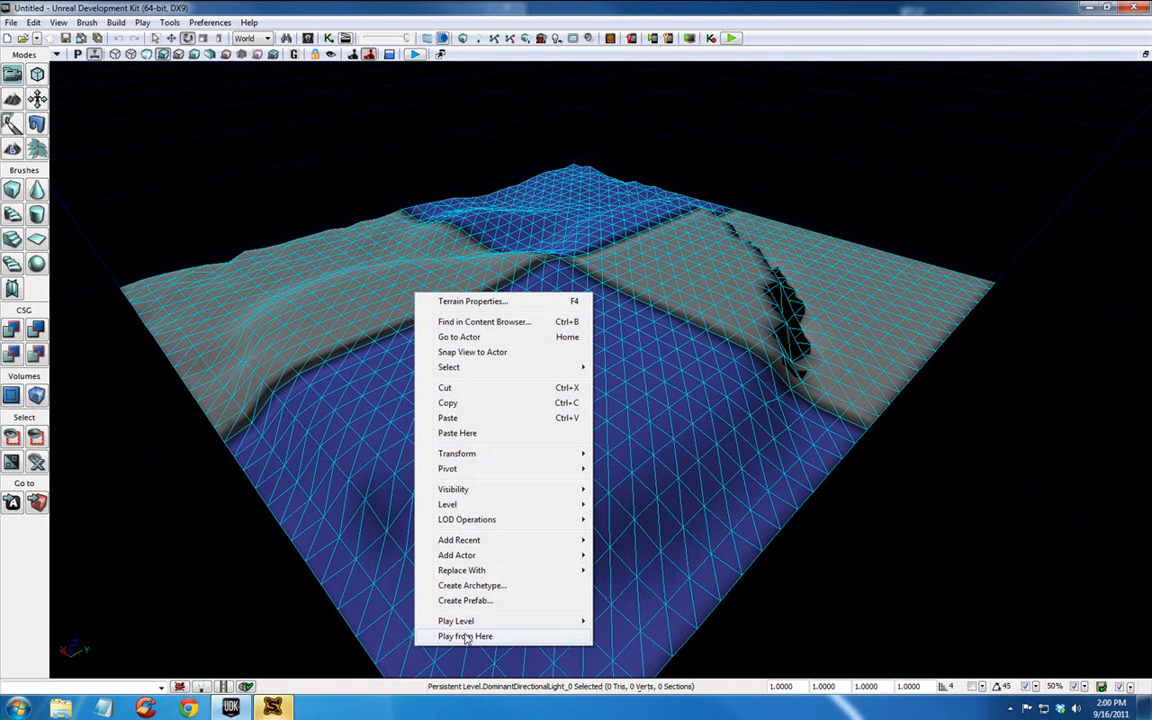
Play-test the level from a spot on the terrain
{"action": "left_click", "coordinate": [464, 636]}
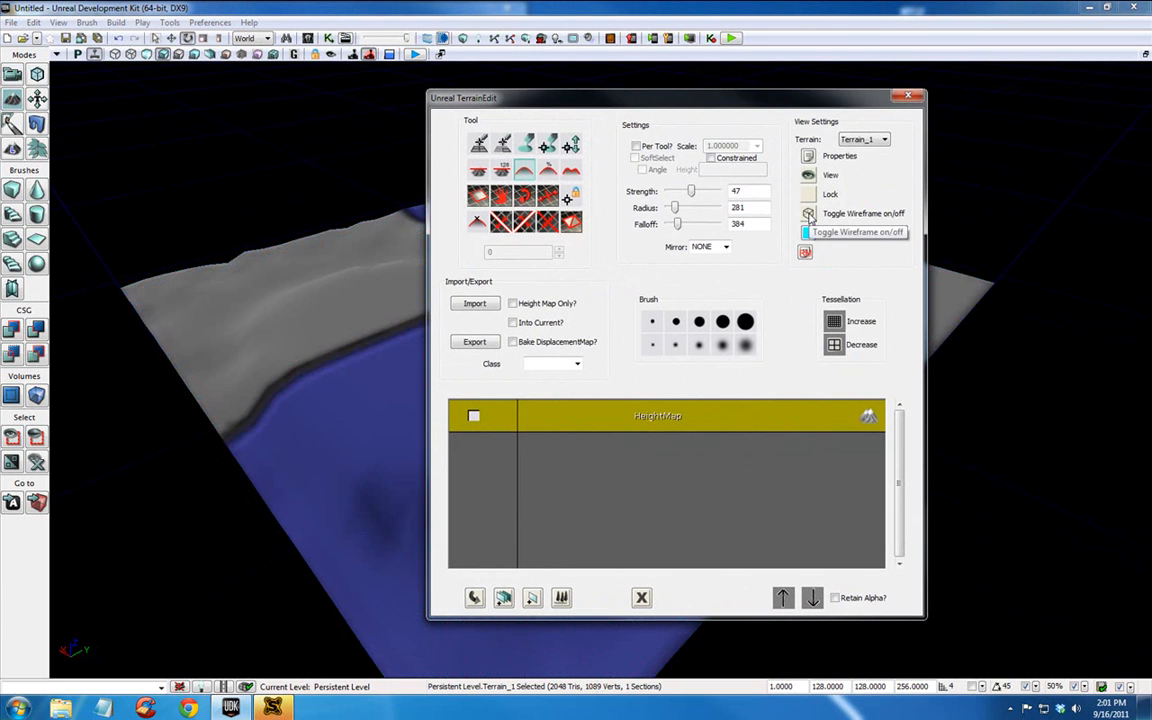
Move the terrain editor aside to view the shaded terrain without wireframe
{"action": "left_click_drag", "start_coordinate": [464, 96], "coordinate": [920, 92]}
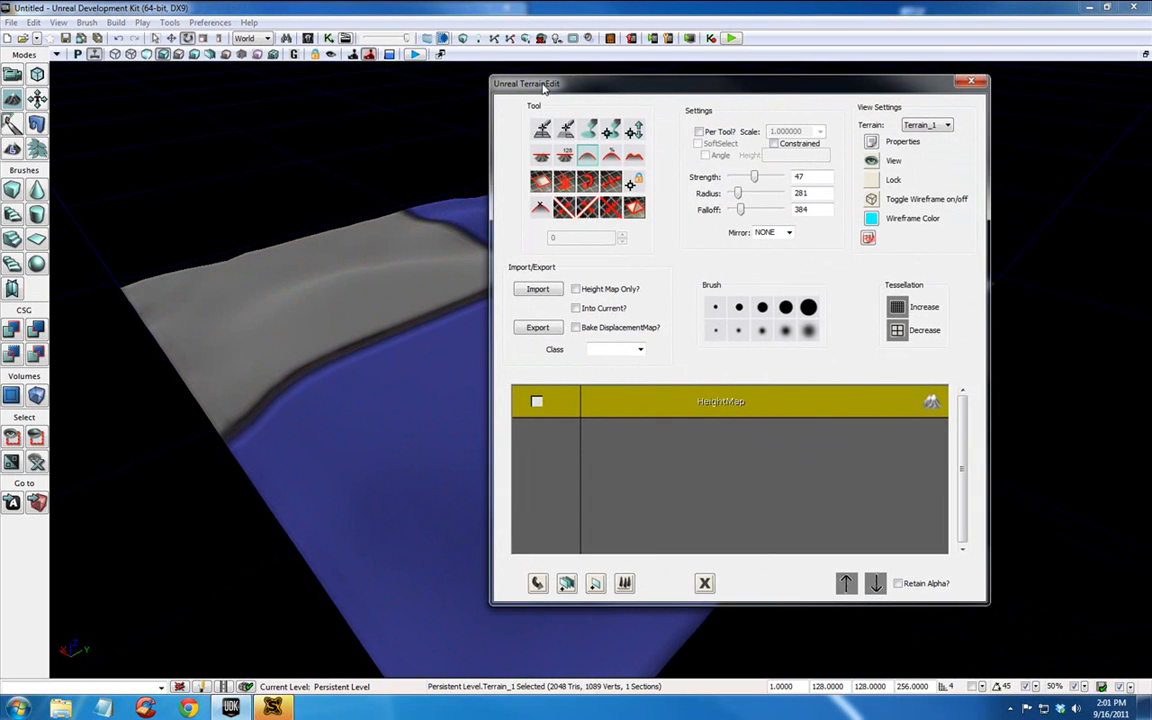
{"action": "mouse_move", "coordinate": [332, 38]}
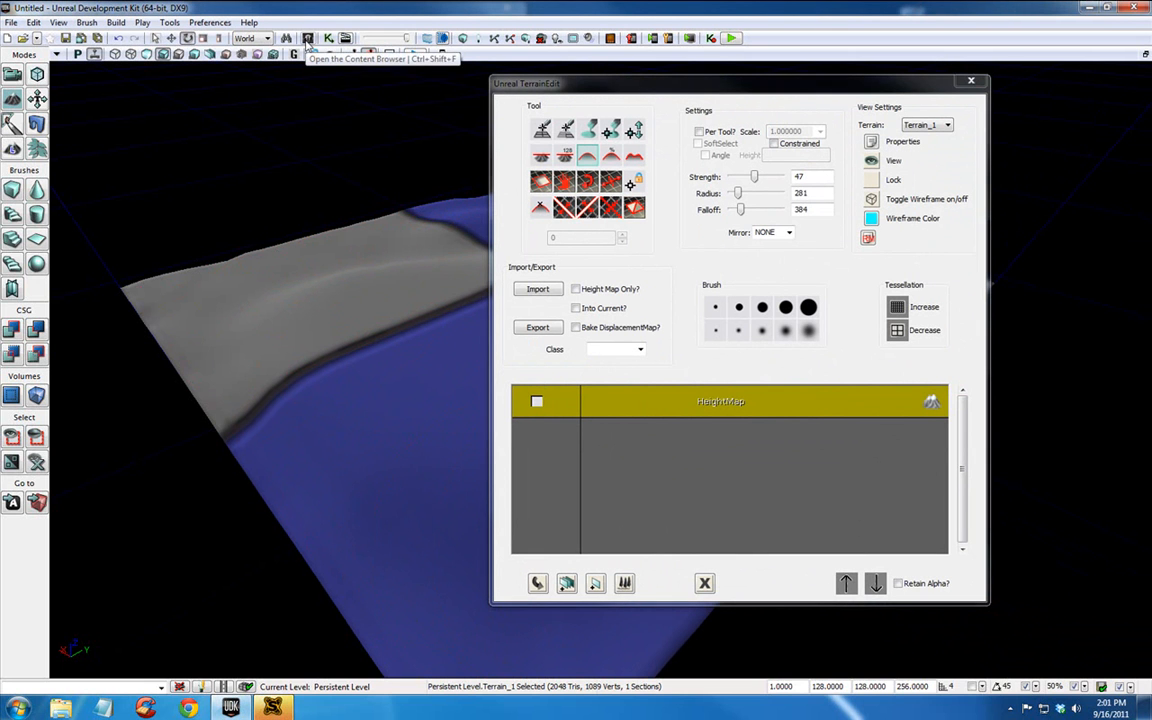
Search the Content Browser for 'dirt' and filter the results to Materials only
{"action": "left_click", "coordinate": [312, 56]}
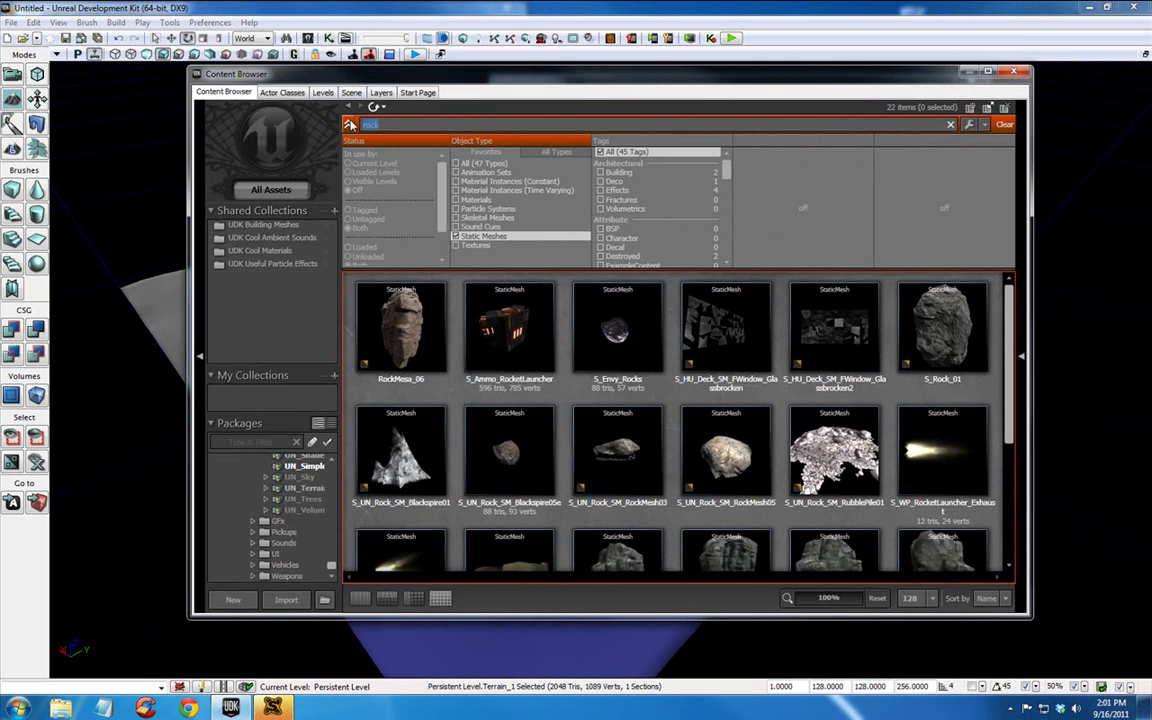
{"action": "type", "text": "dirt"}
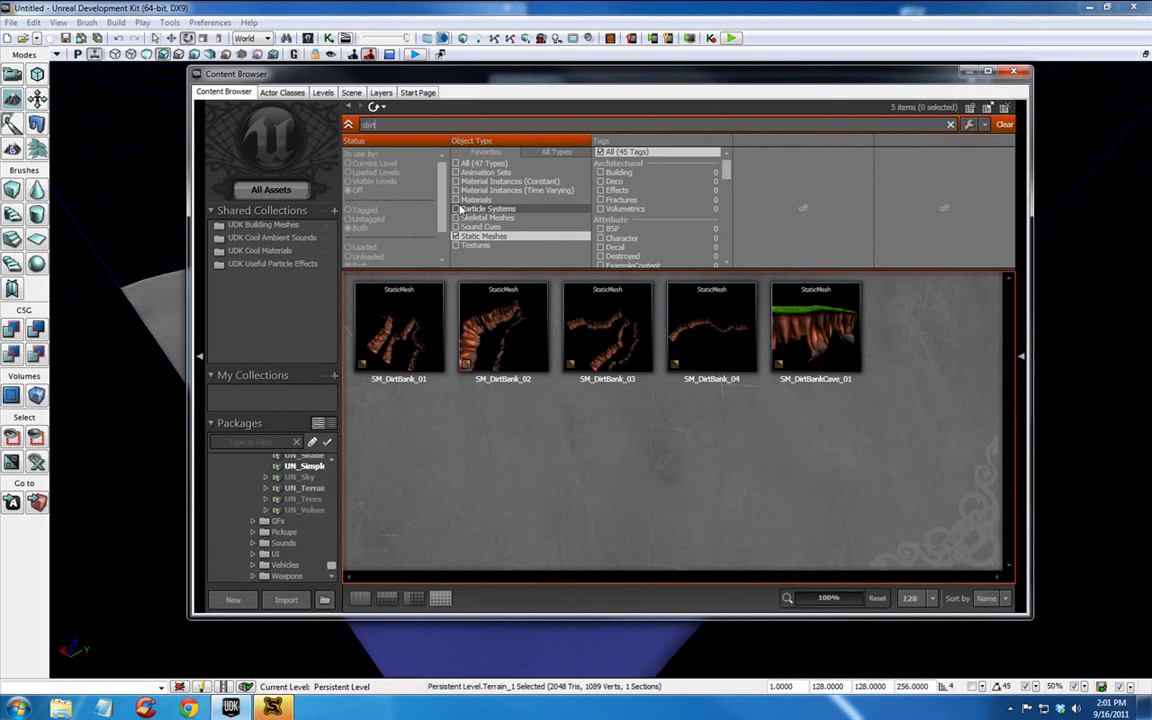
{"action": "left_click", "coordinate": [456, 200]}
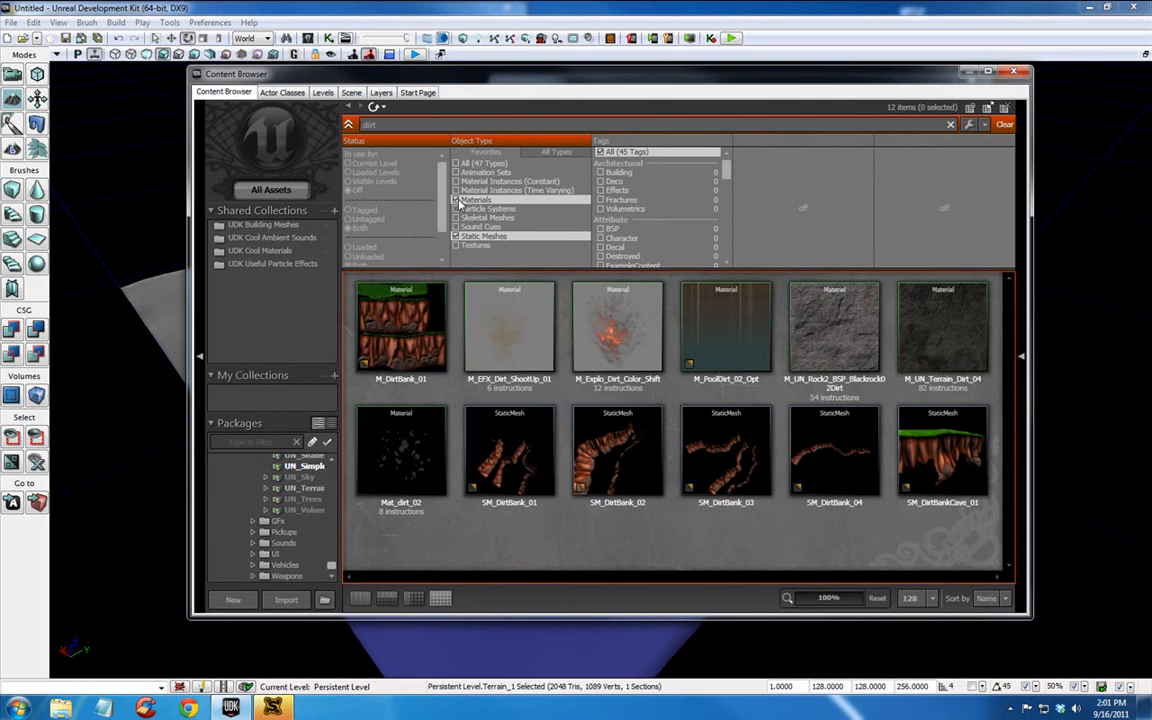
{"action": "mouse_move", "coordinate": [928, 322]}
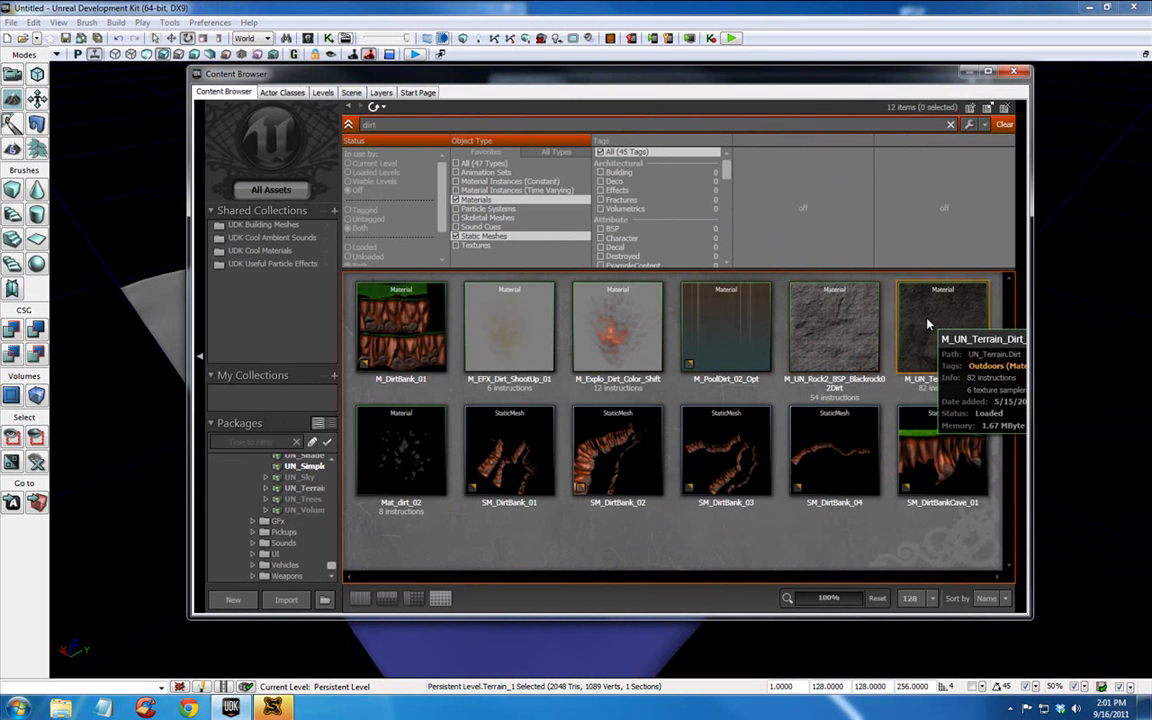
{"action": "mouse_move", "coordinate": [834, 320]}
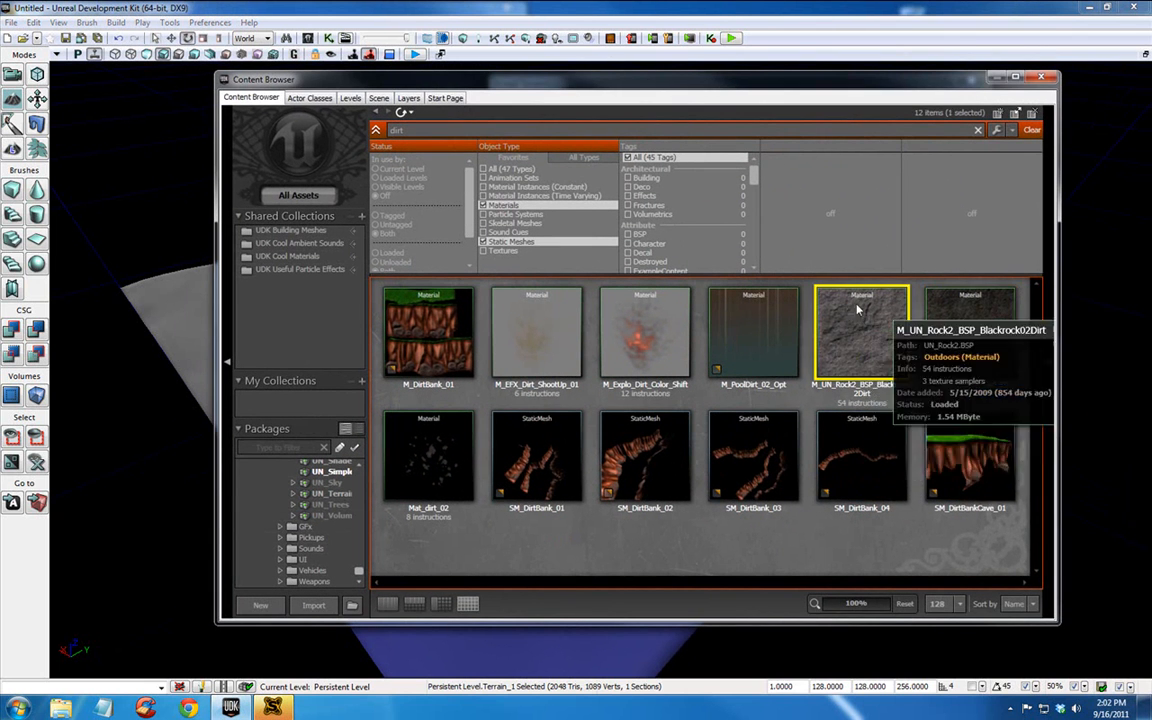
{"action": "mouse_move", "coordinate": [494, 96]}
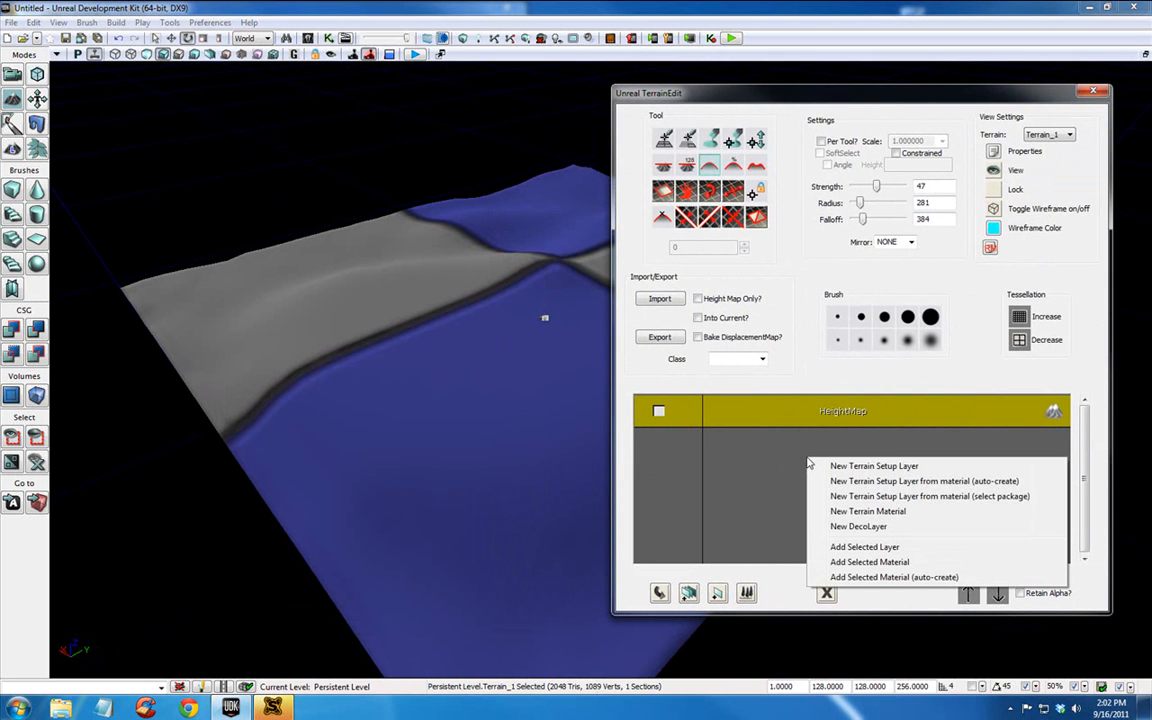
{"action": "mouse_move", "coordinate": [916, 480]}
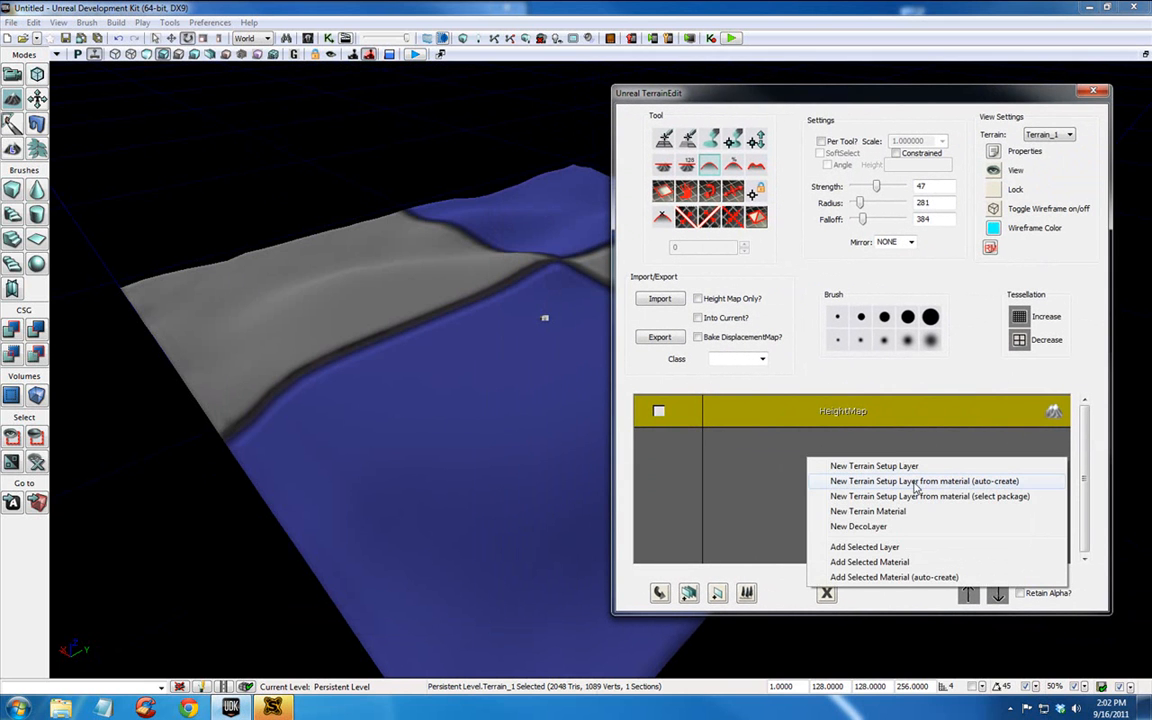
{"action": "mouse_move", "coordinate": [936, 482]}
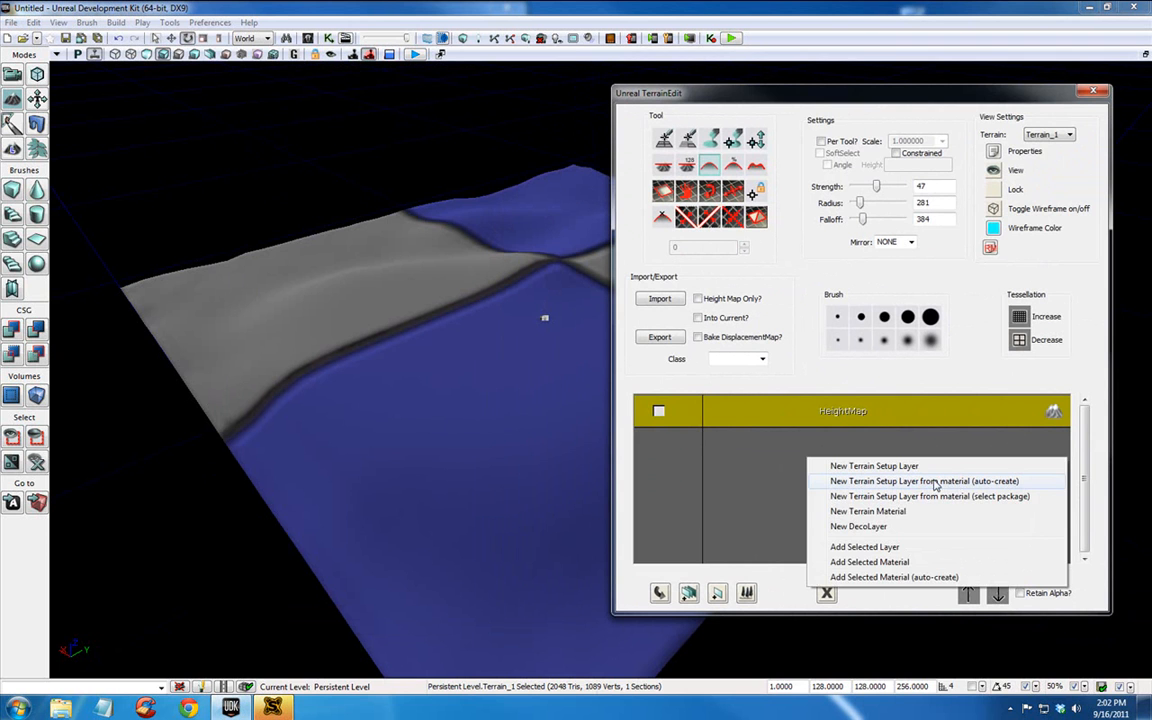
Create a terrain layer from the rock material and move the terrain editor aside
{"action": "left_click", "coordinate": [928, 480]}
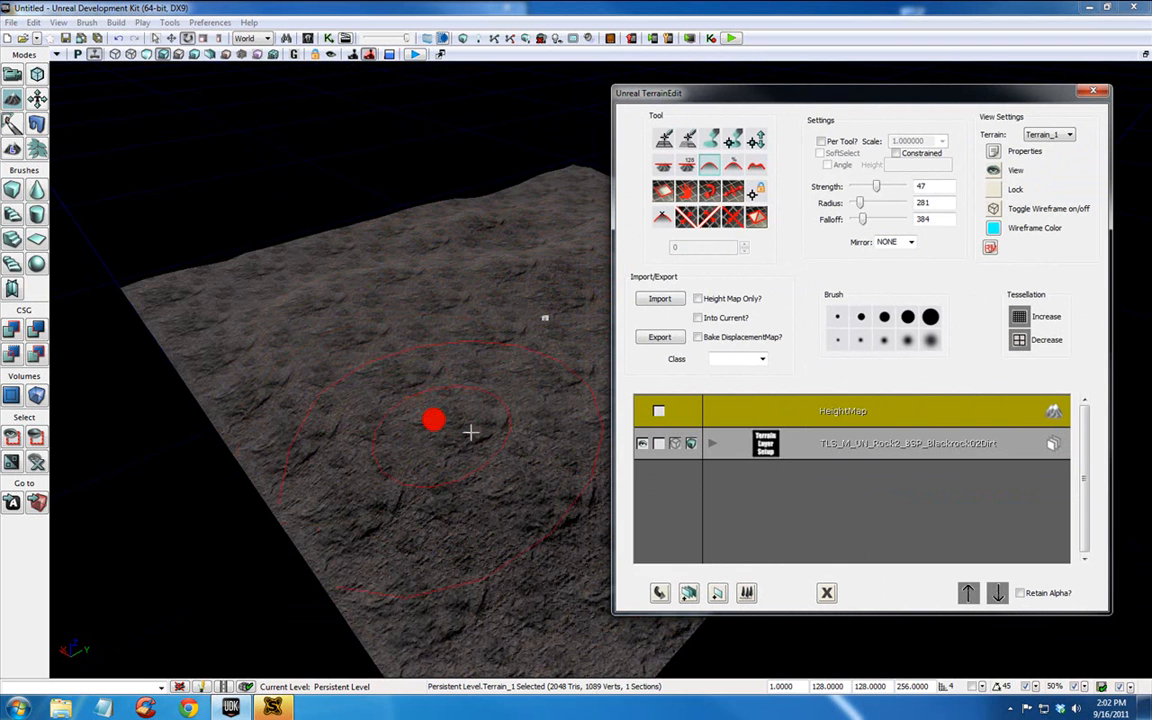
{"action": "left_click_drag", "start_coordinate": [648, 92], "coordinate": [816, 70]}
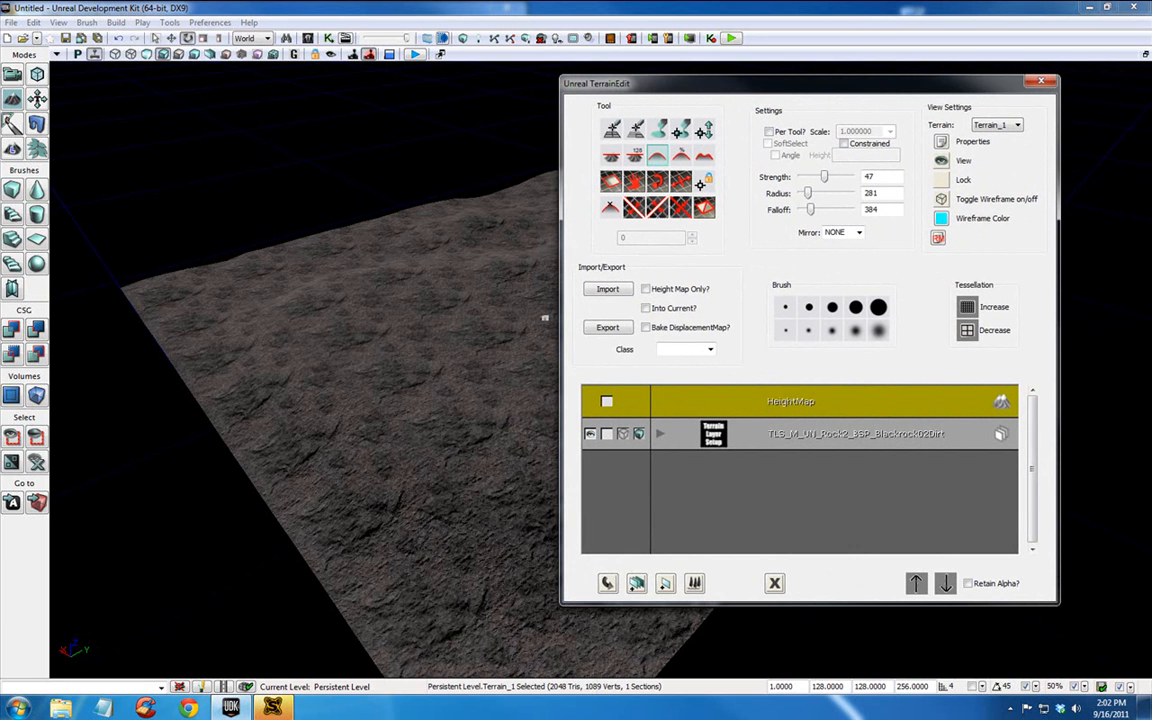
{"action": "mouse_move", "coordinate": [788, 90]}
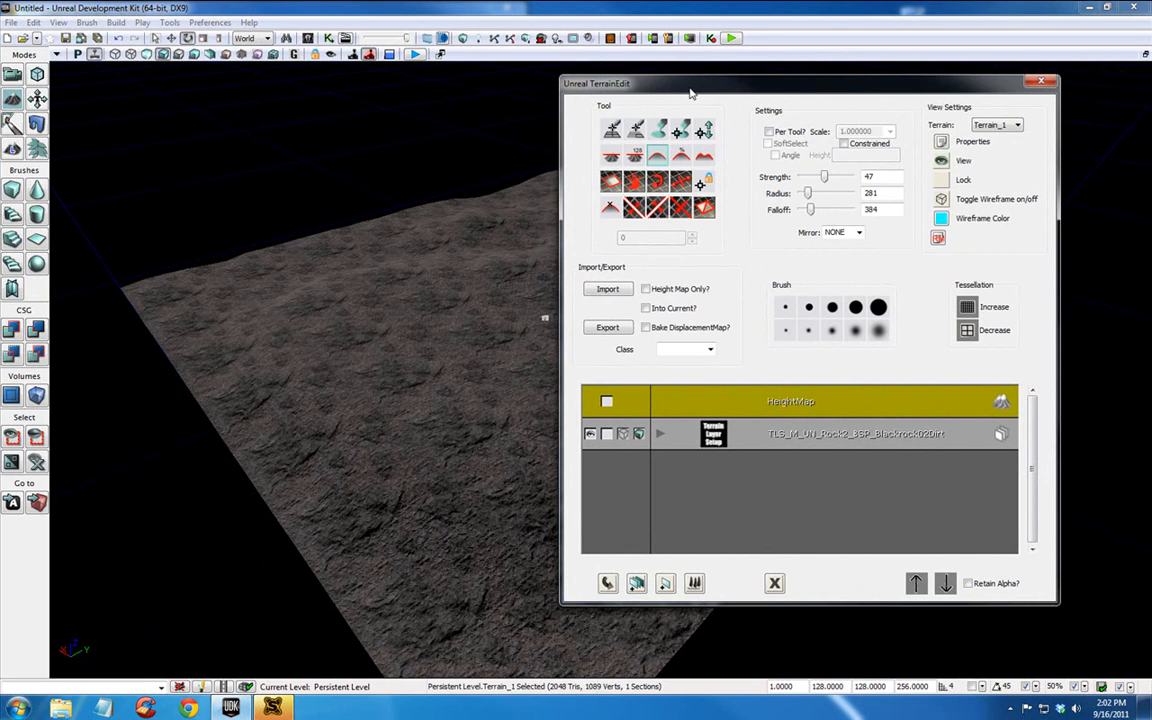
{"action": "mouse_move", "coordinate": [660, 90]}
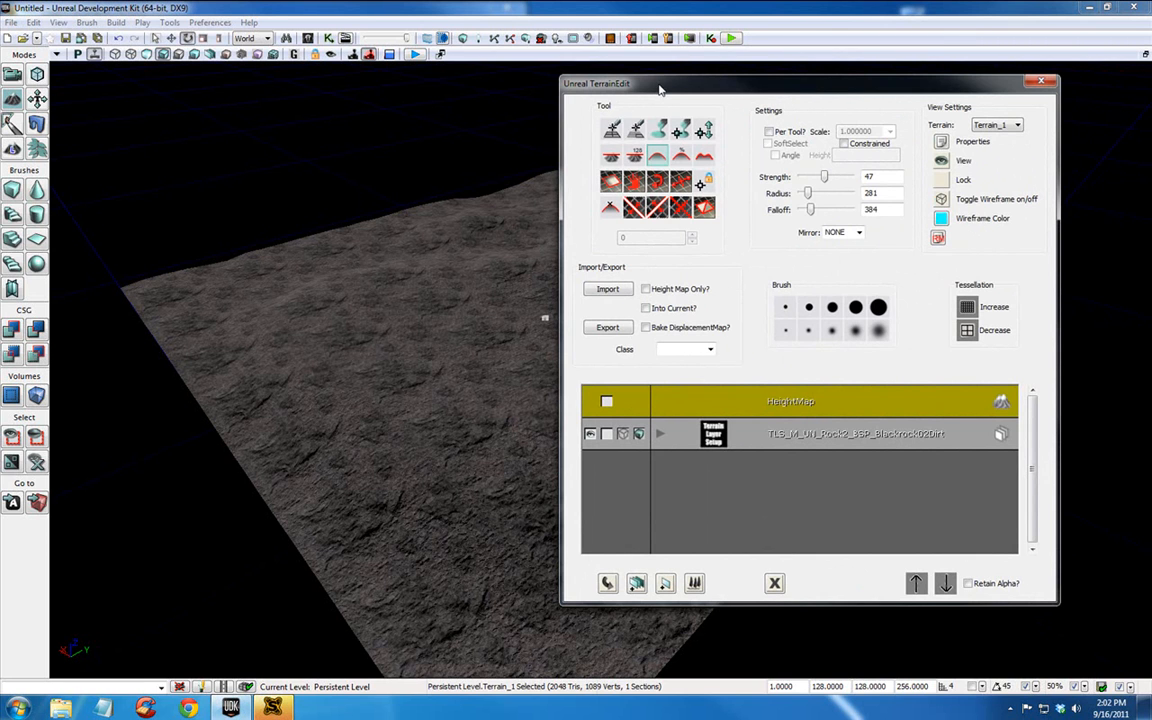
{"action": "mouse_move", "coordinate": [788, 296]}
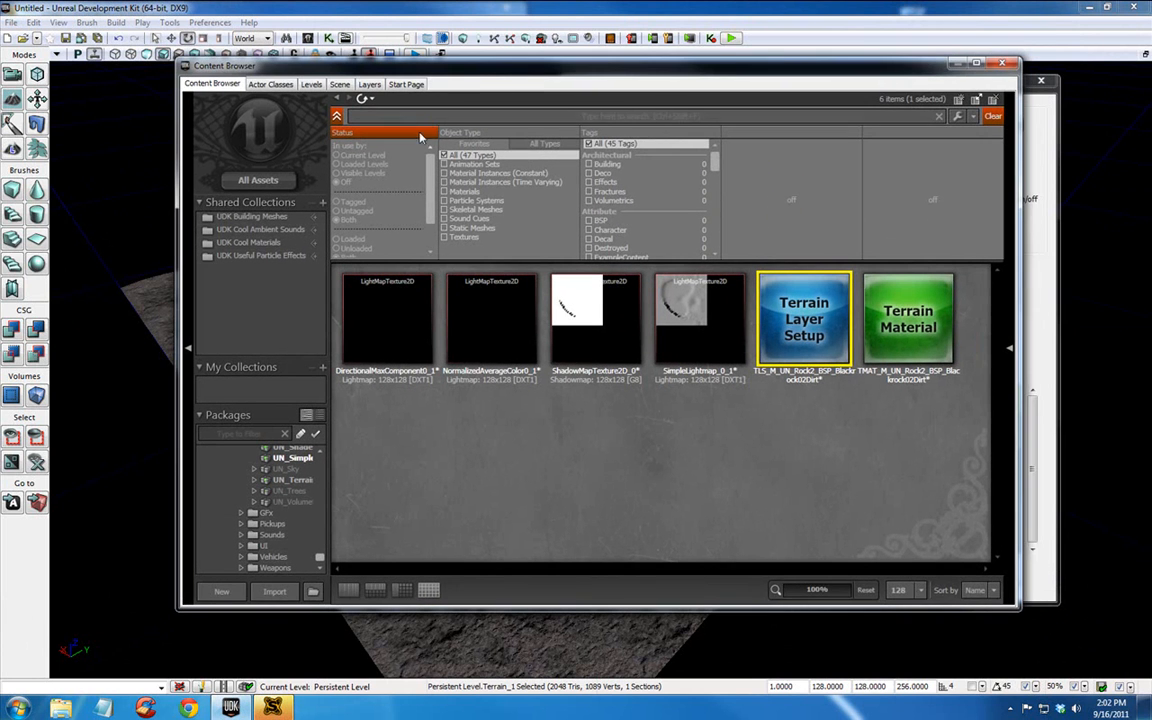
Find the dirt terrain material and auto-create a second terrain layer from it
{"action": "type", "text": "dirt"}
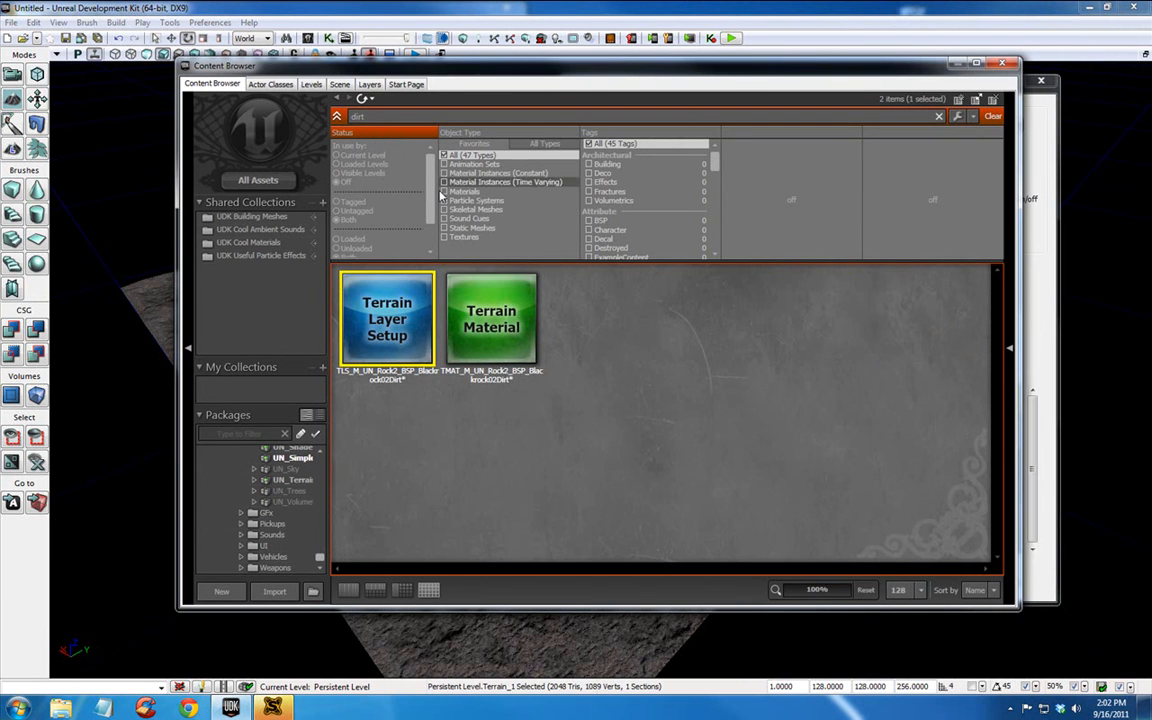
{"action": "left_click", "coordinate": [444, 192]}
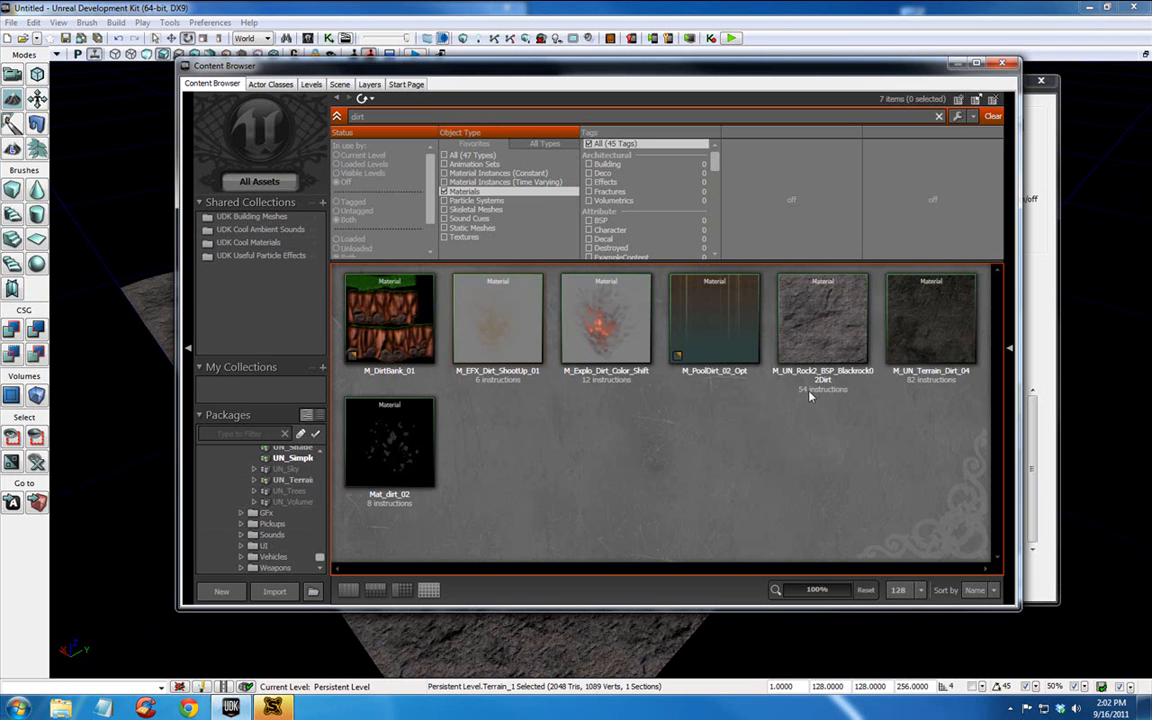
{"action": "left_click", "coordinate": [924, 316]}
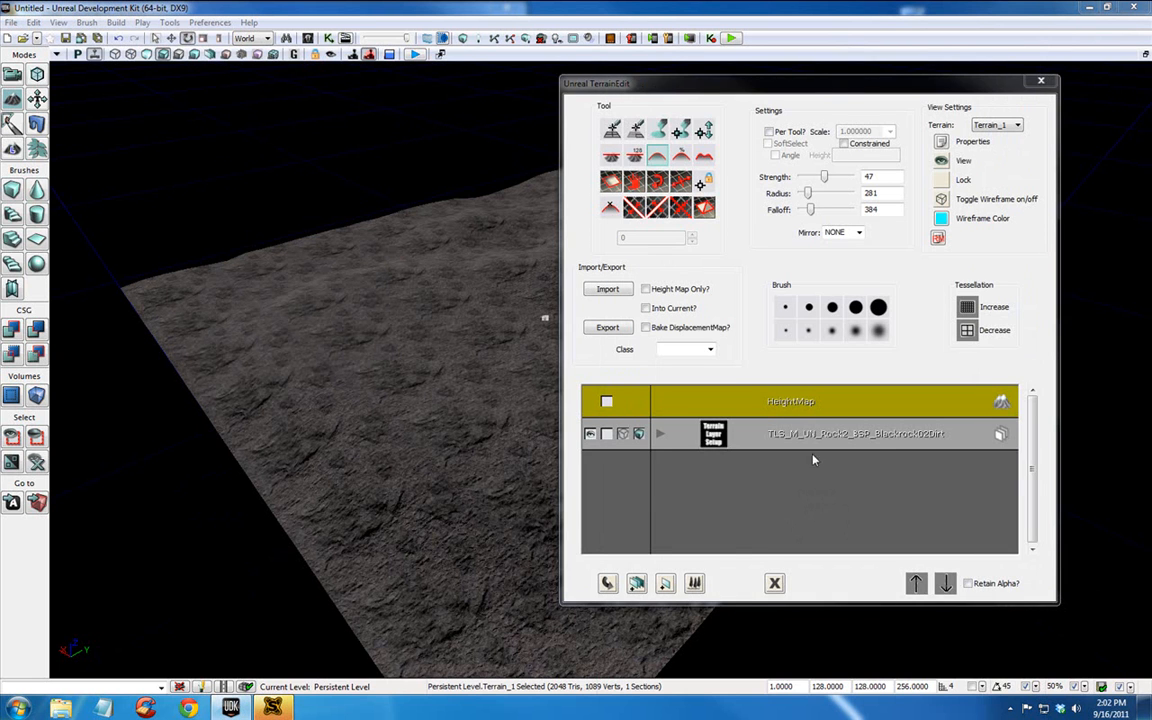
{"action": "right_click", "coordinate": [812, 458]}
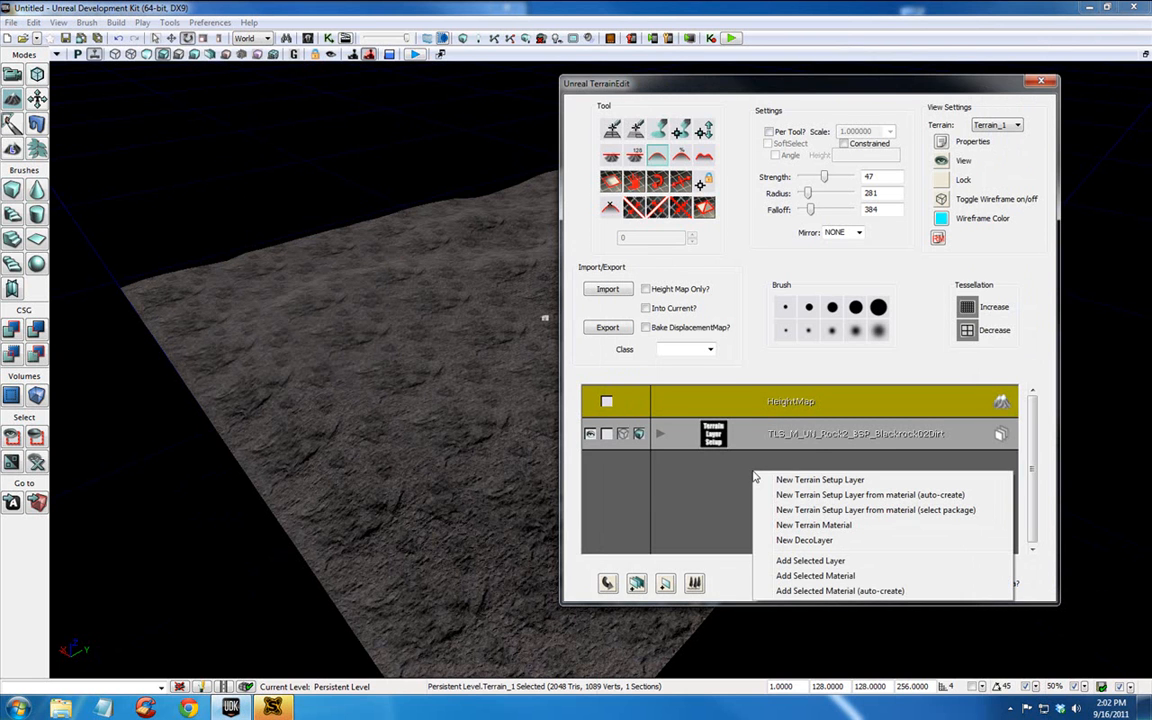
{"action": "mouse_move", "coordinate": [788, 496]}
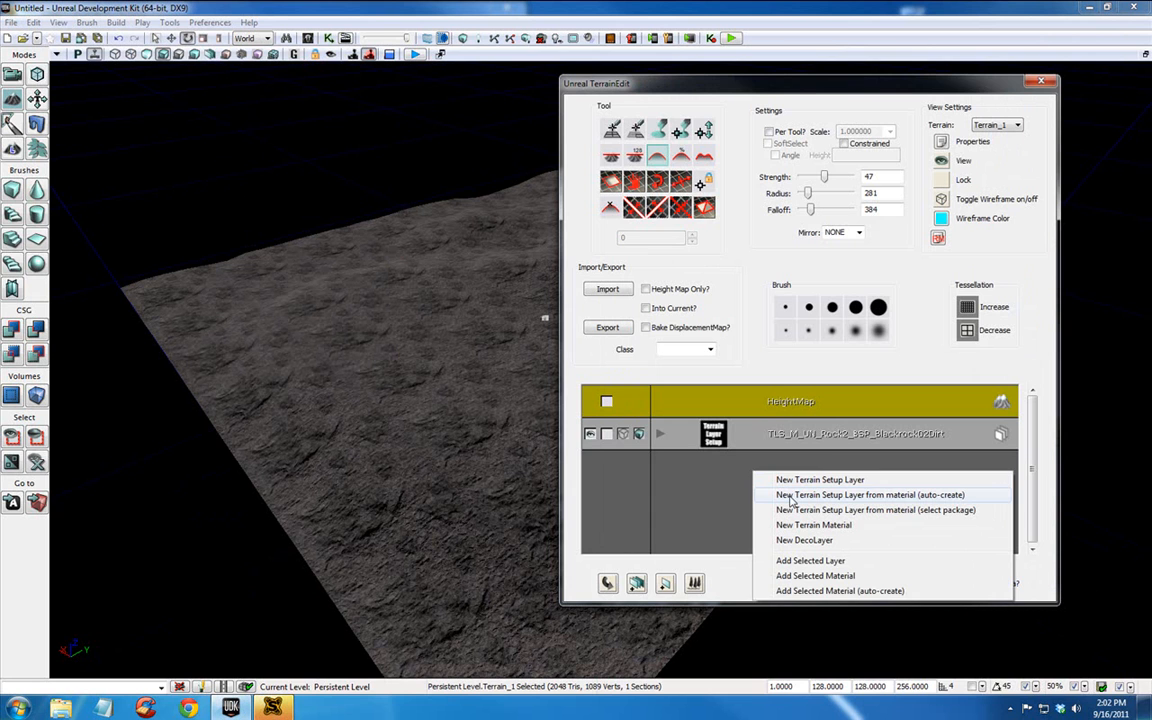
{"action": "left_click", "coordinate": [876, 496]}
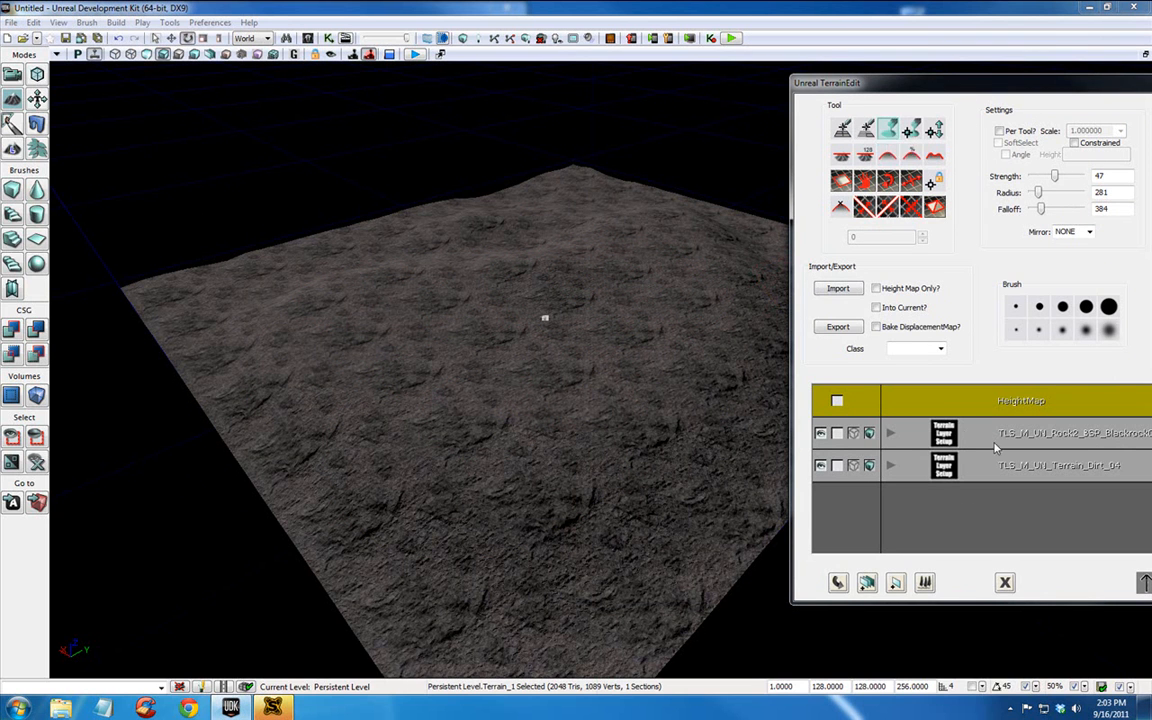
{"action": "mouse_move", "coordinate": [988, 468]}
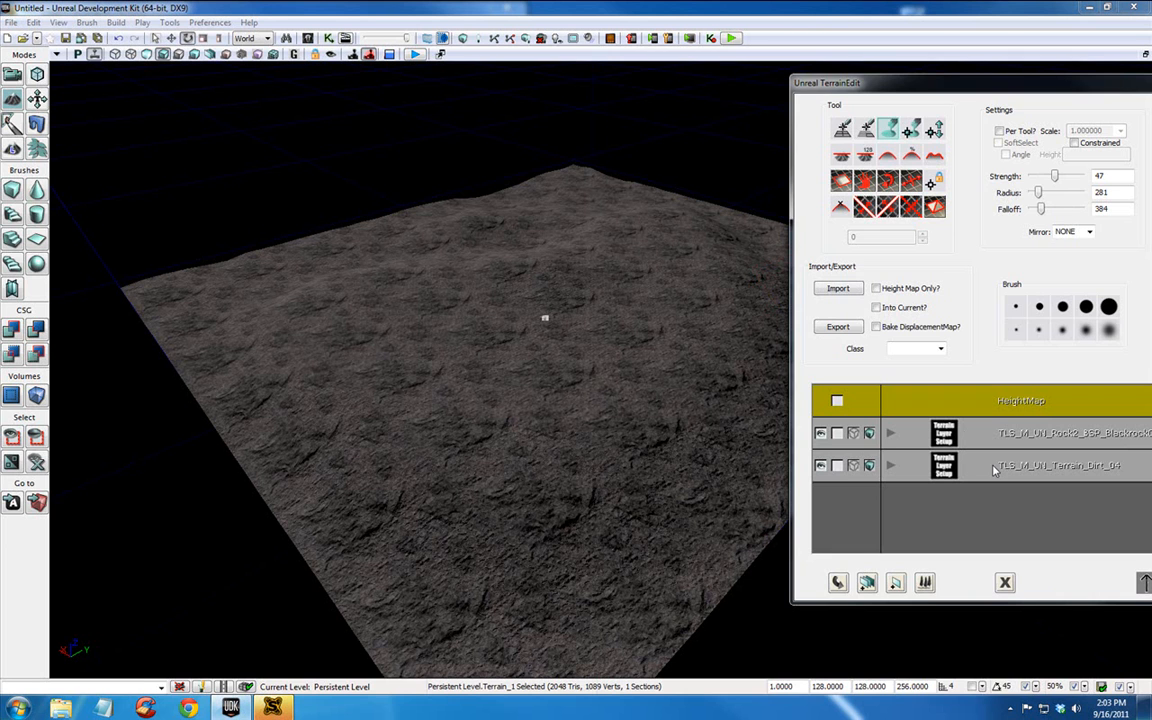
{"action": "mouse_move", "coordinate": [570, 348]}
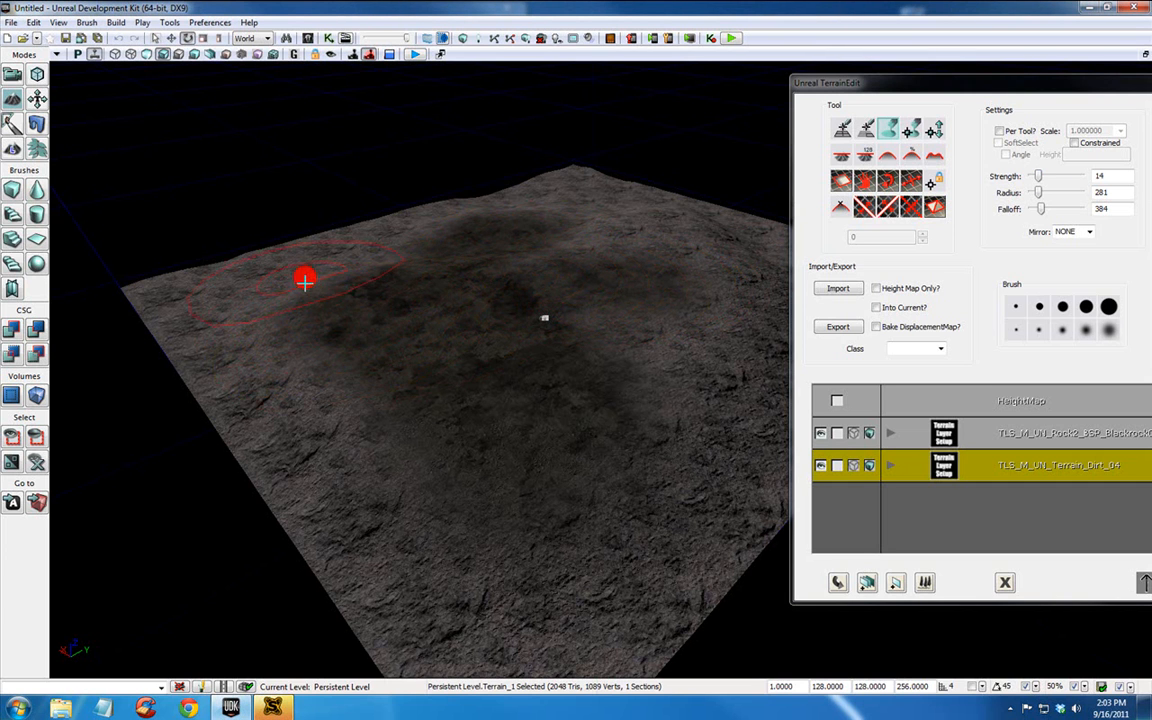
{"action": "mouse_move", "coordinate": [584, 358]}
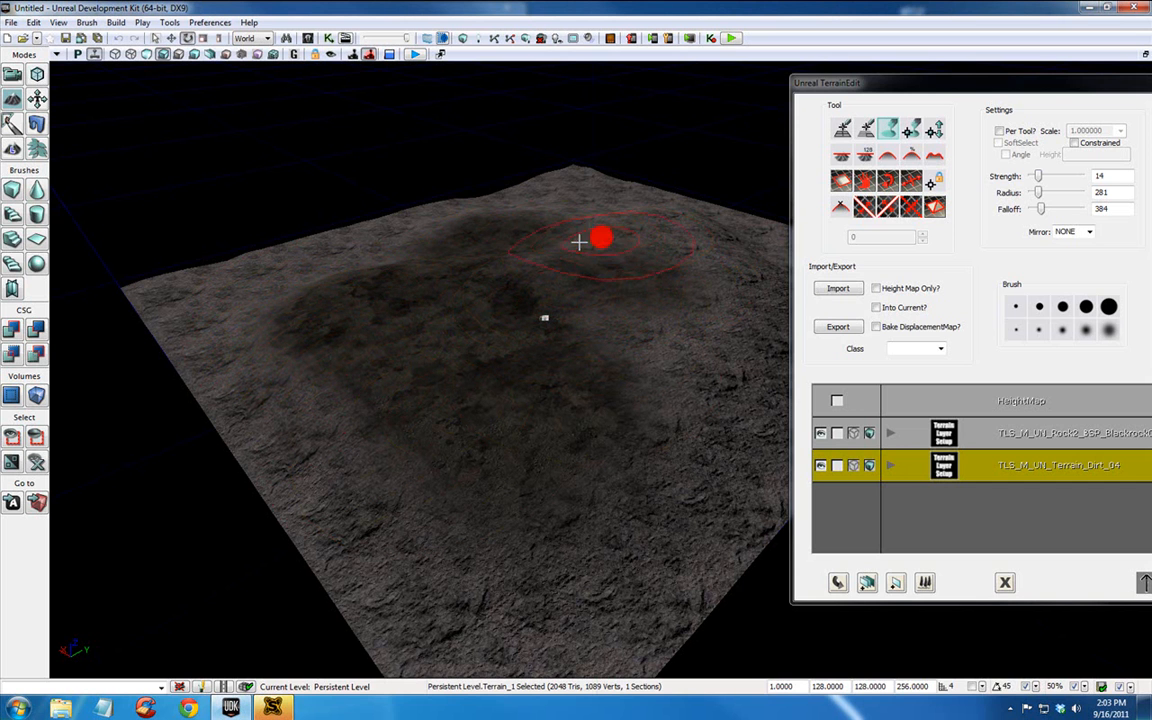
{"action": "mouse_move", "coordinate": [648, 296]}
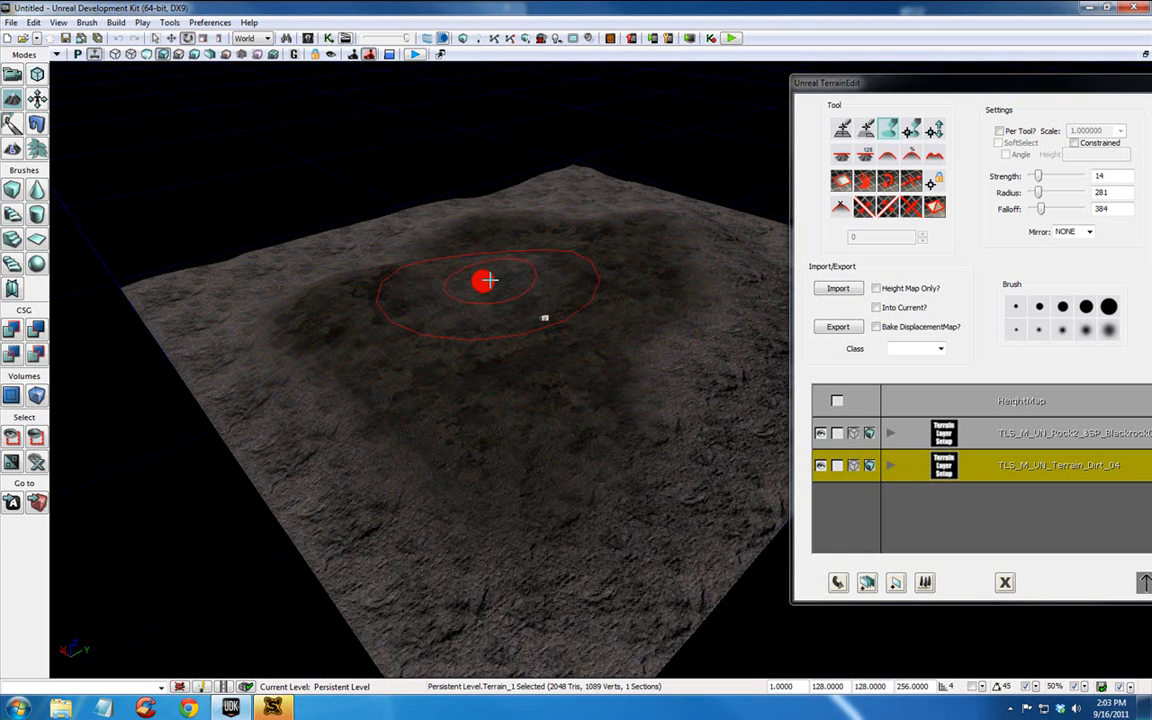
{"action": "mouse_move", "coordinate": [438, 298]}
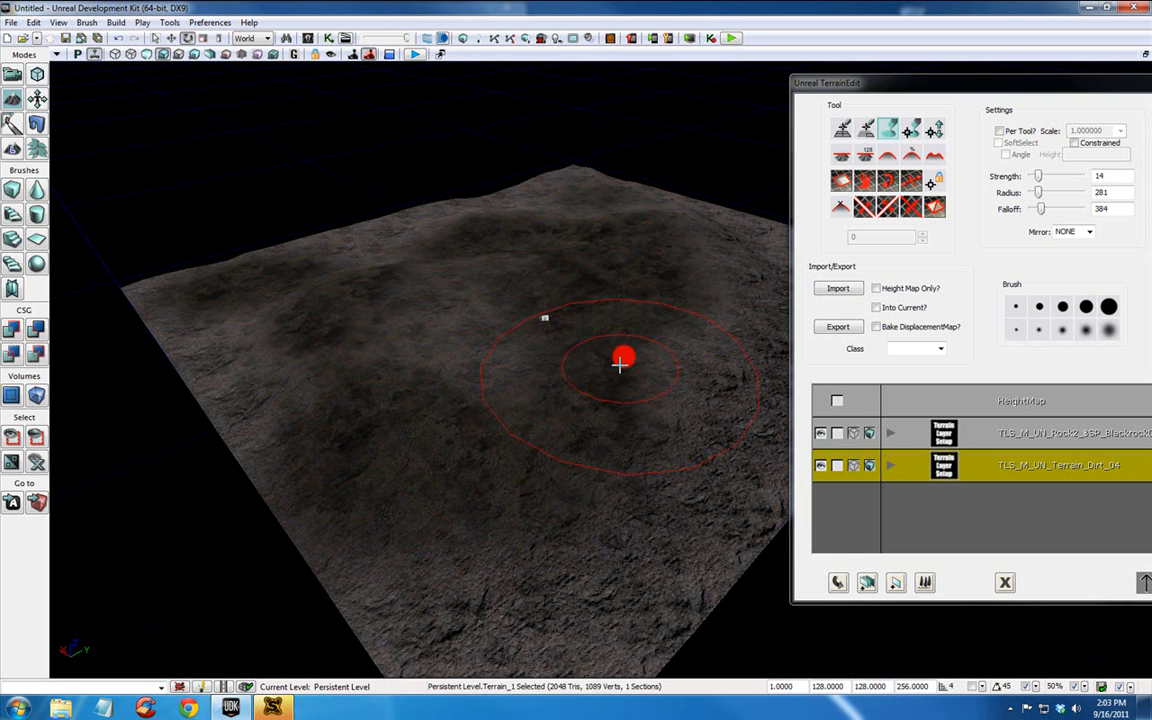
{"action": "mouse_move", "coordinate": [556, 328]}
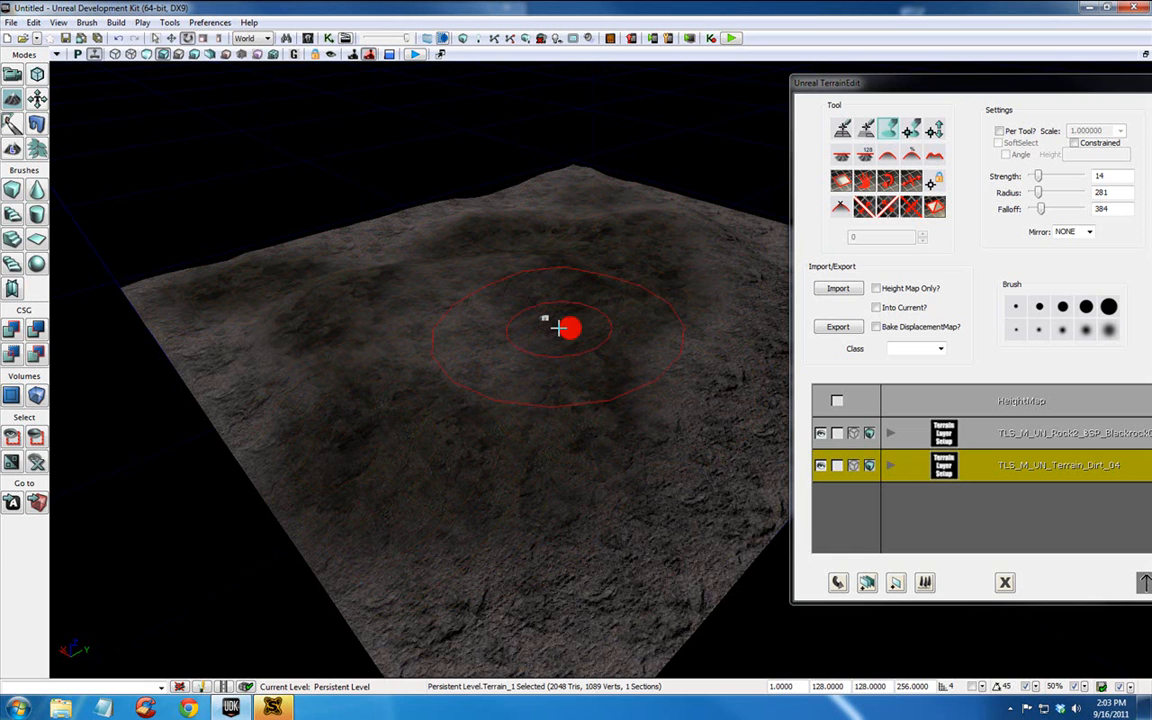
{"action": "right_click", "coordinate": [544, 328]}
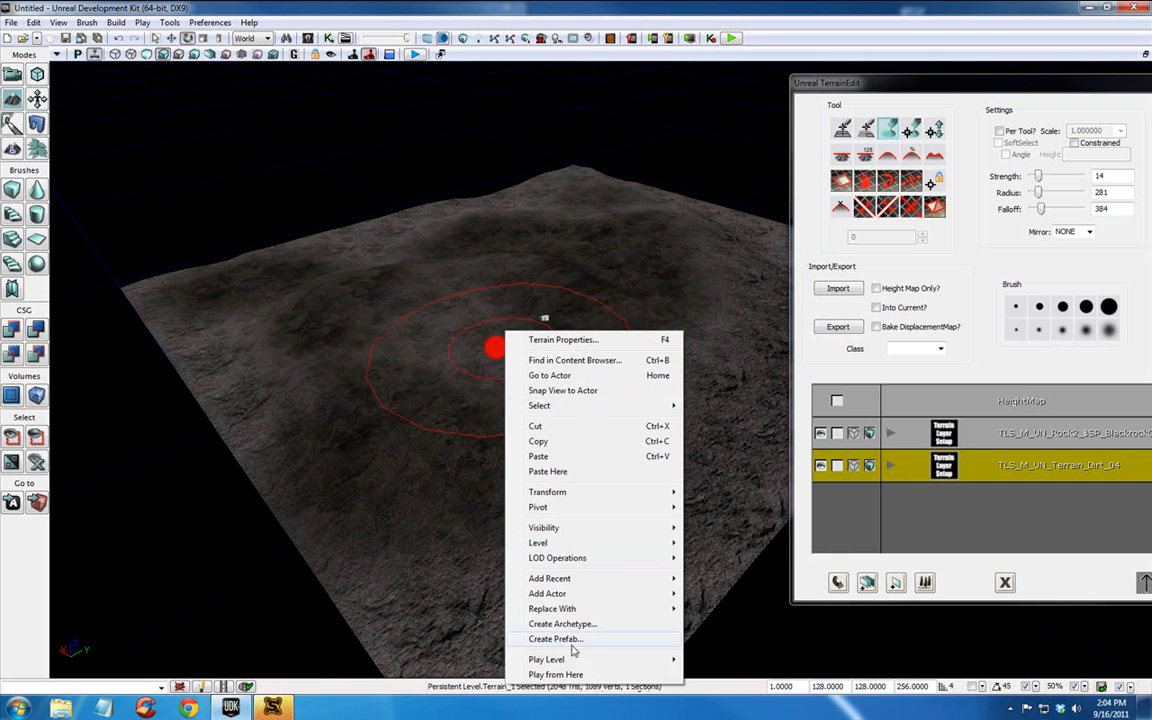
{"action": "left_click", "coordinate": [550, 660]}
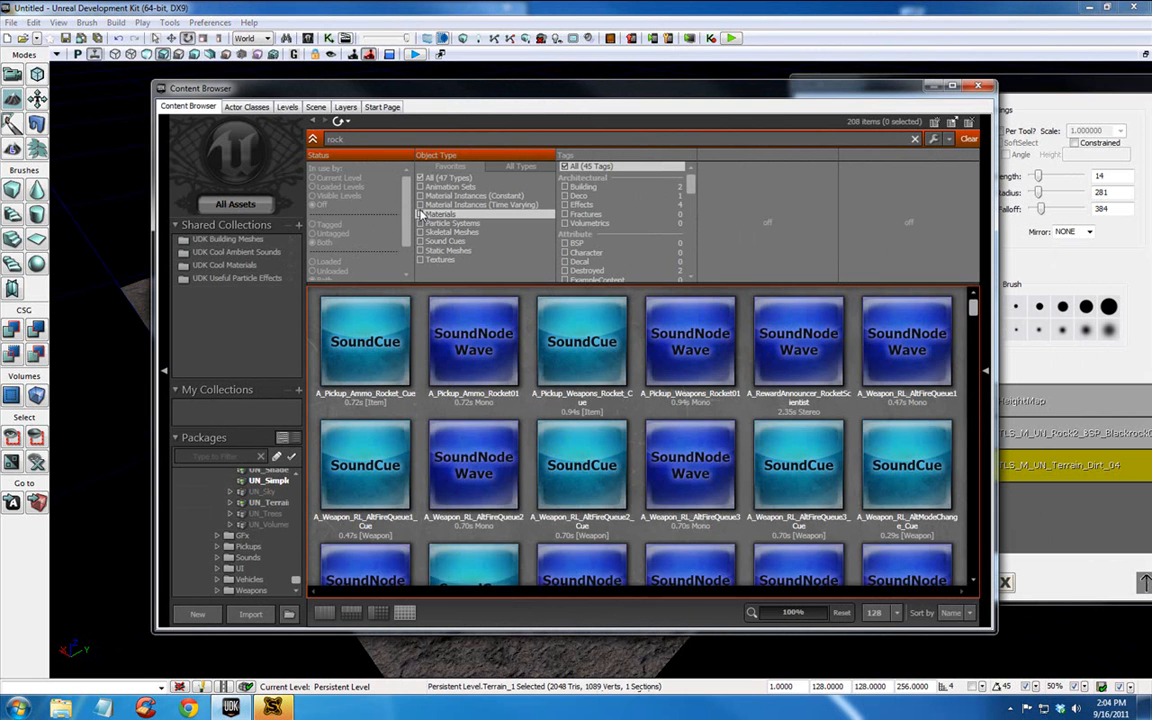
Filter the rock assets to Static Meshes and select the Blackpoint rock mesh
{"action": "left_click", "coordinate": [420, 212]}
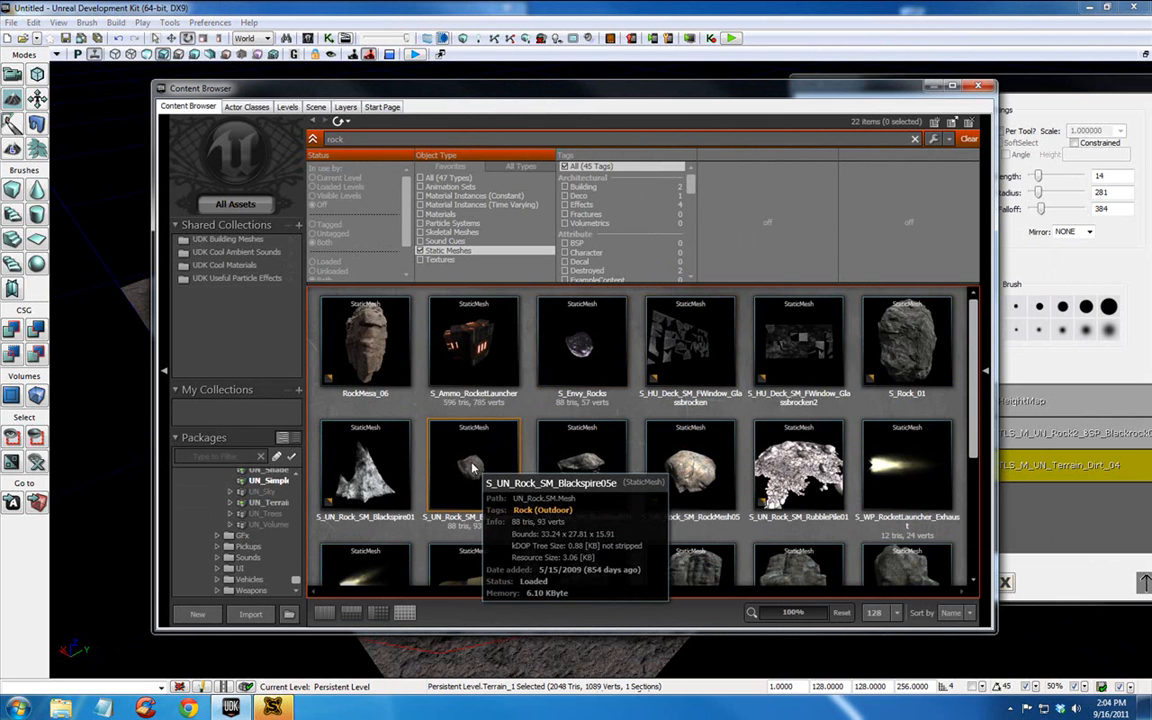
{"action": "left_click", "coordinate": [474, 460]}
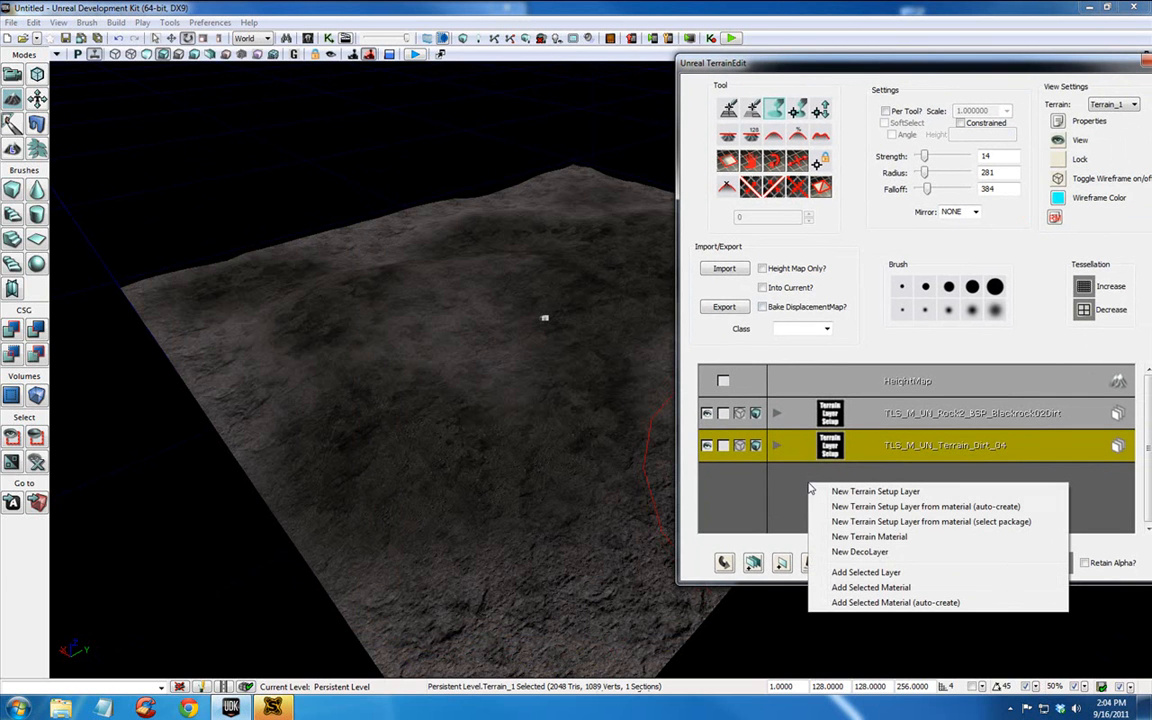
{"action": "mouse_move", "coordinate": [860, 552]}
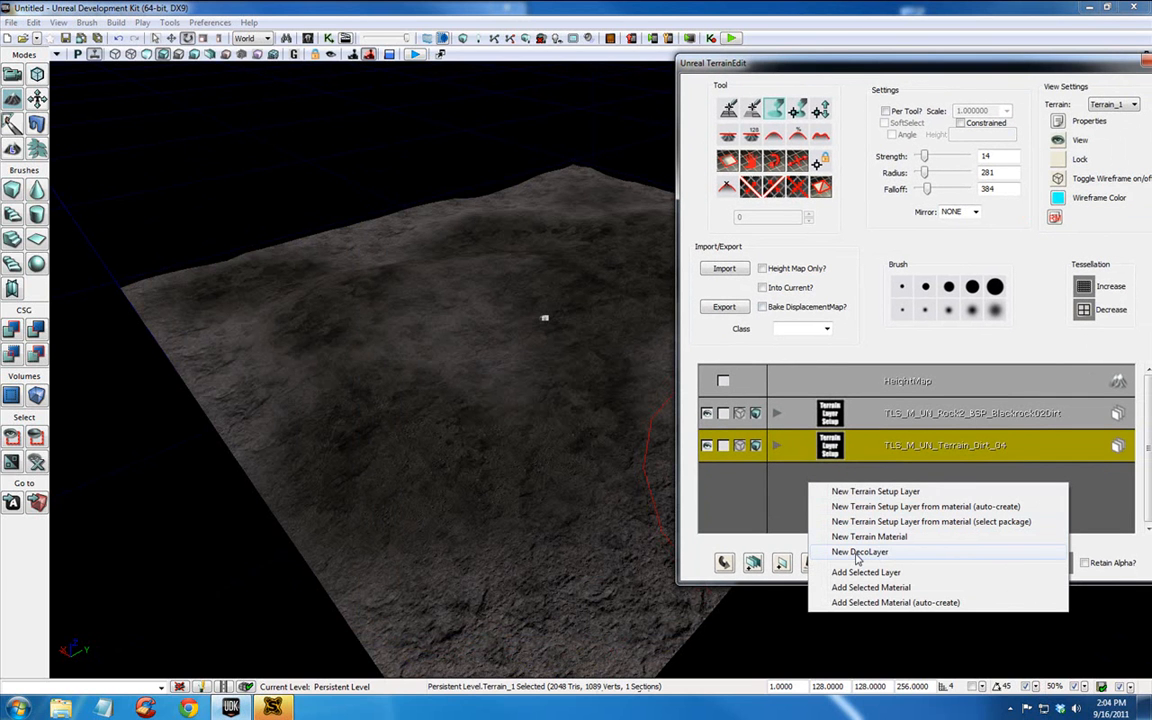
Add a new decoration layer to the terrain and name it 'rocks'
{"action": "left_click", "coordinate": [860, 552]}
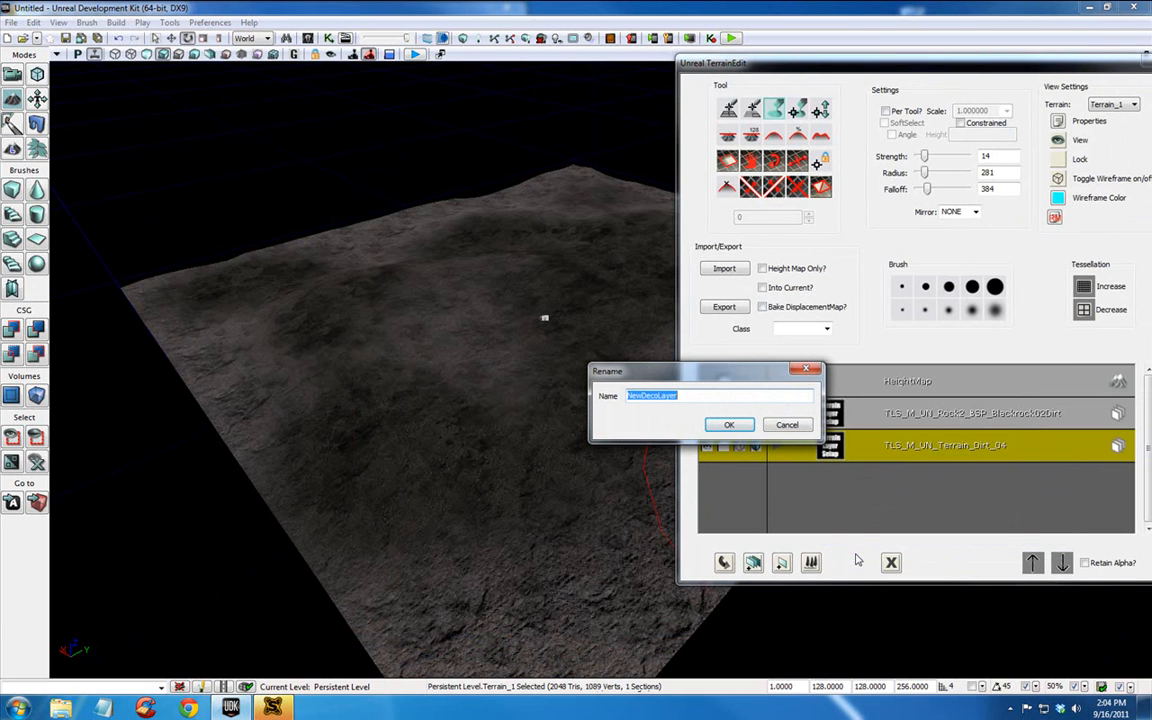
{"action": "type", "text": "rocks"}
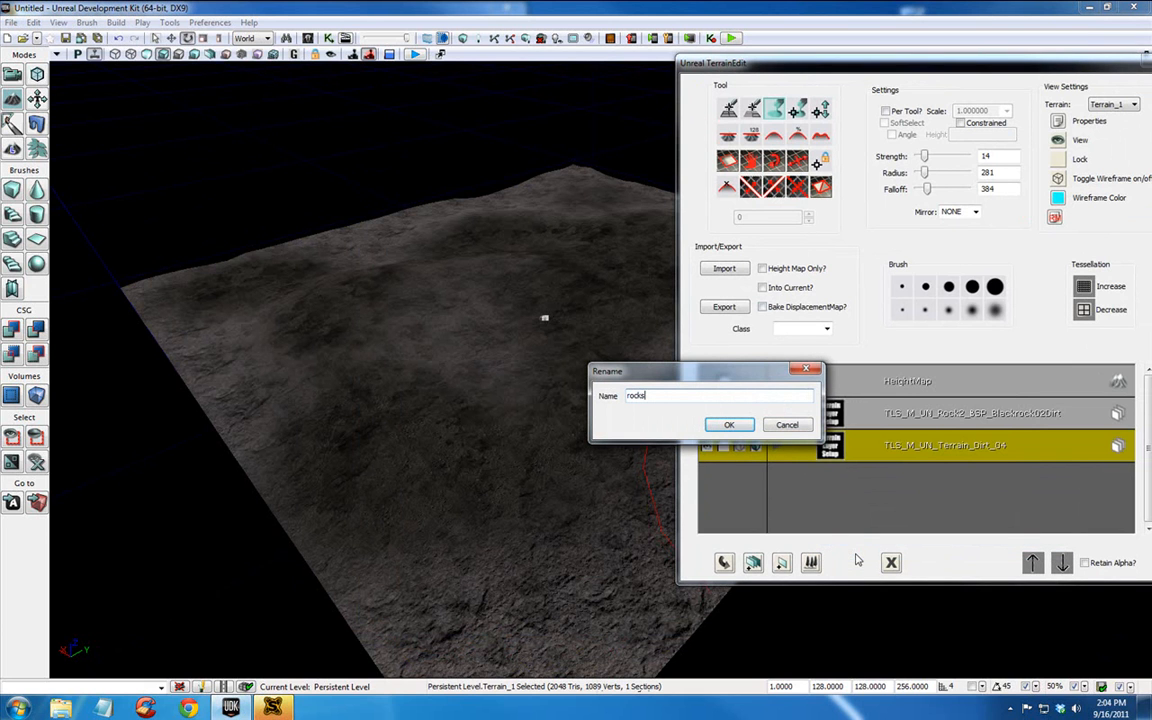
{"action": "mouse_move", "coordinate": [756, 454]}
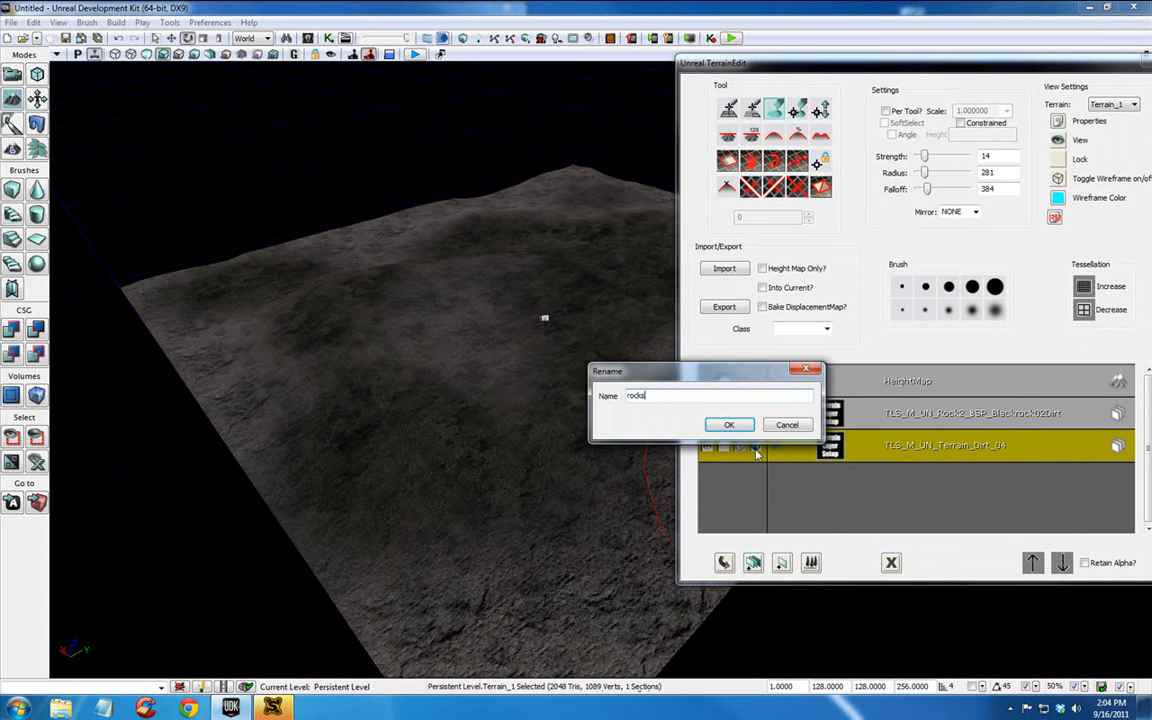
{"action": "left_click", "coordinate": [728, 424]}
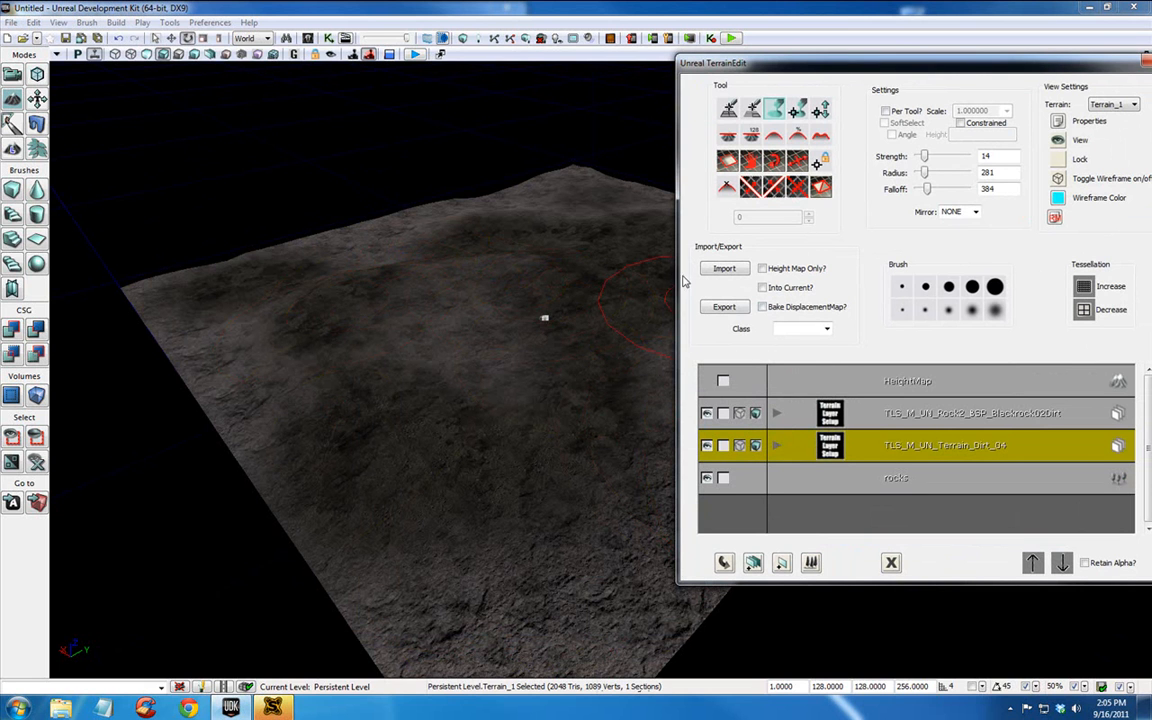
{"action": "mouse_move", "coordinate": [320, 316]}
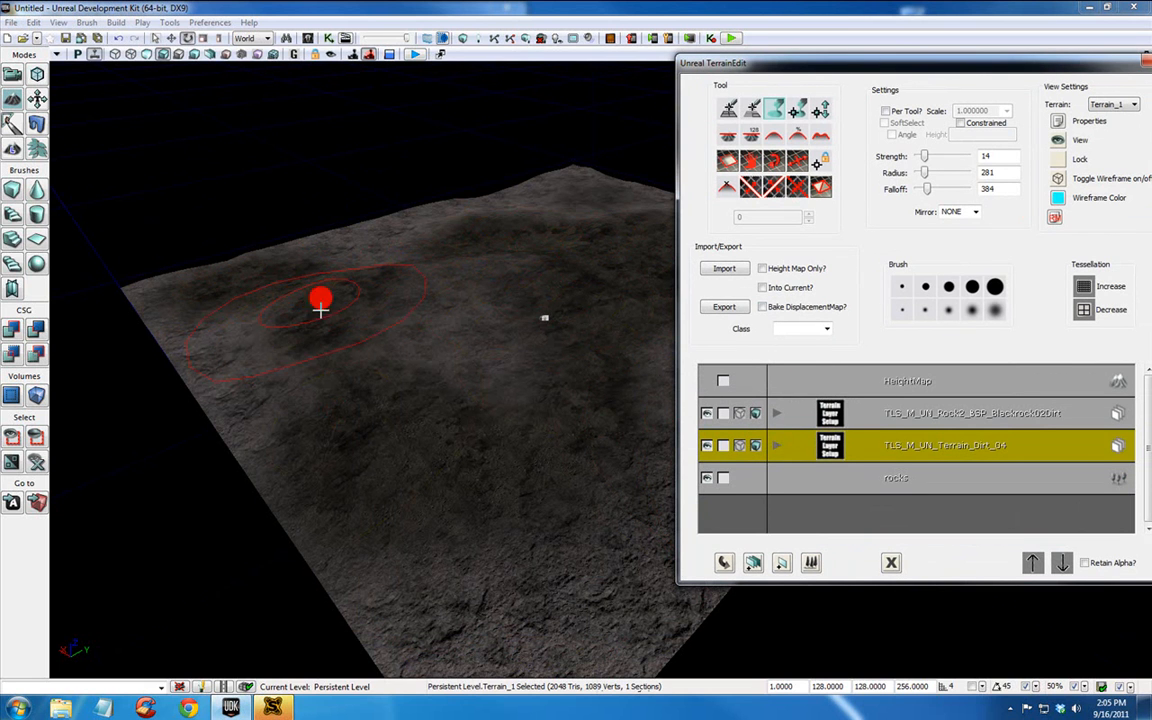
{"action": "mouse_move", "coordinate": [396, 358]}
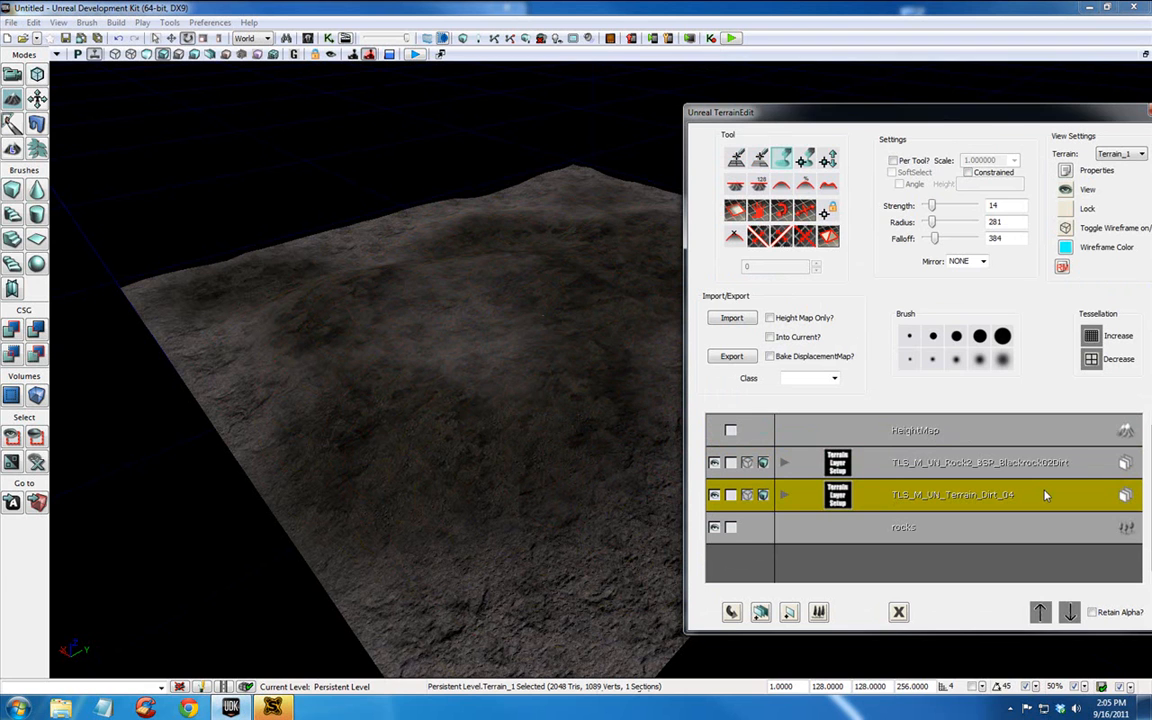
{"action": "left_click_drag", "start_coordinate": [720, 112], "coordinate": [650, 112]}
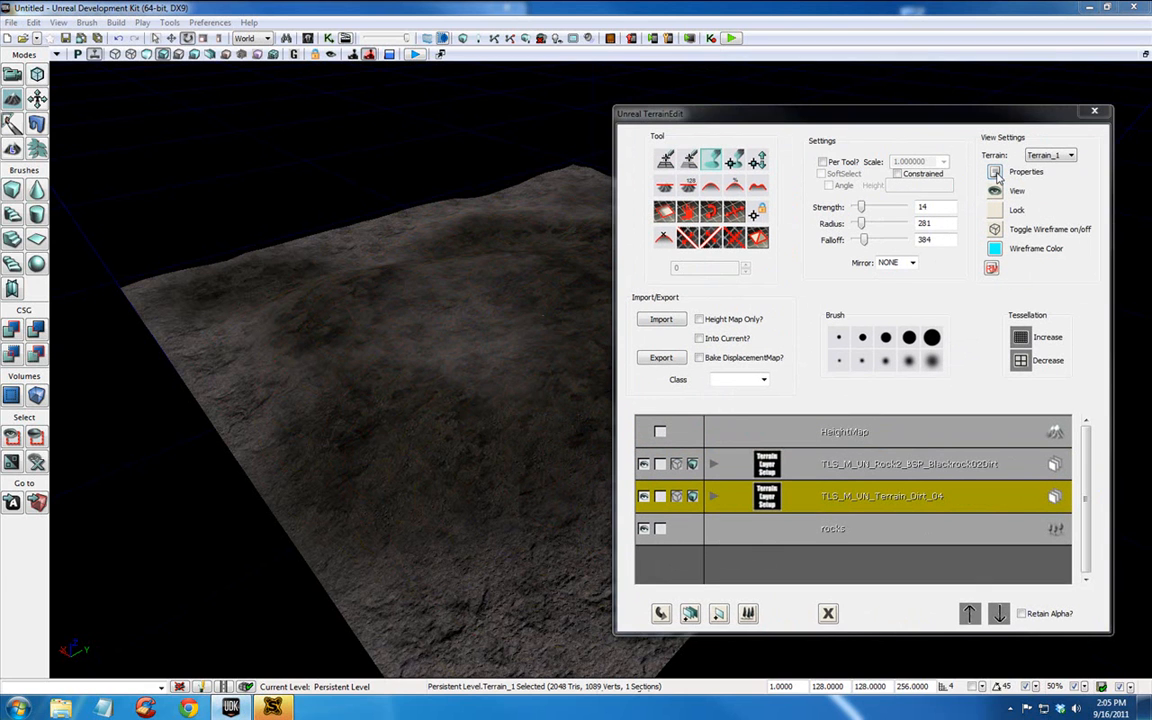
In Terrain Properties, add a Decorations[0] entry to the rocks layer and expand it
{"action": "left_click", "coordinate": [994, 172]}
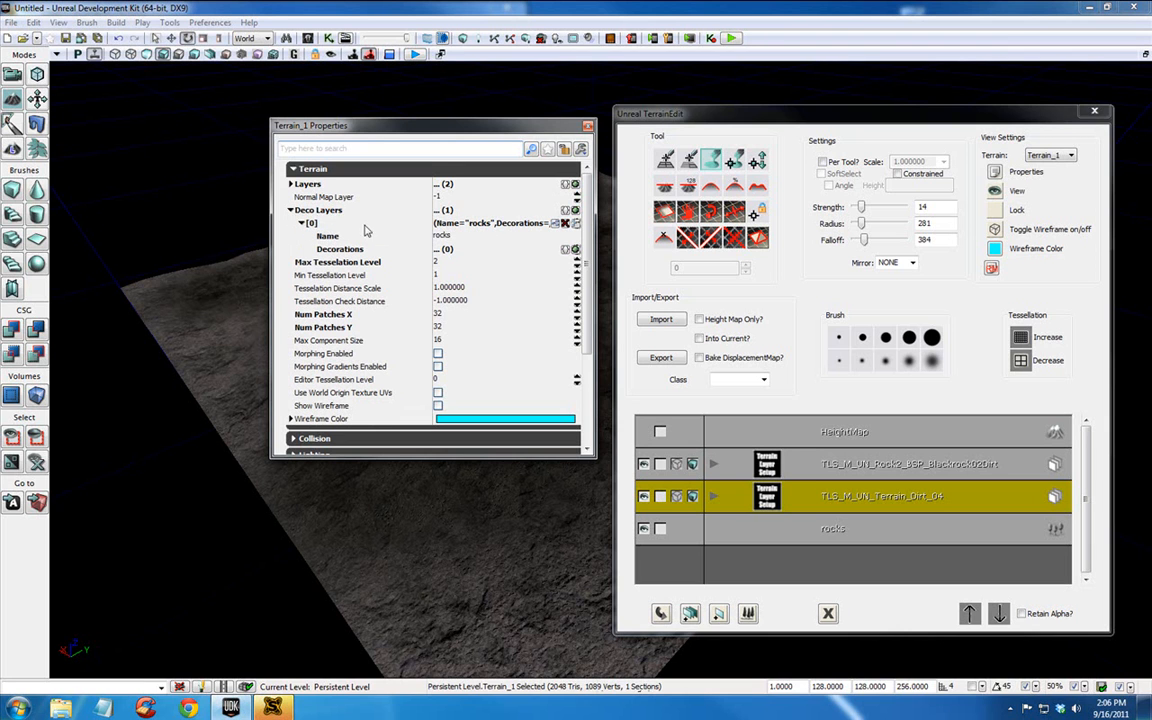
{"action": "mouse_move", "coordinate": [818, 528]}
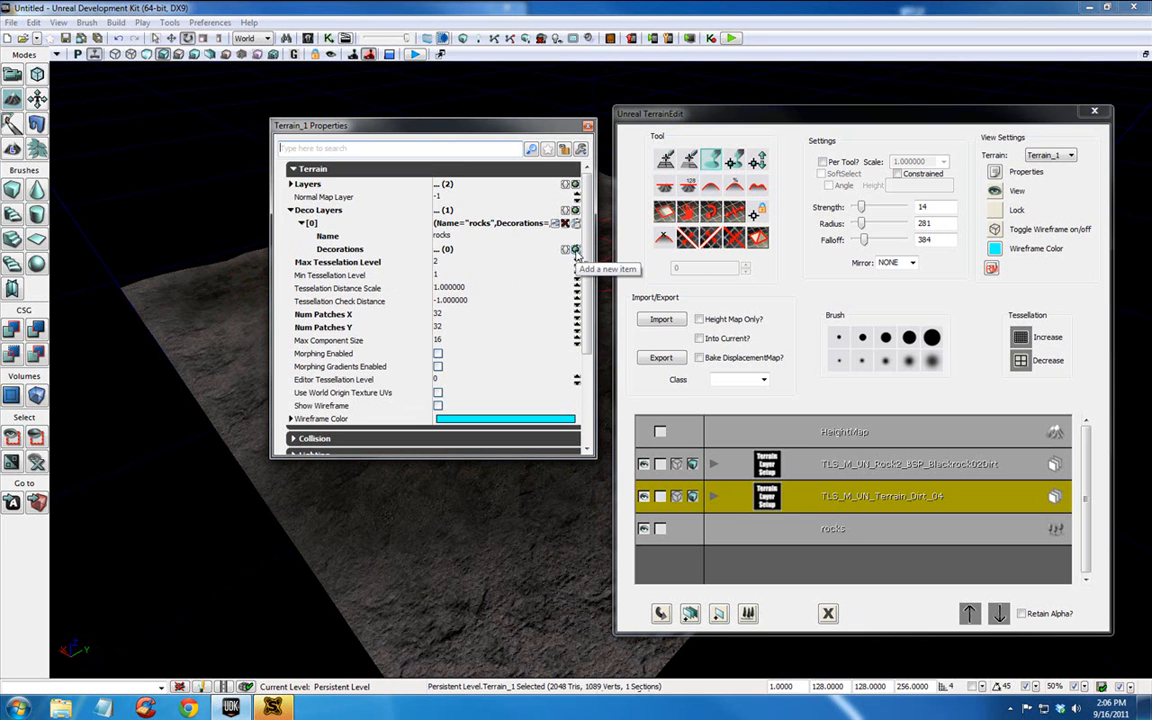
{"action": "left_click", "coordinate": [564, 248]}
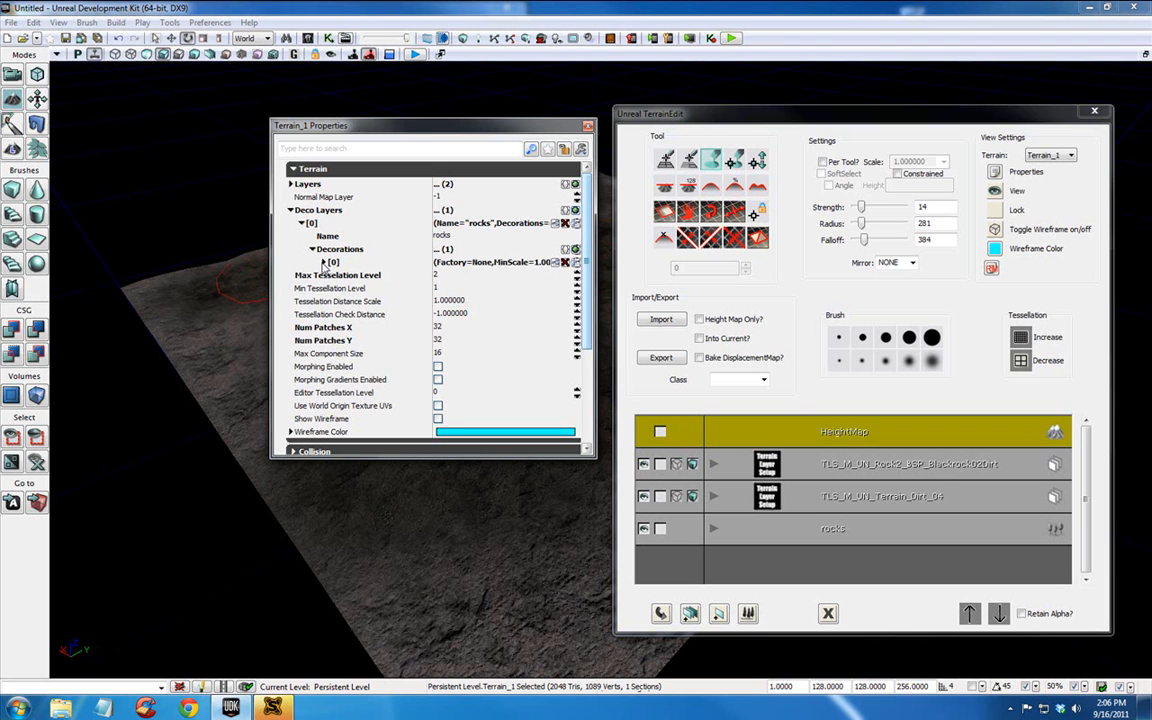
{"action": "left_click", "coordinate": [322, 262]}
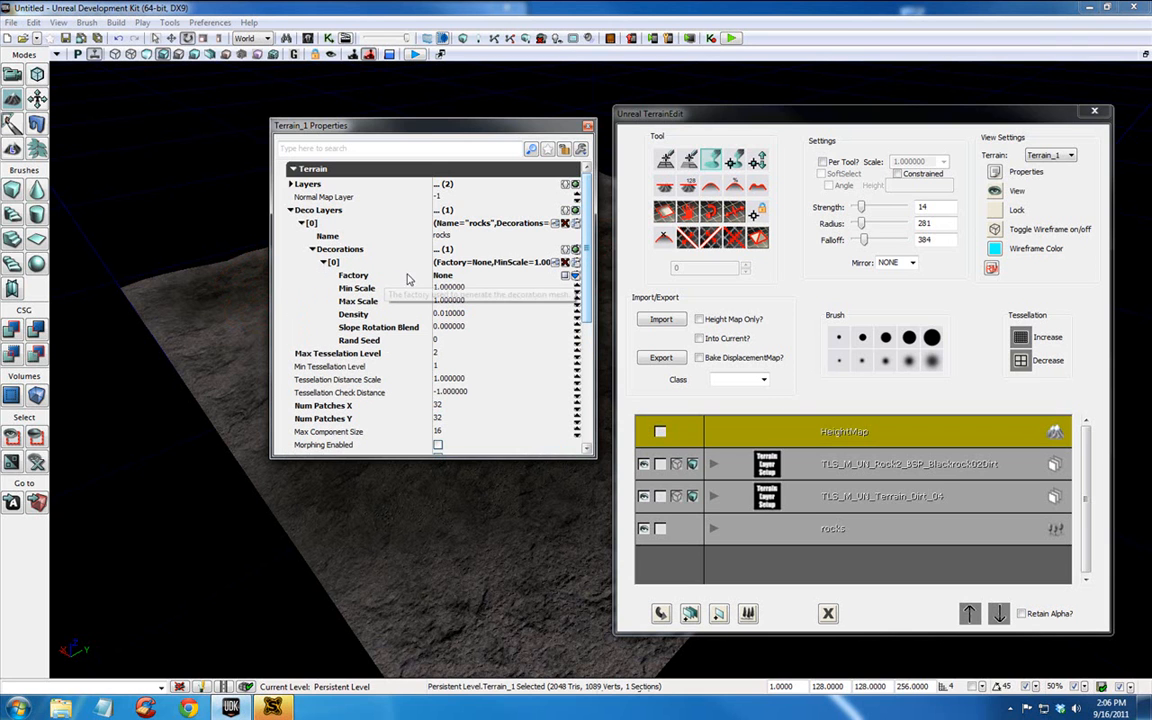
{"action": "mouse_move", "coordinate": [470, 280]}
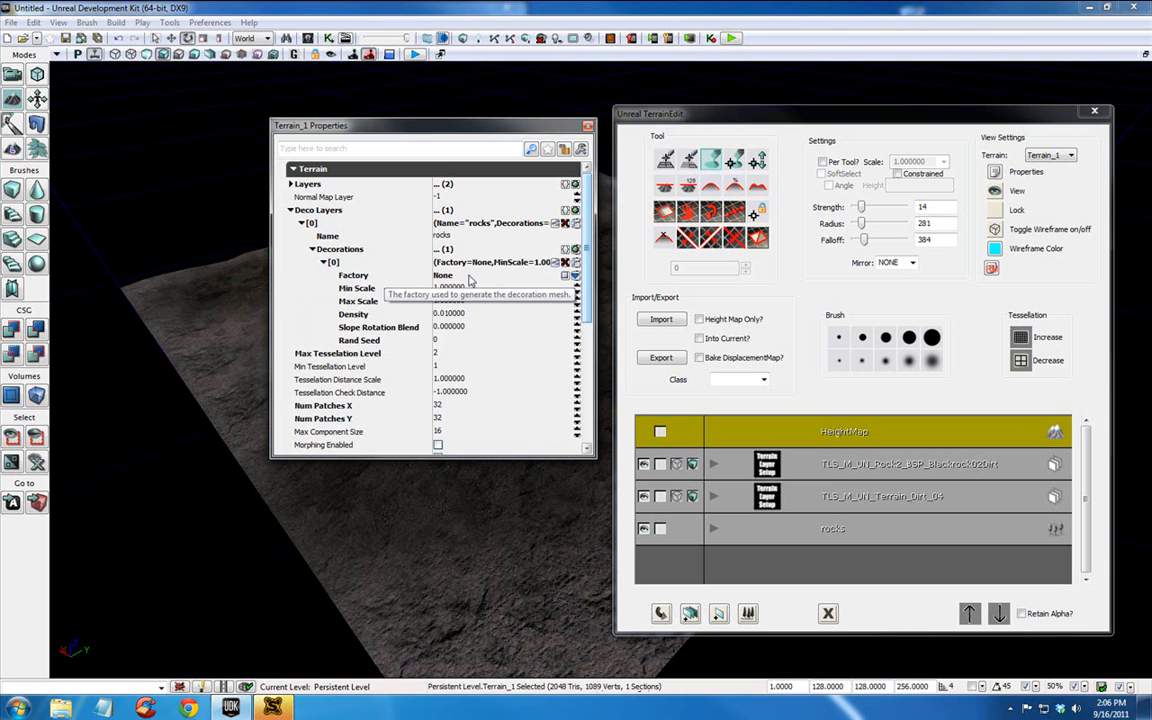
{"action": "left_click", "coordinate": [568, 276]}
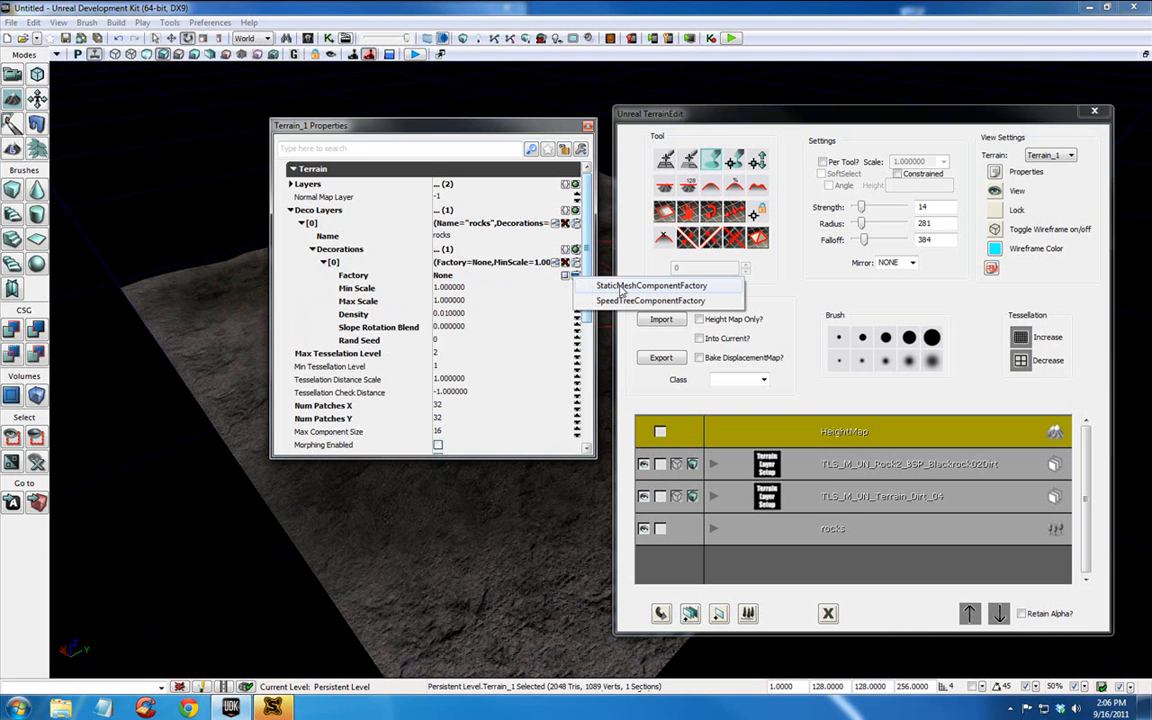
Set the decoration factory to StaticMeshComponentFactory and assign the selected rock mesh
{"action": "left_click", "coordinate": [648, 284]}
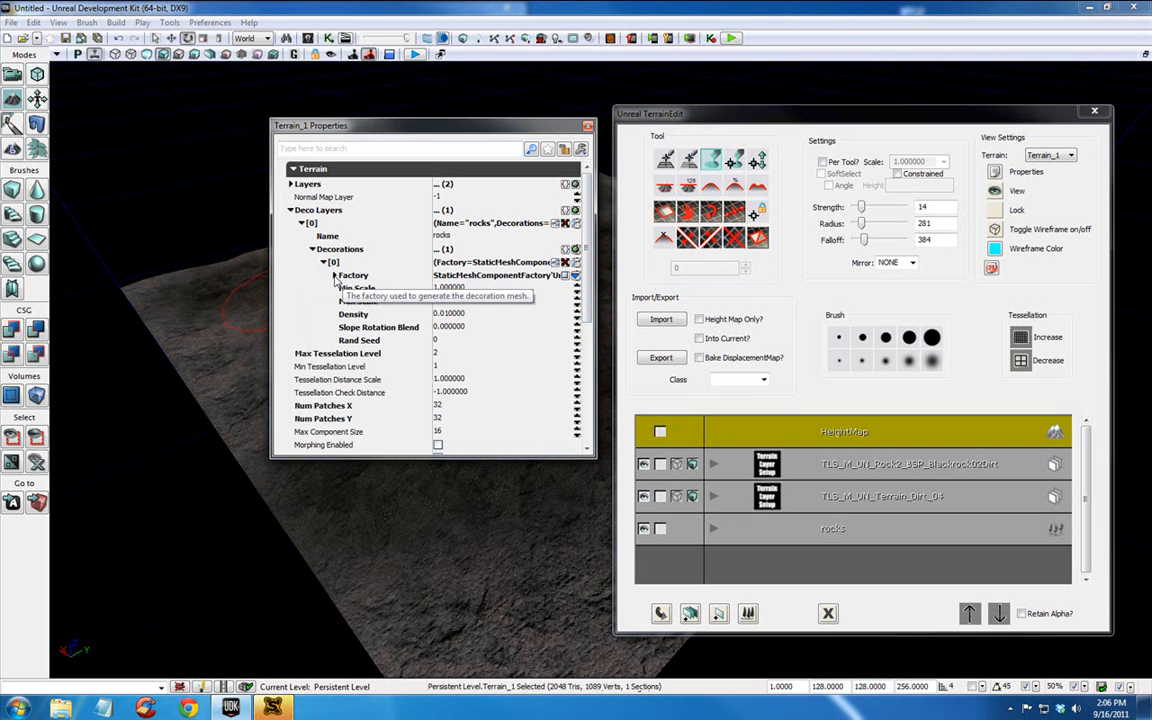
{"action": "left_click", "coordinate": [322, 276]}
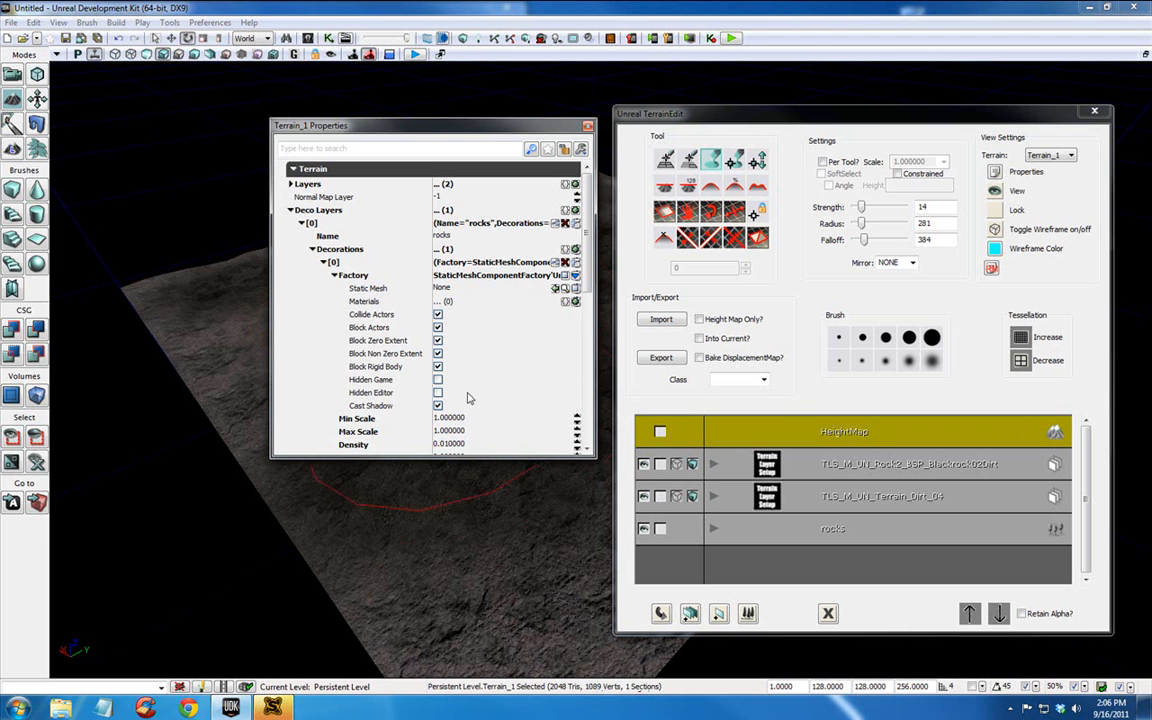
{"action": "mouse_move", "coordinate": [530, 348]}
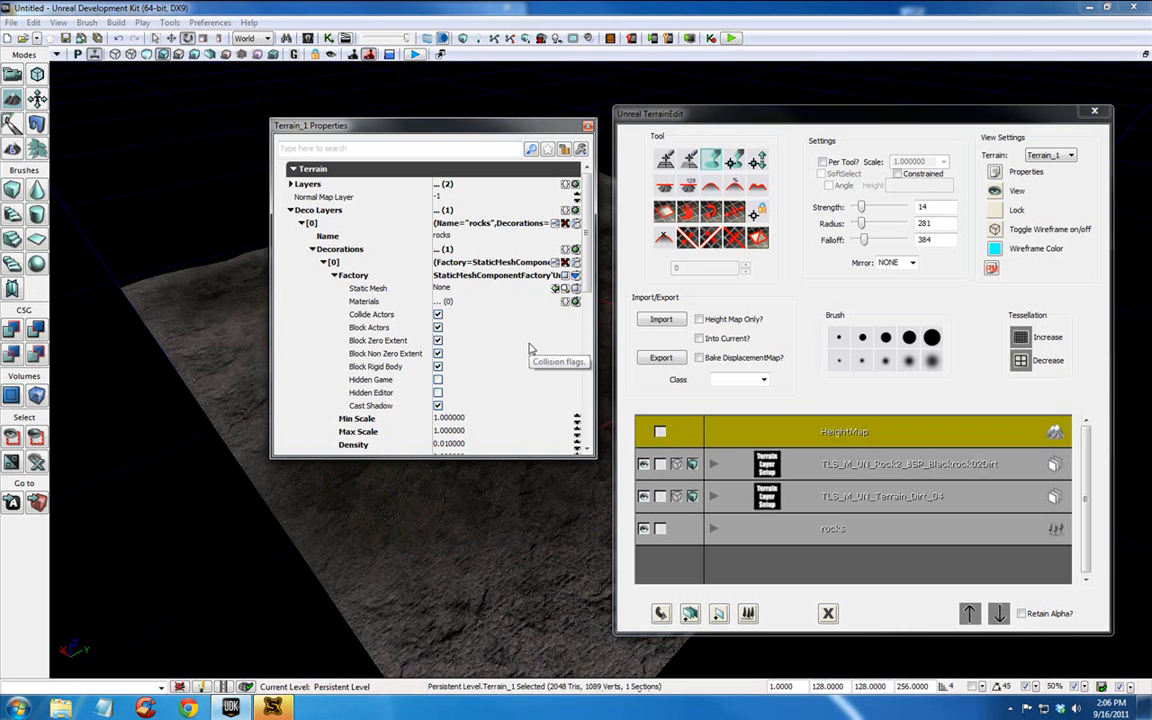
{"action": "mouse_move", "coordinate": [552, 308]}
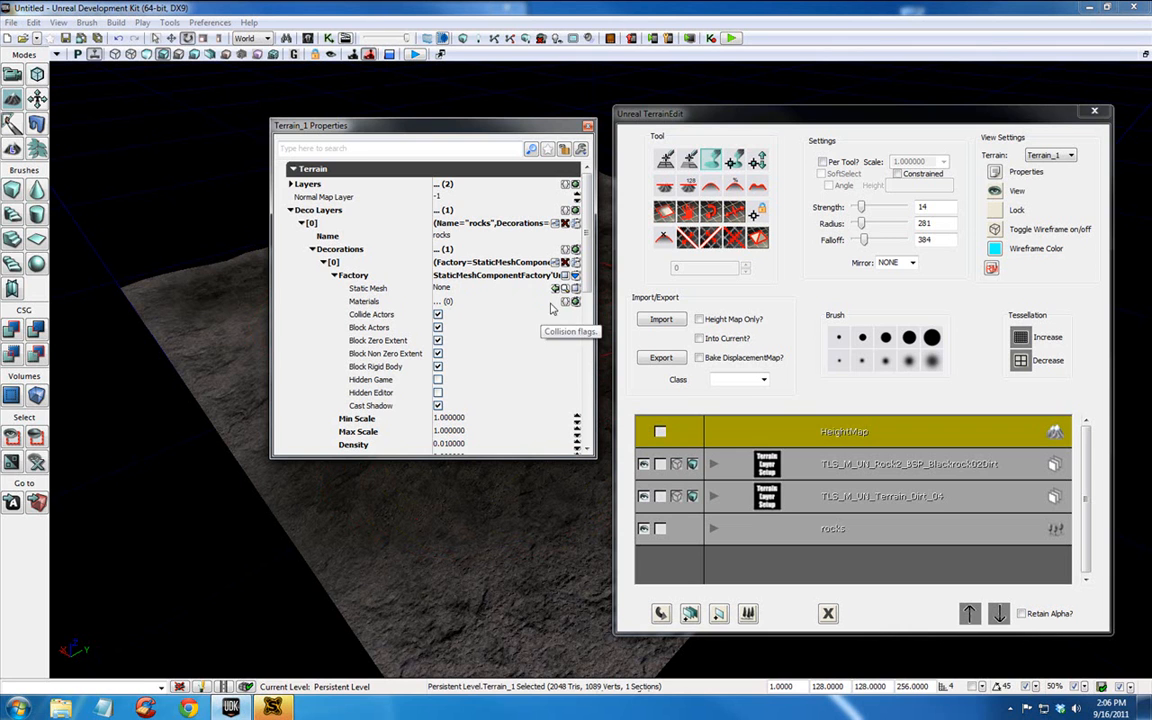
{"action": "mouse_move", "coordinate": [554, 288]}
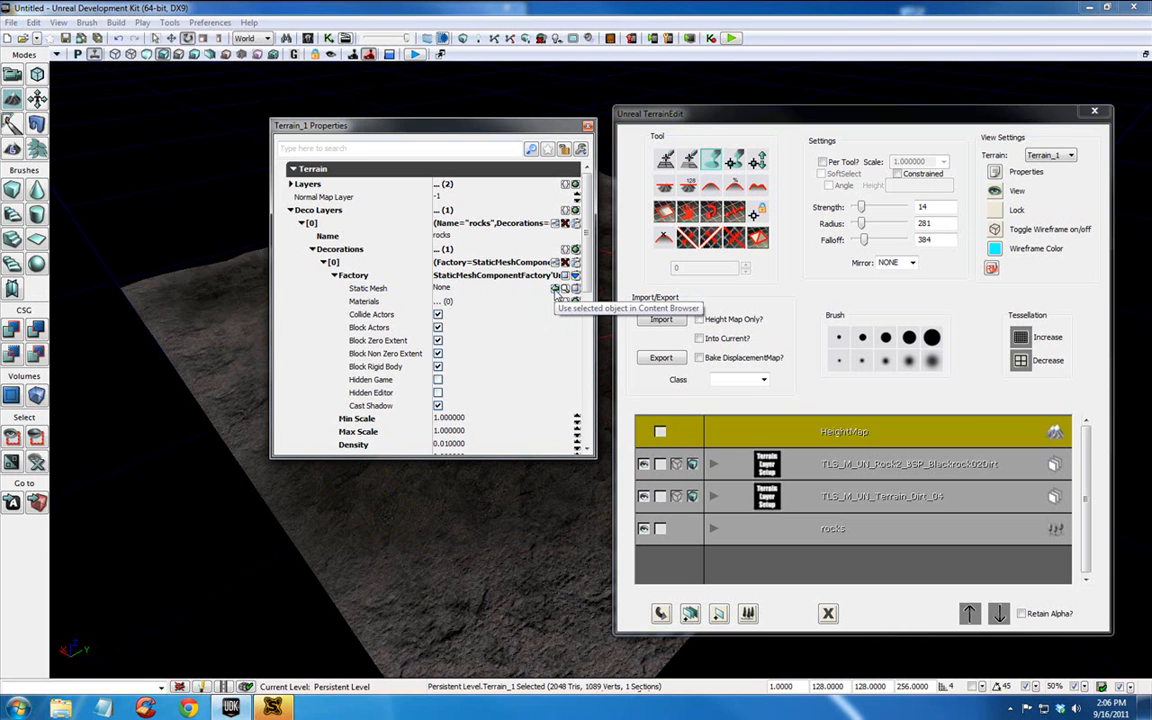
{"action": "left_click", "coordinate": [554, 288]}
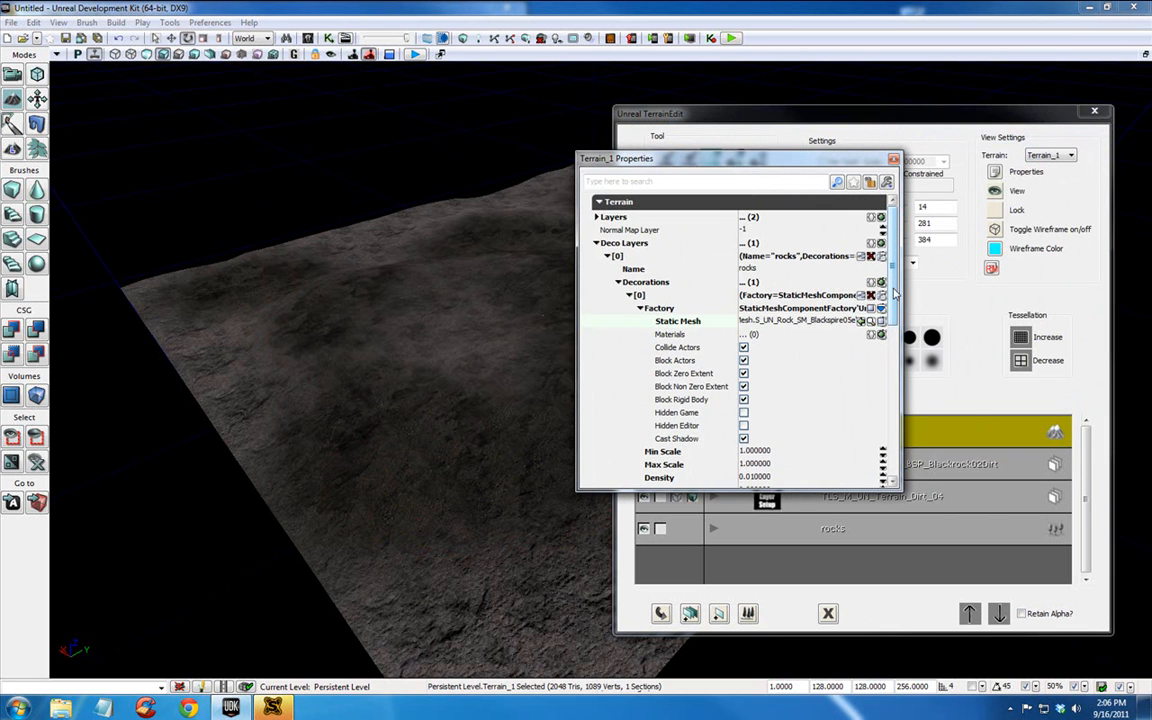
Set the rocks decoration's Max Scale to 12 and raise its Density
{"action": "scroll", "scroll_direction": "down", "scroll_amount": 3}
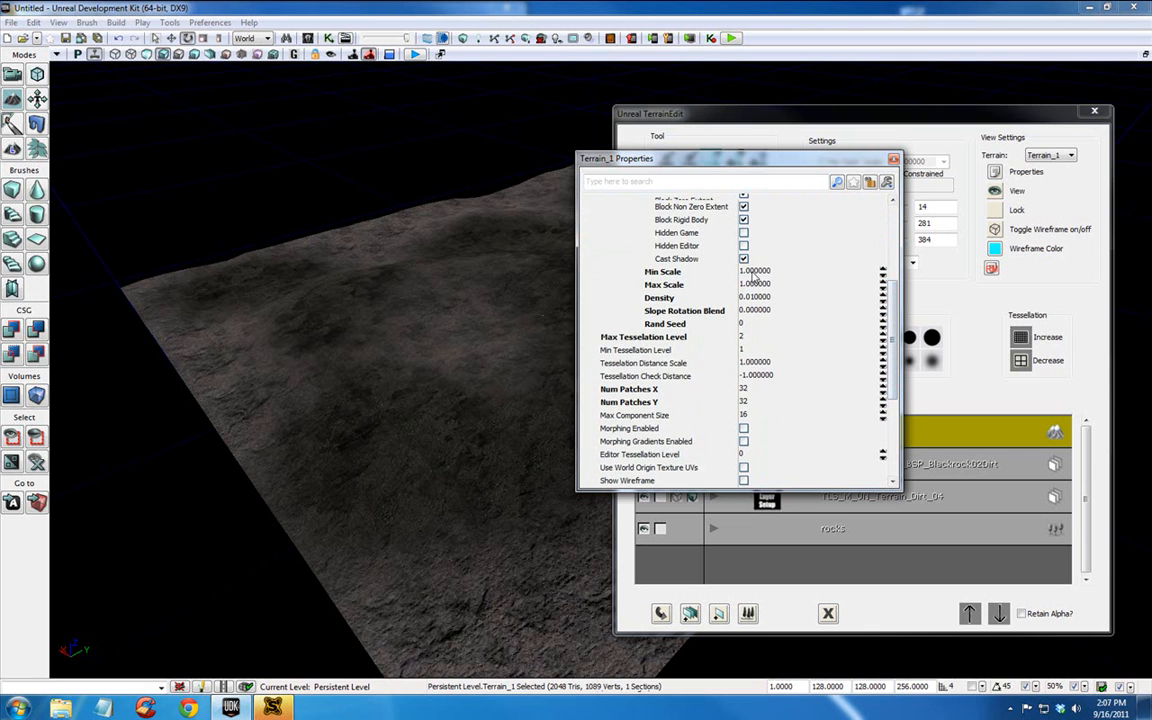
{"action": "left_click", "coordinate": [752, 272]}
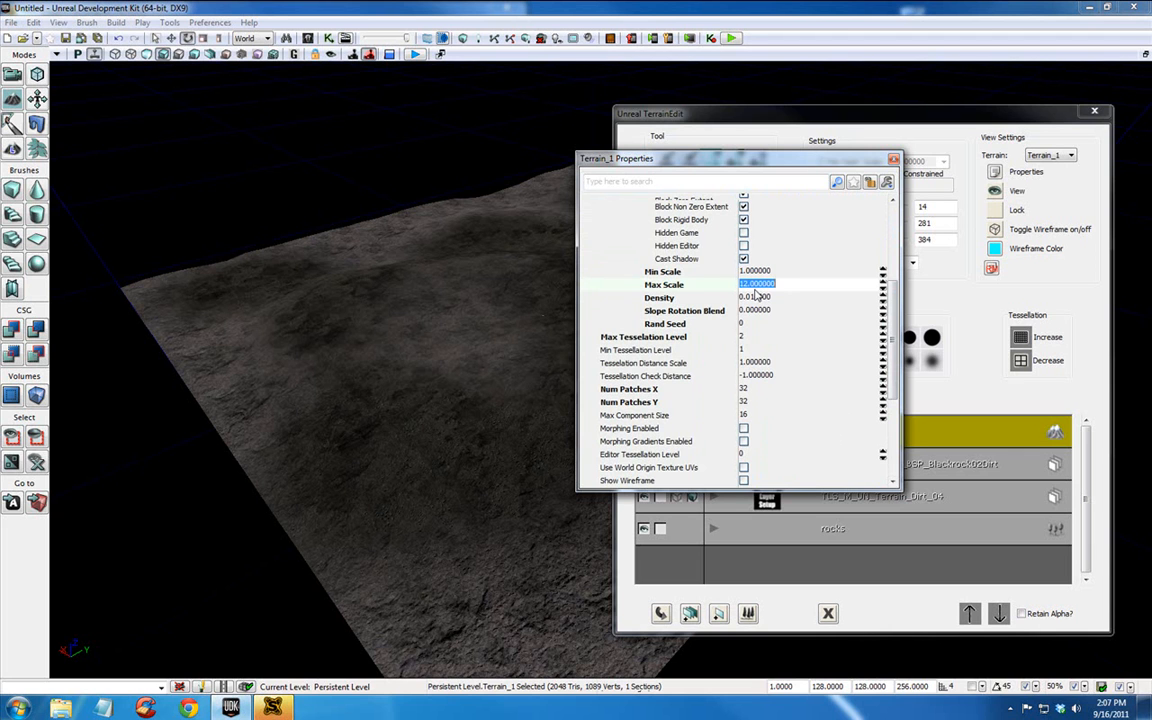
{"action": "mouse_move", "coordinate": [548, 248]}
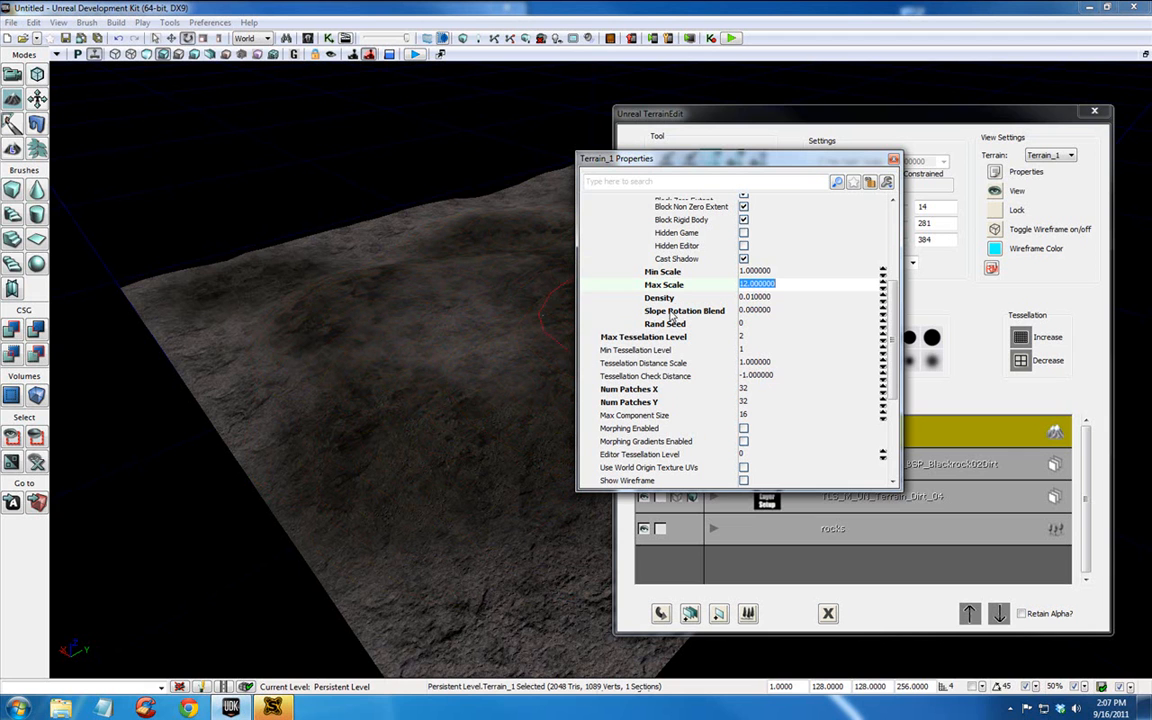
{"action": "left_click", "coordinate": [756, 296]}
{"action": "type", "text": "0.500000"}
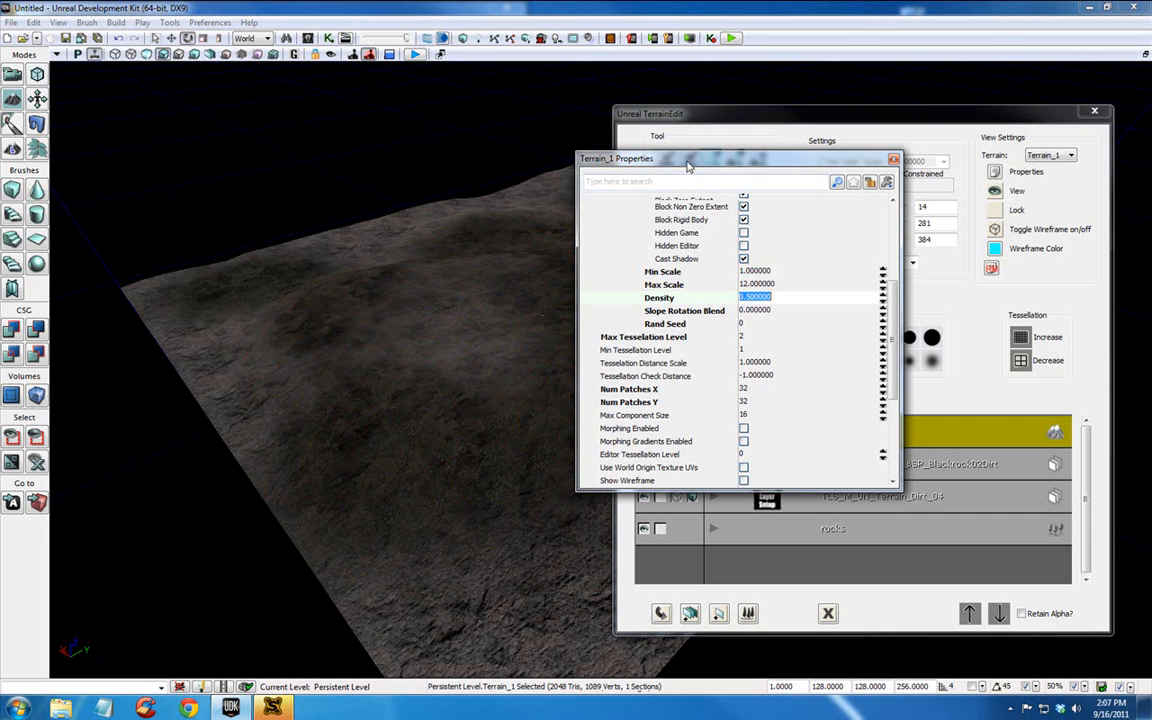
{"action": "left_click_drag", "start_coordinate": [688, 164], "coordinate": [764, 176]}
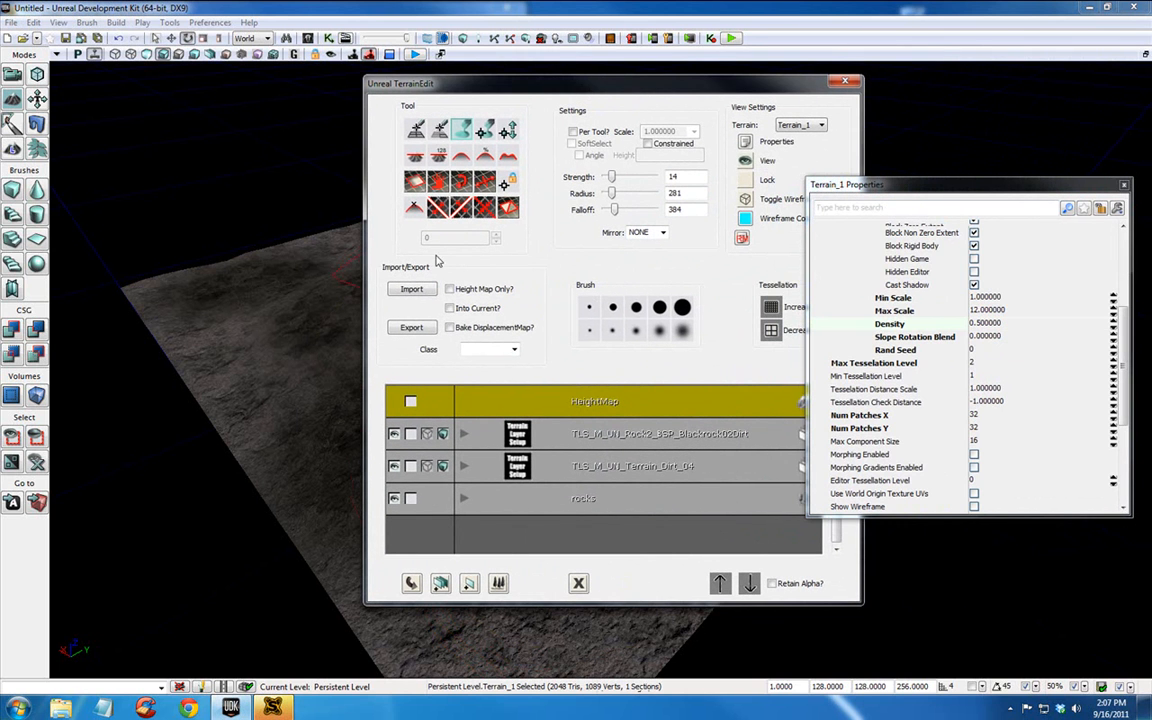
Paint the rocks deco layer across the terrain to scatter rock meshes over it
{"action": "left_click", "coordinate": [582, 500]}
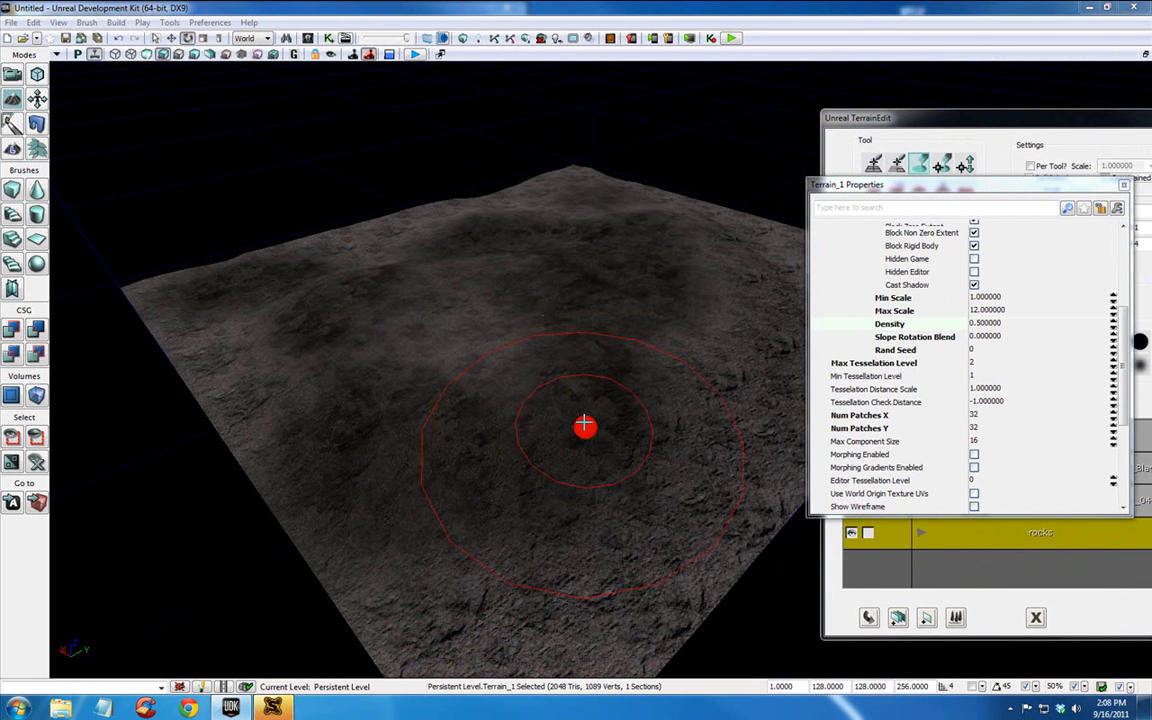
{"action": "mouse_move", "coordinate": [548, 440]}
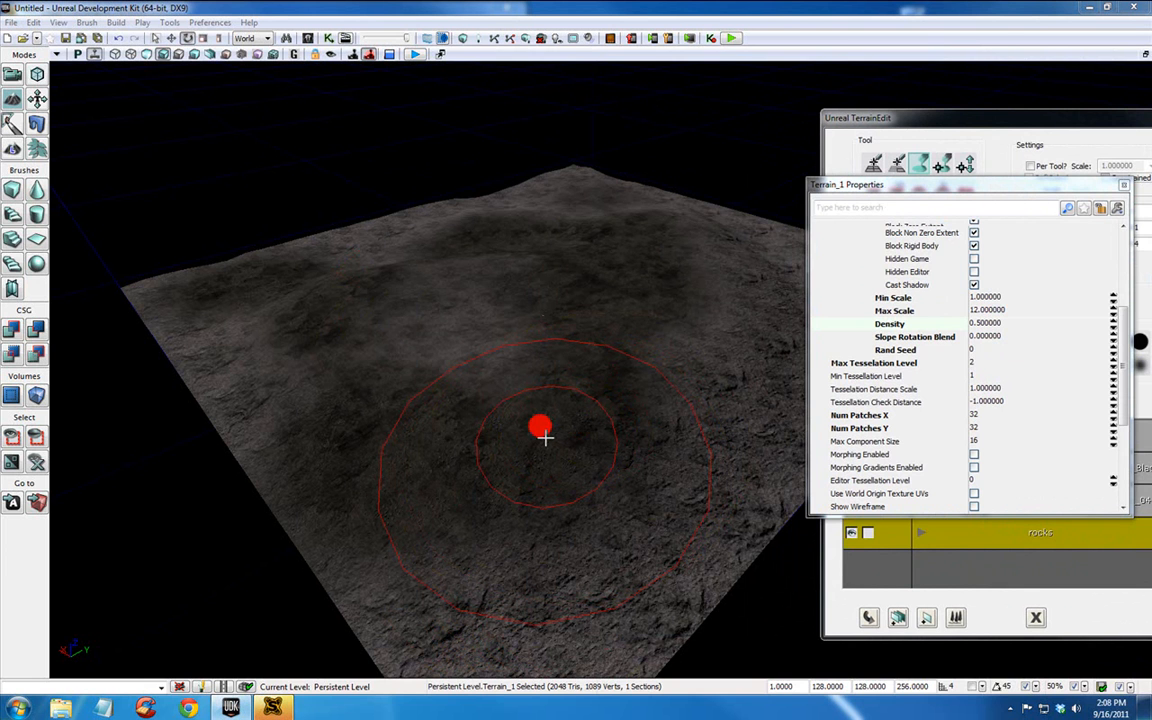
{"action": "left_click_drag", "start_coordinate": [544, 436], "coordinate": [484, 244]}
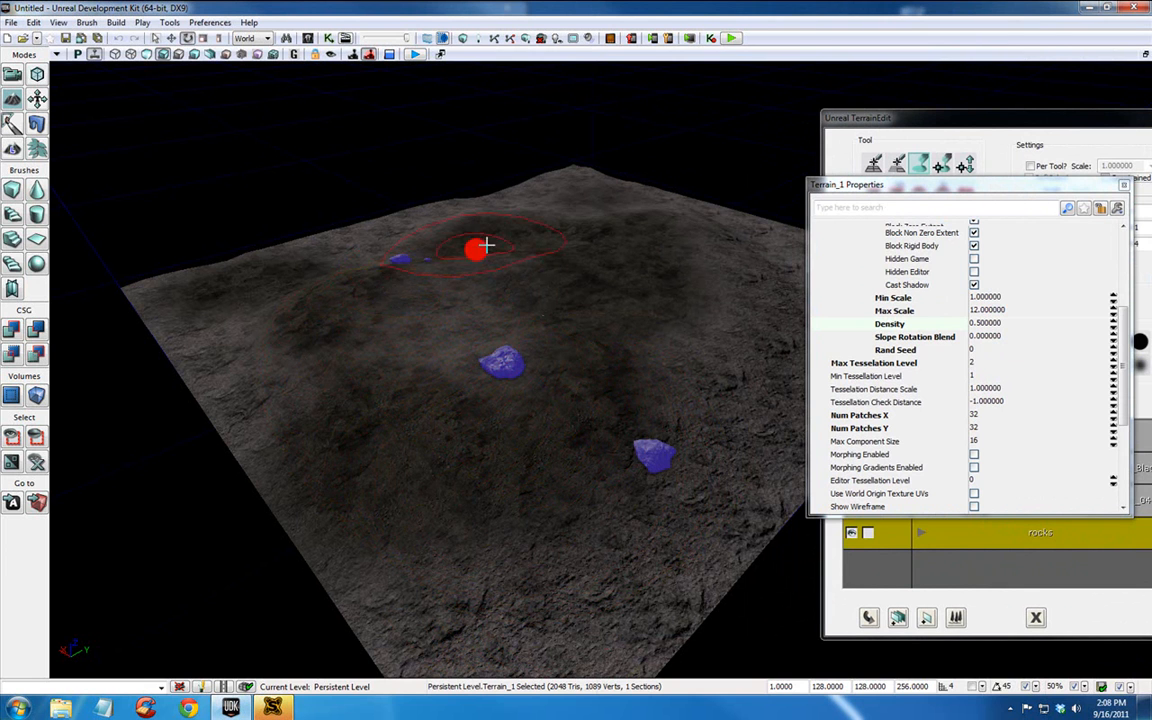
{"action": "left_click_drag", "start_coordinate": [484, 246], "coordinate": [388, 378]}
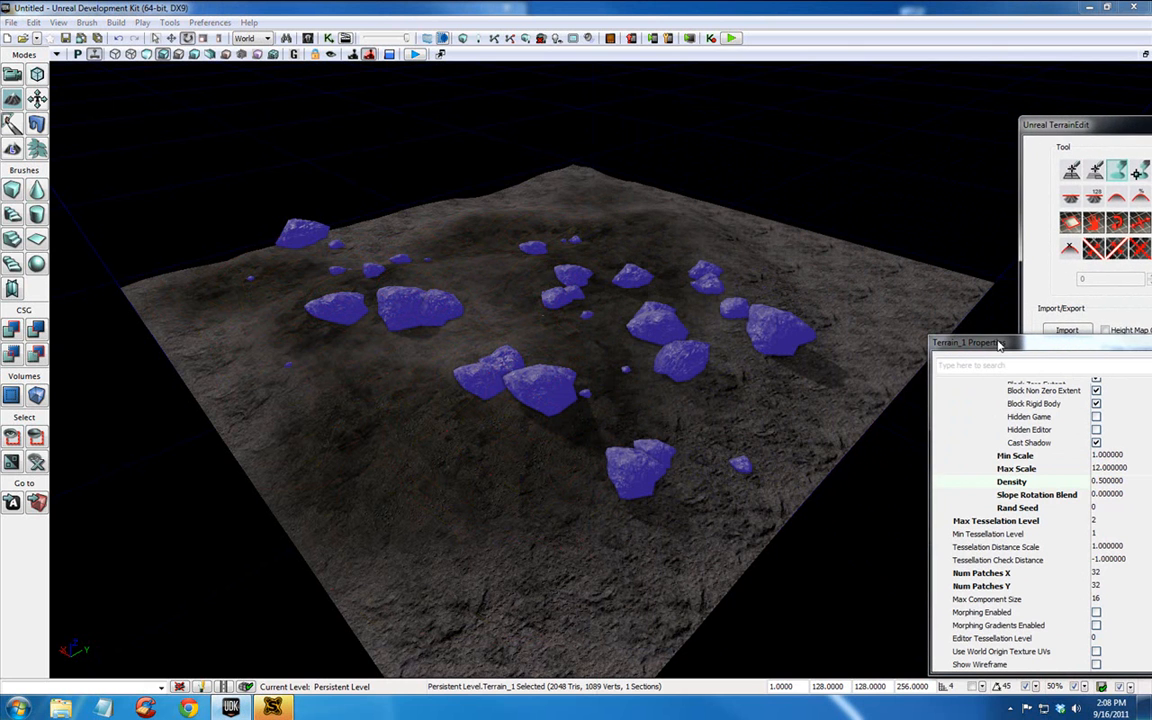
{"action": "left_click_drag", "start_coordinate": [964, 342], "coordinate": [816, 140]}
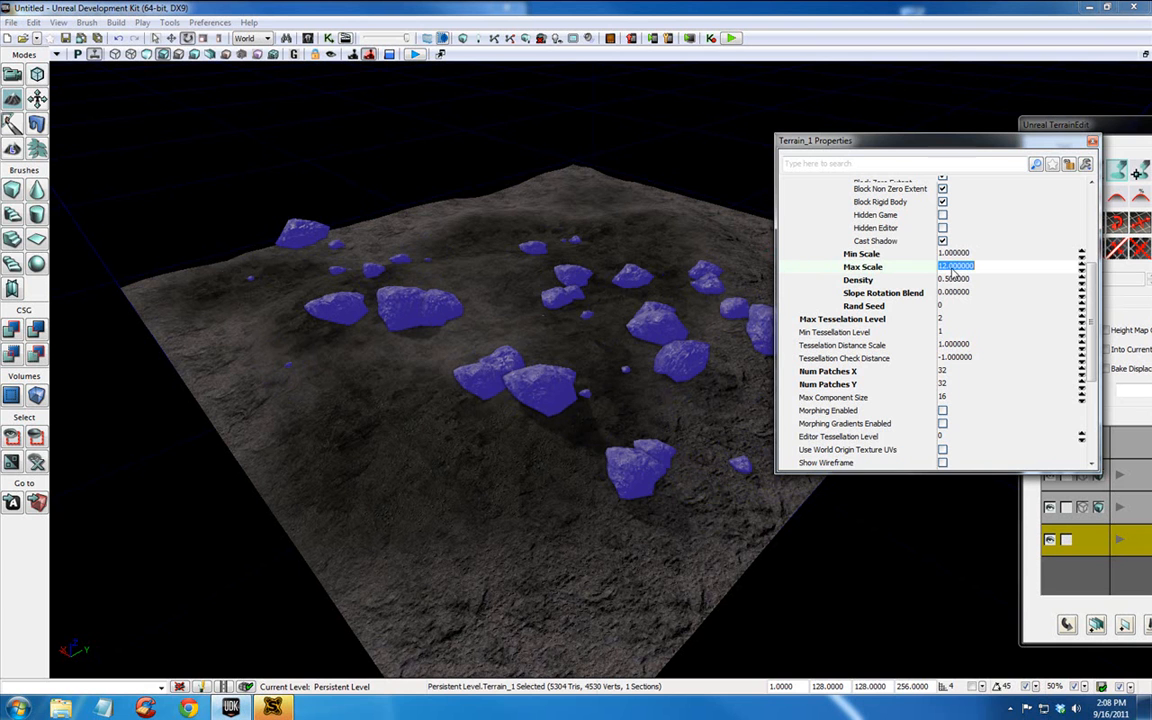
Edit the decoration's scale and density values again so the rocks grow larger and denser
{"action": "type", "text": "1.000000"}
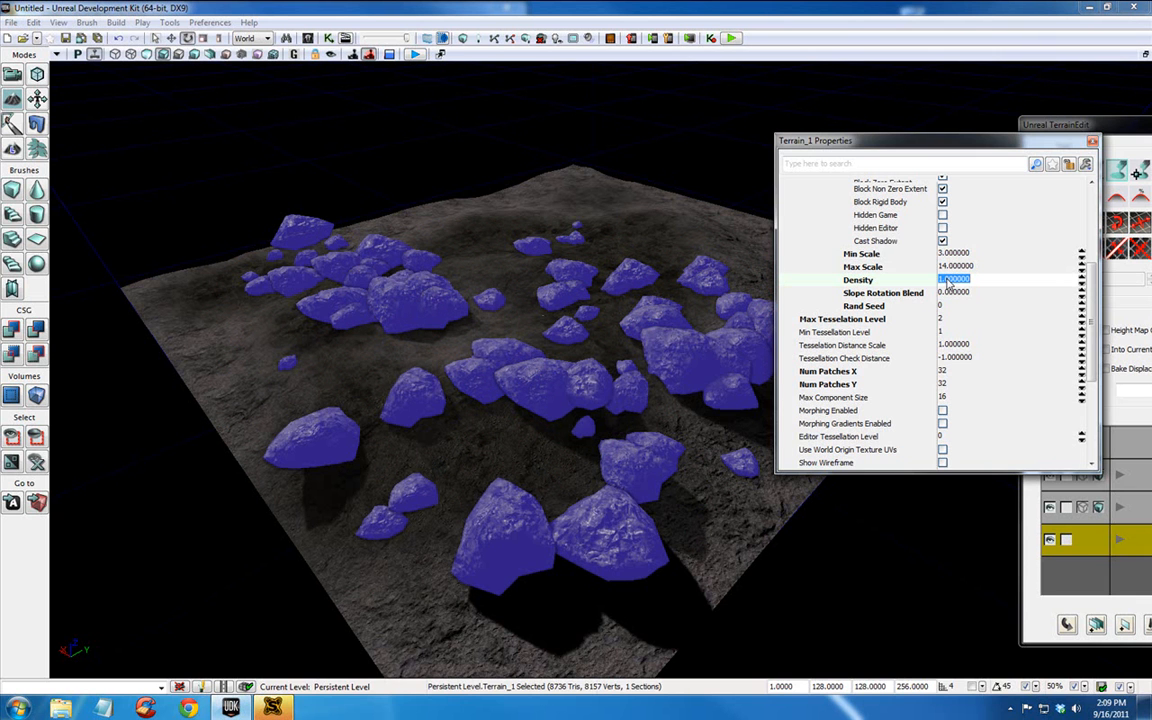
{"action": "left_click", "coordinate": [386, 296]}
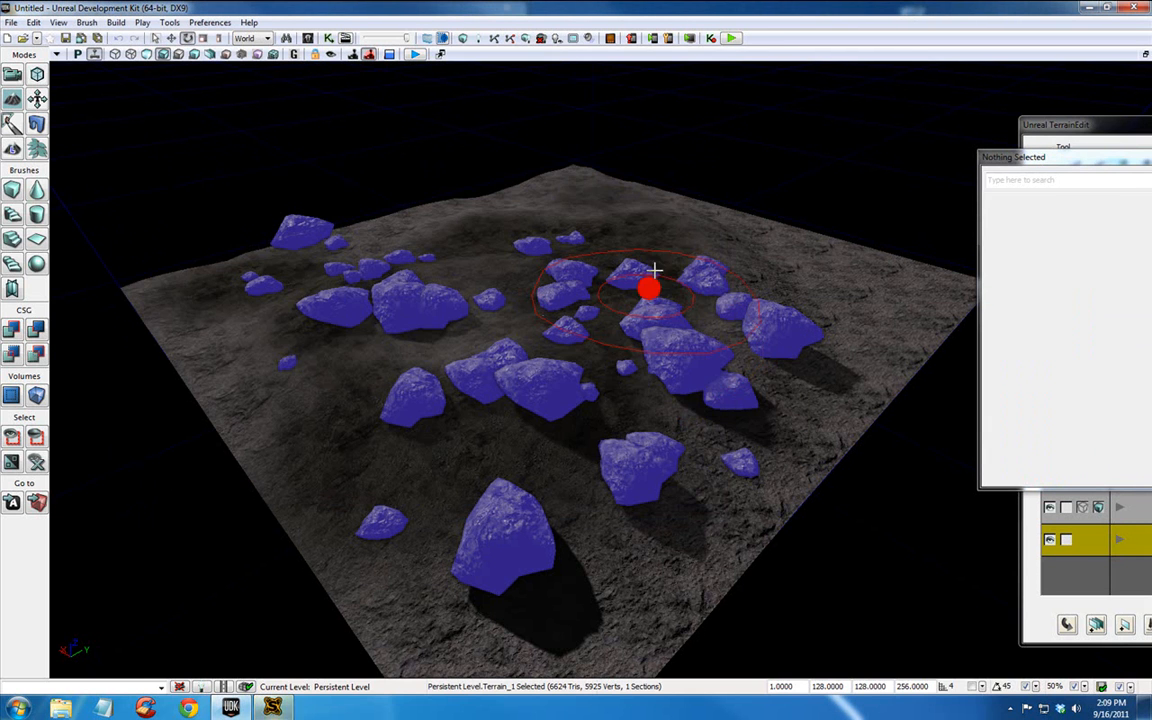
Bring the terrain editing window back to the front via the viewport context menu
{"action": "right_click", "coordinate": [648, 290]}
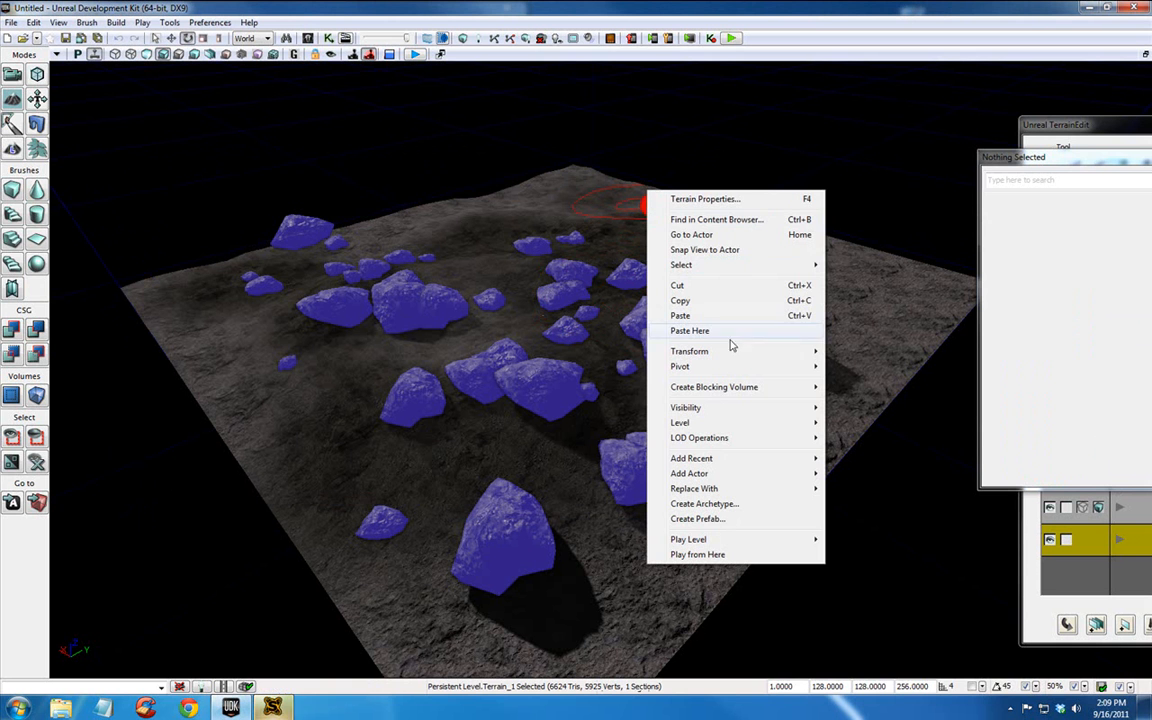
{"action": "left_click", "coordinate": [688, 540]}
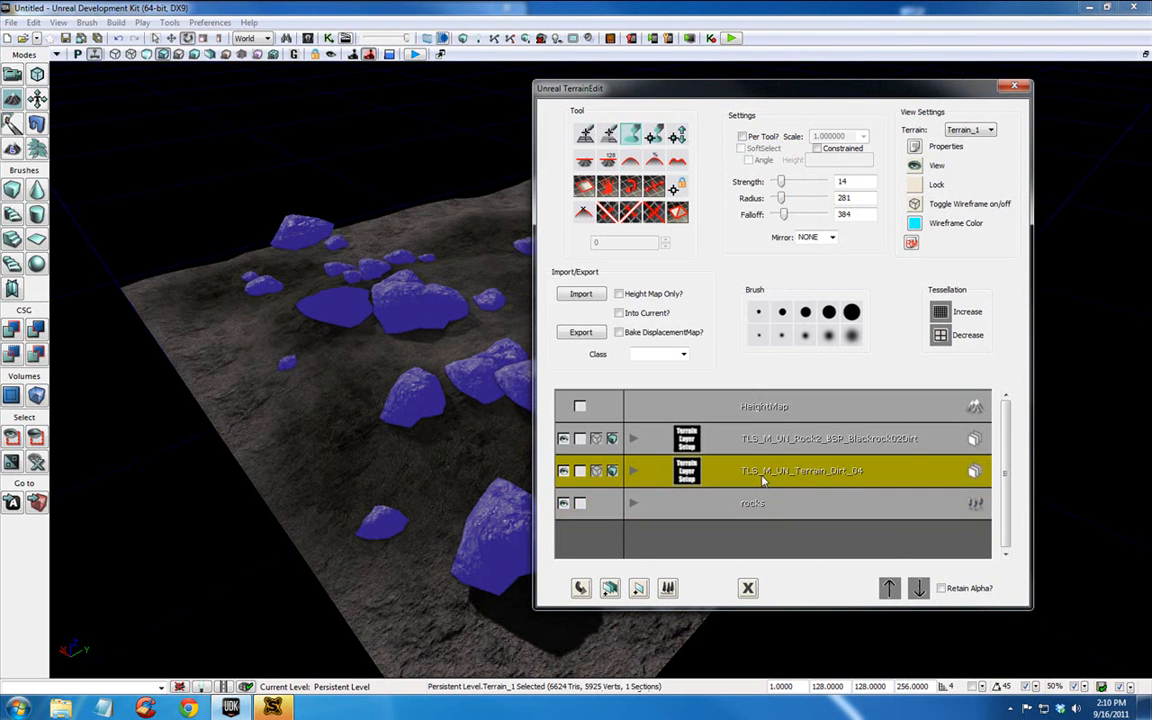
{"action": "mouse_move", "coordinate": [932, 120]}
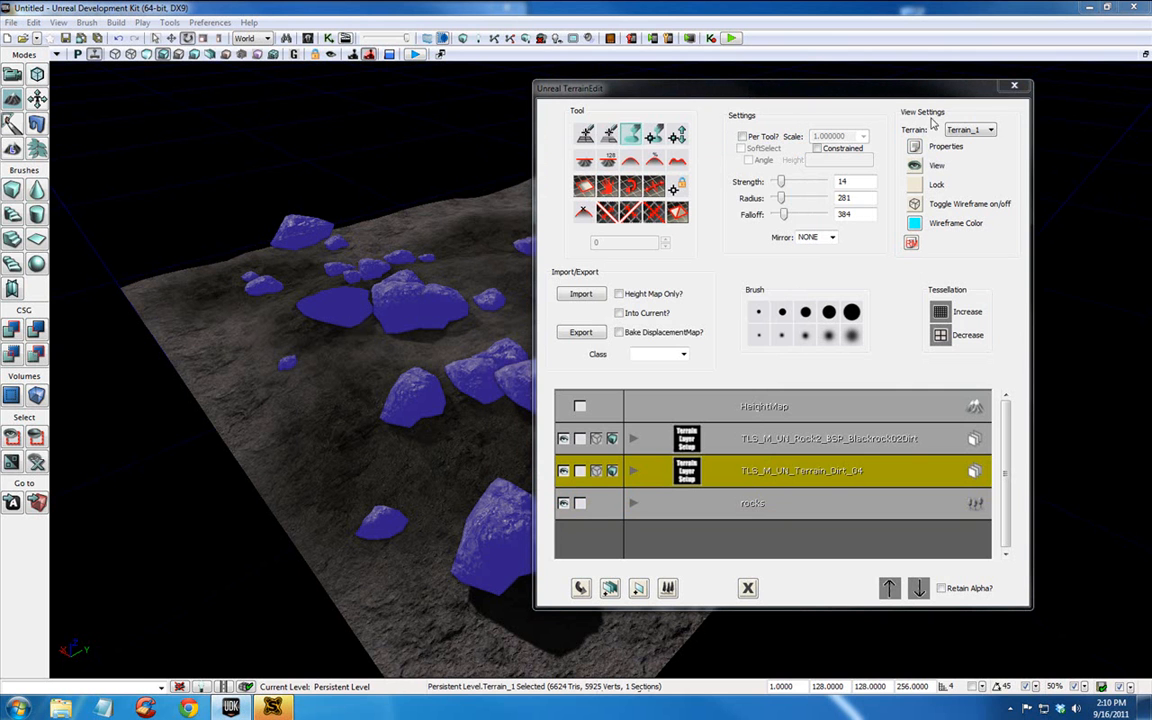
Review the terrain's decoration properties, then play-test the level from a spot among the rocks
{"action": "left_click", "coordinate": [914, 146]}
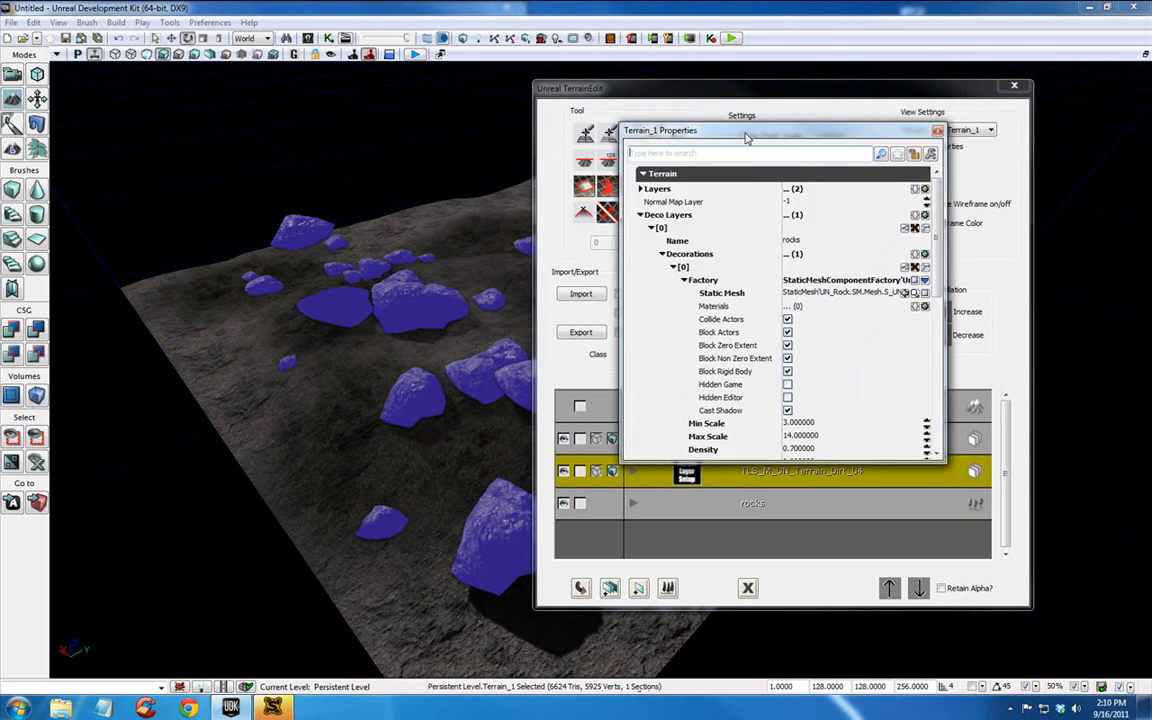
{"action": "left_click_drag", "start_coordinate": [744, 130], "coordinate": [880, 138]}
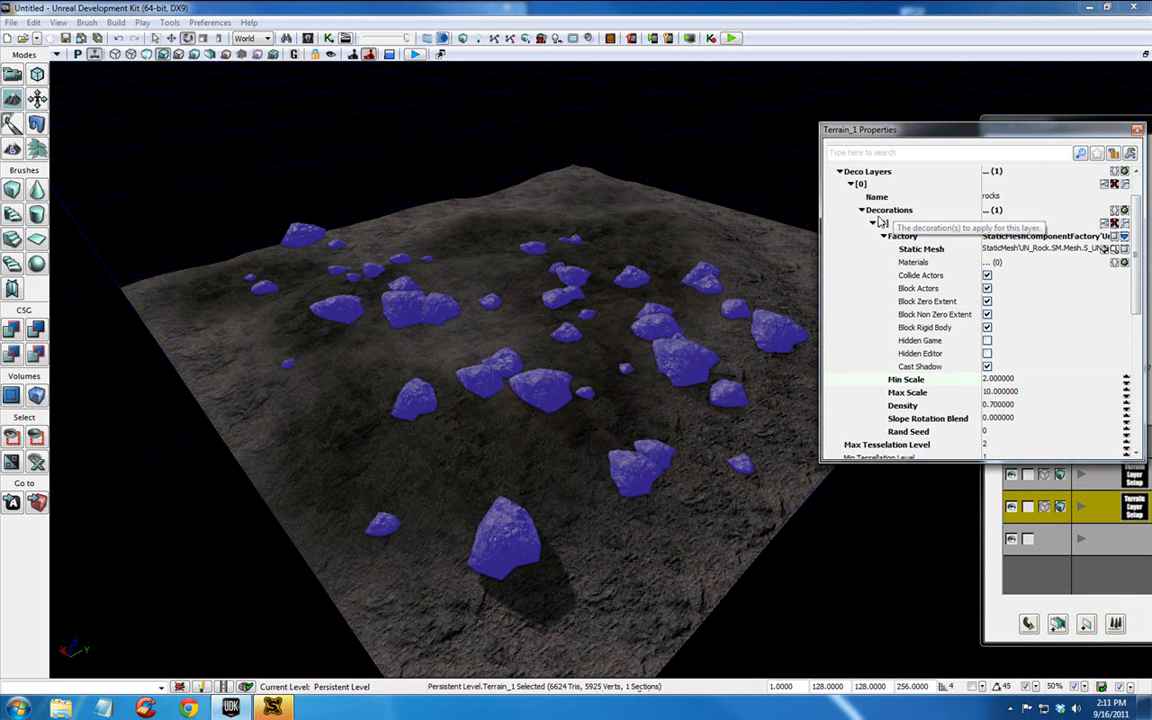
{"action": "mouse_move", "coordinate": [968, 256]}
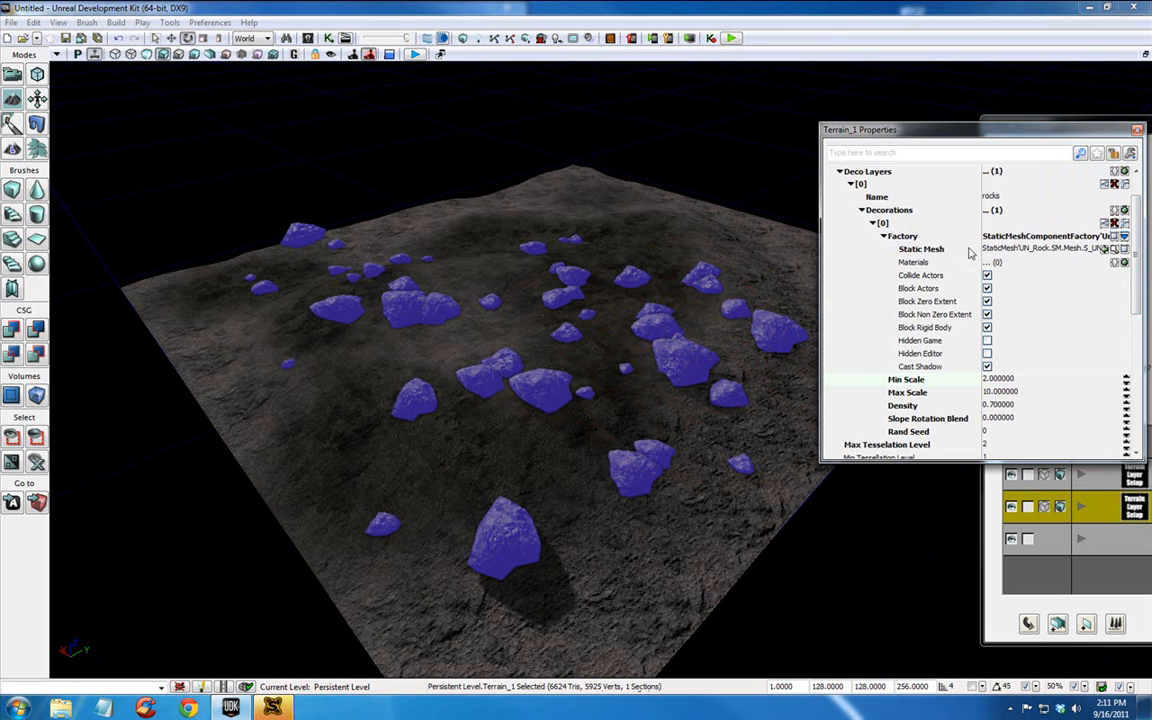
{"action": "mouse_move", "coordinate": [1060, 258]}
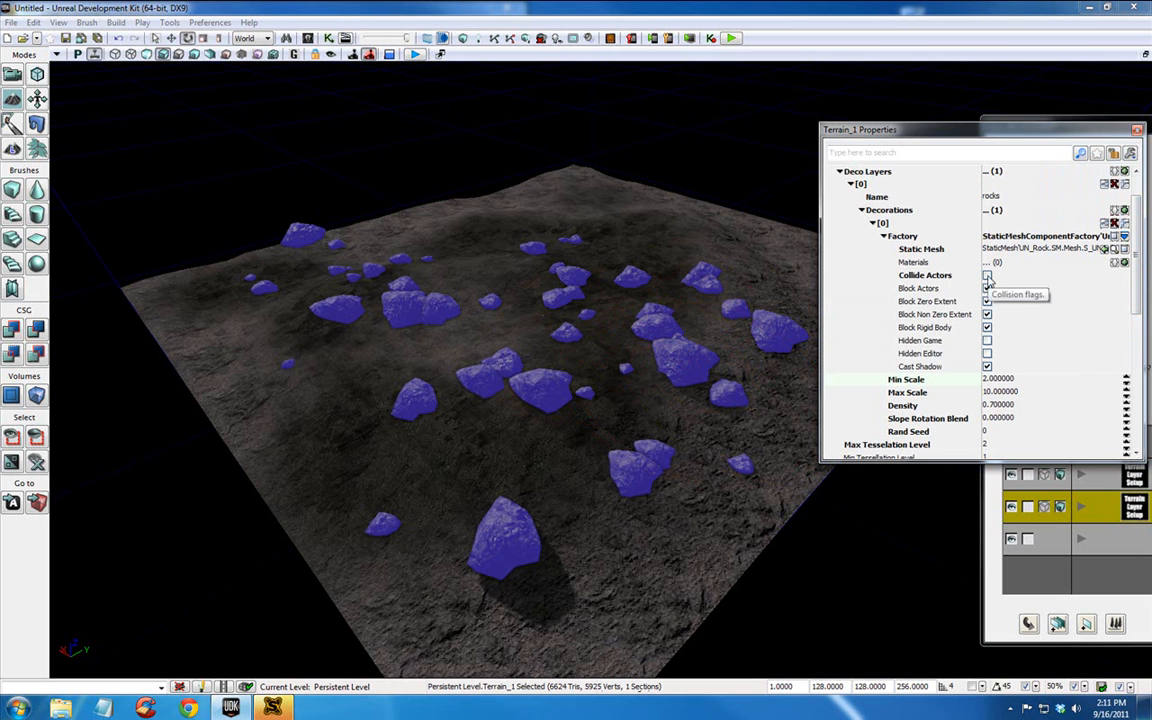
{"action": "right_click", "coordinate": [562, 488]}
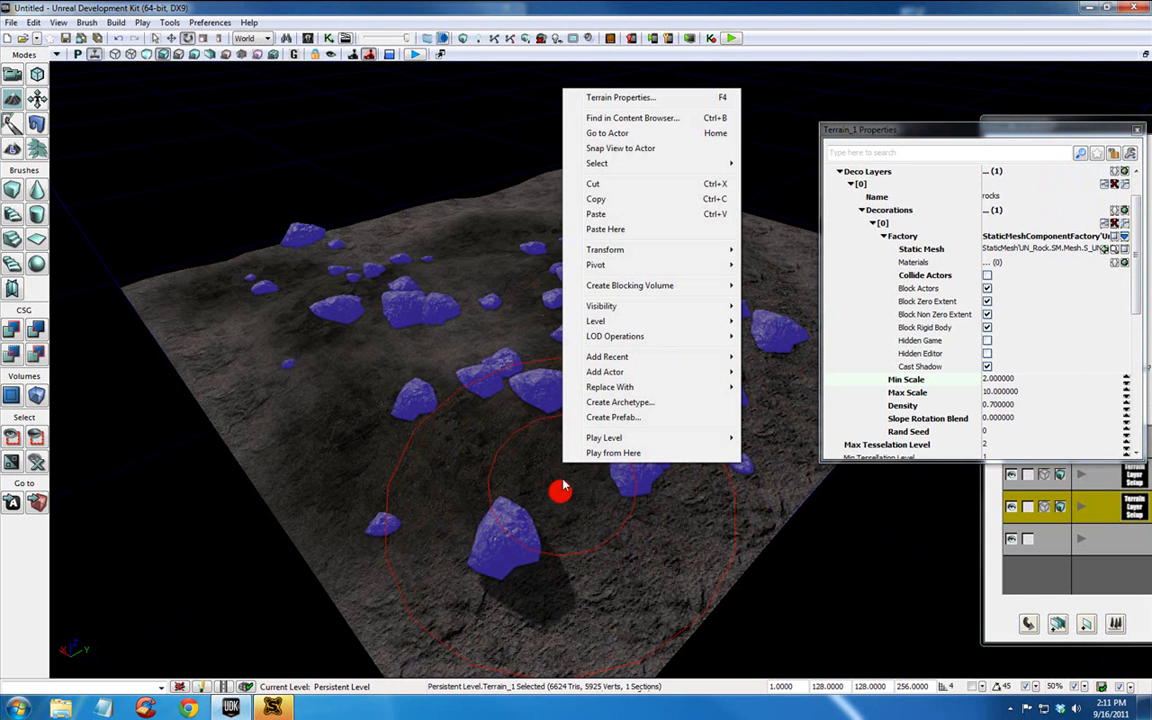
{"action": "left_click", "coordinate": [604, 436]}
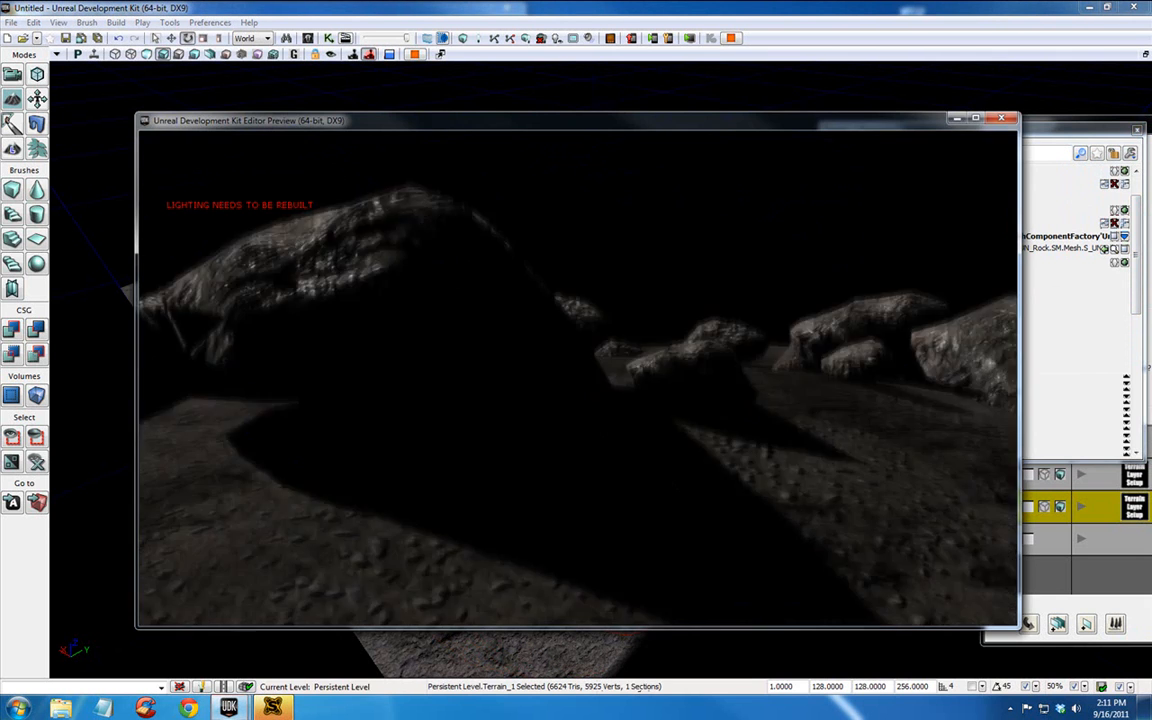